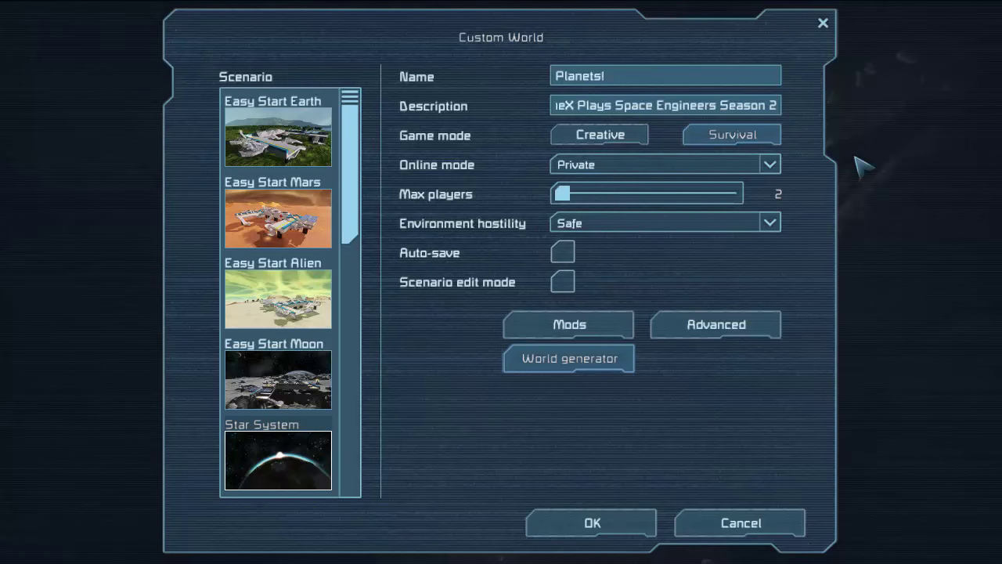
mouse_move(733, 161)
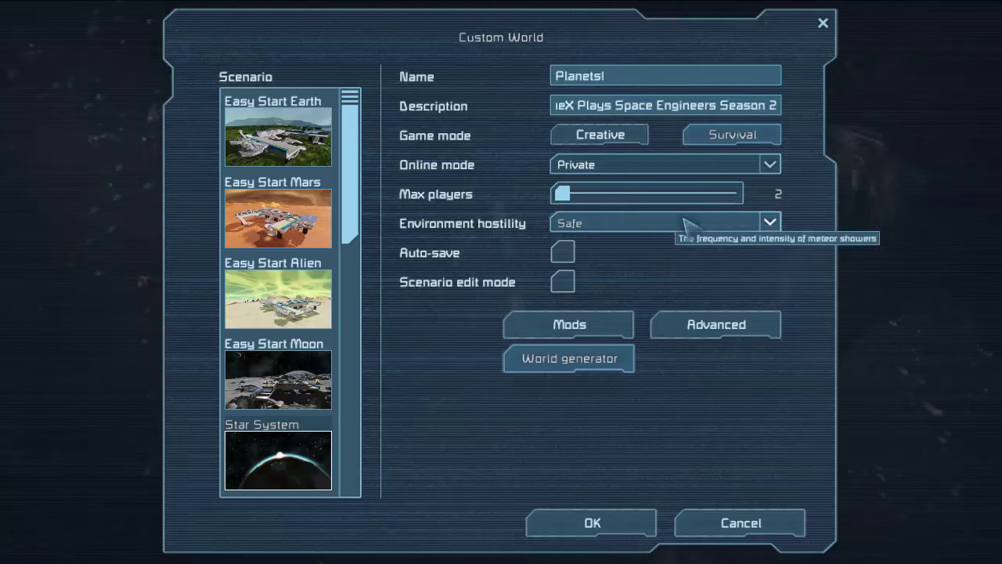
mouse_move(278, 459)
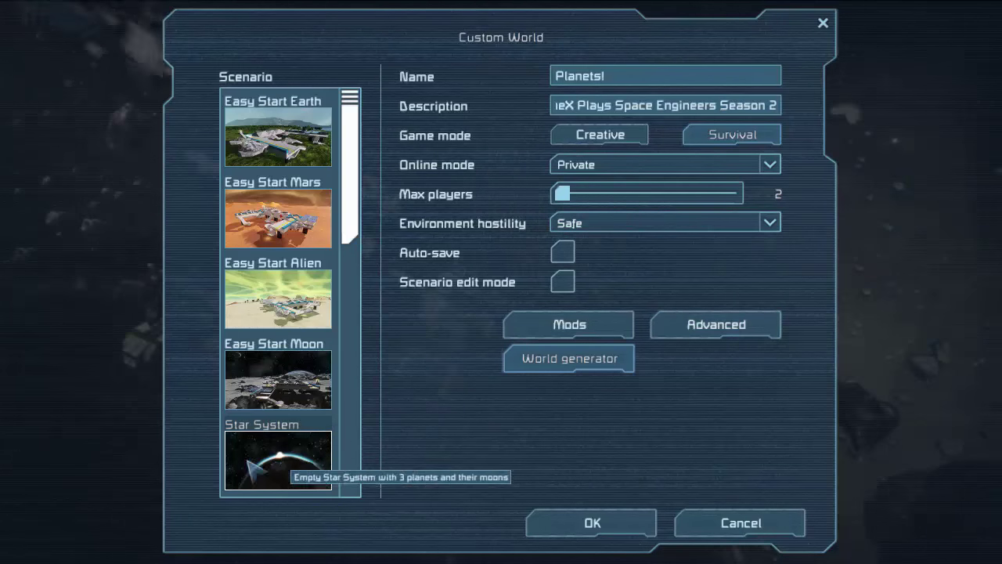
- Turn the lander's inertia dampeners back on and switch to third-person view
click(596, 522)
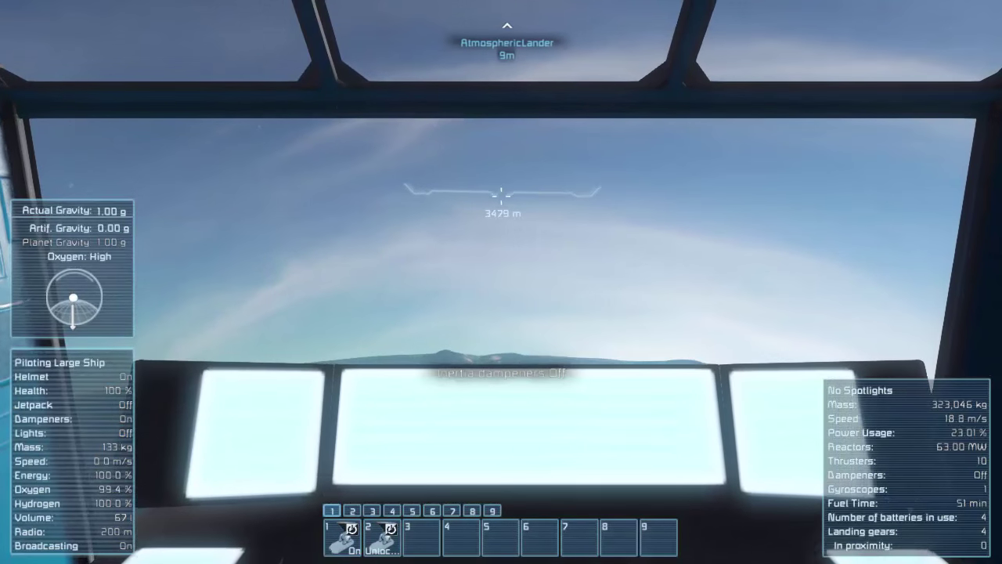
key(z)
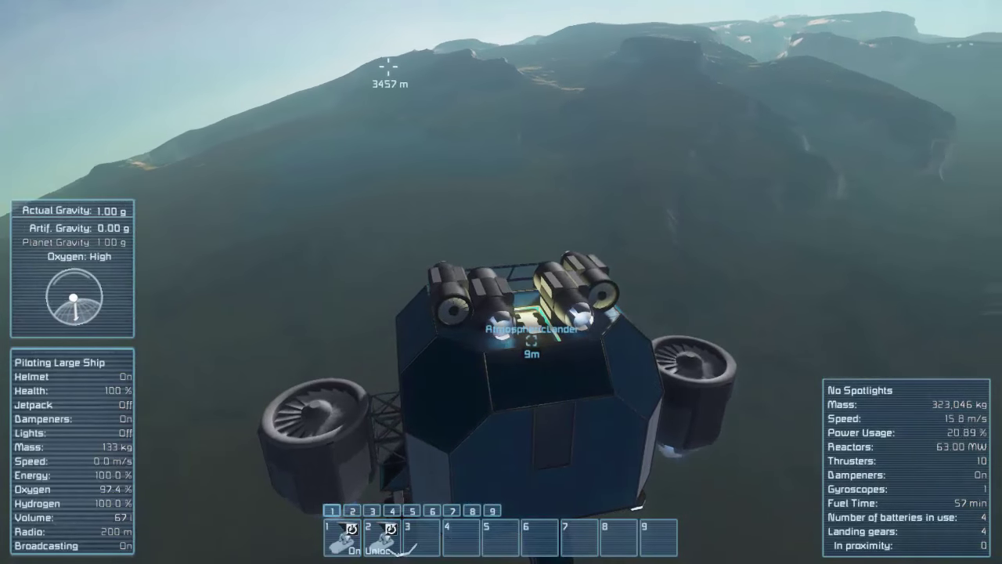
key(V)
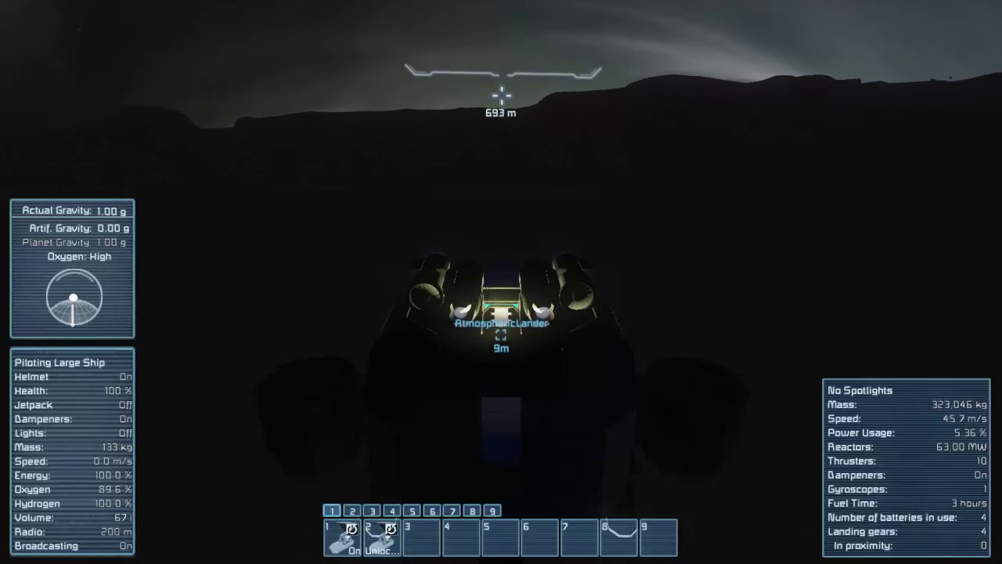
- Fly the lander forward toward the marked destination as night falls
key(w)
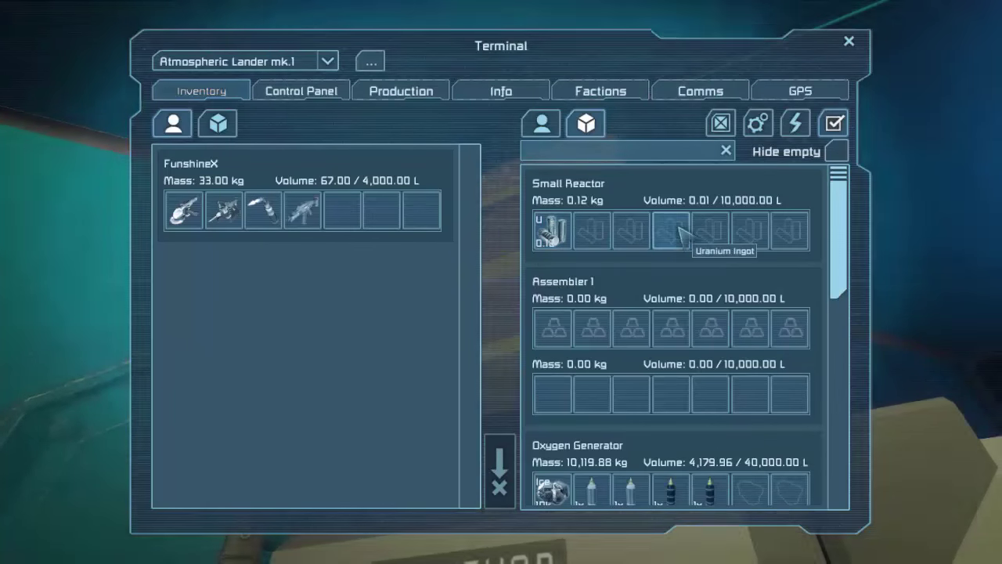
- Close the lander's inventory terminal after checking the reactor and assembler
click(849, 40)
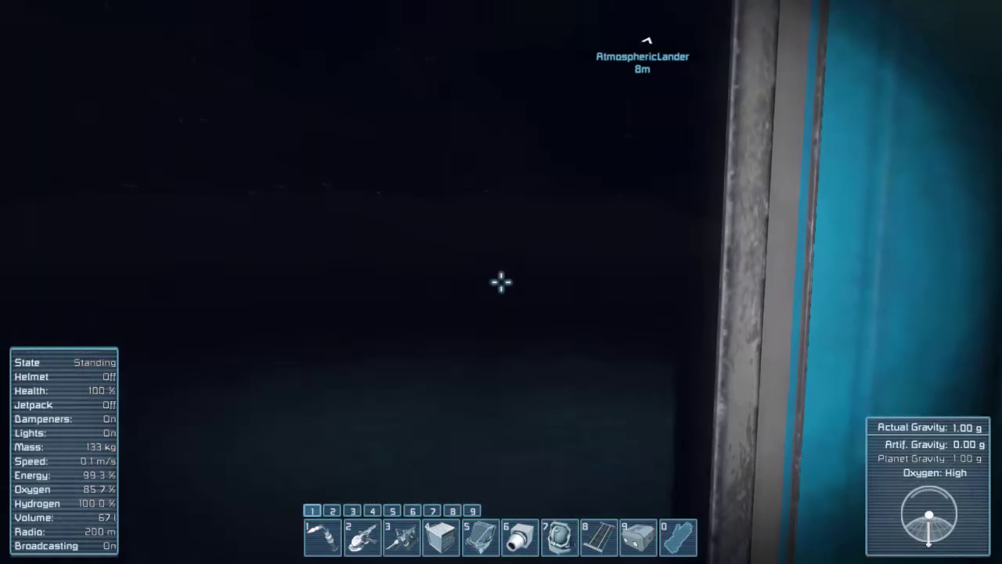
- Walk forward through the lander interior toward the conveyor and assembler area
key(w)
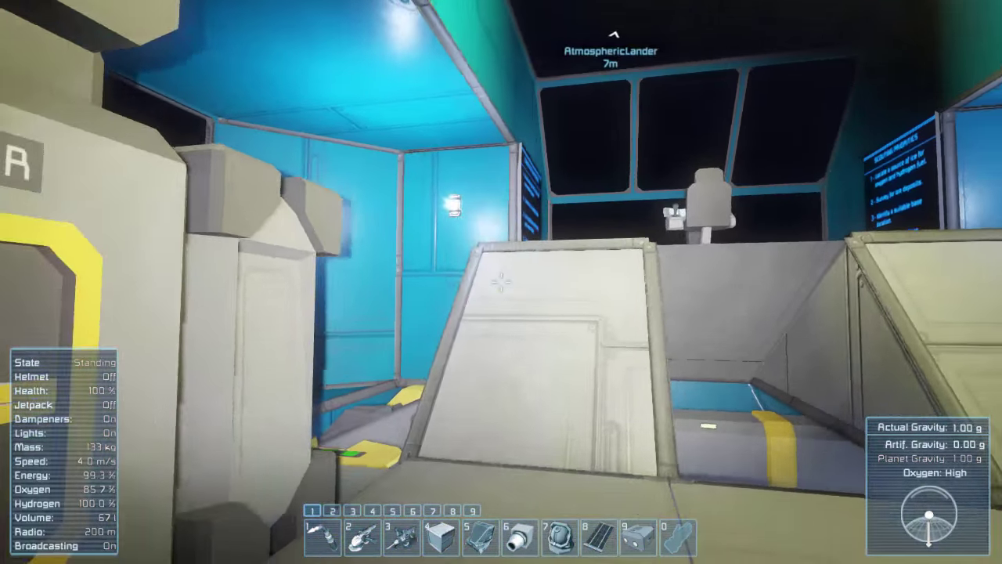
mouse_move(501, 282)
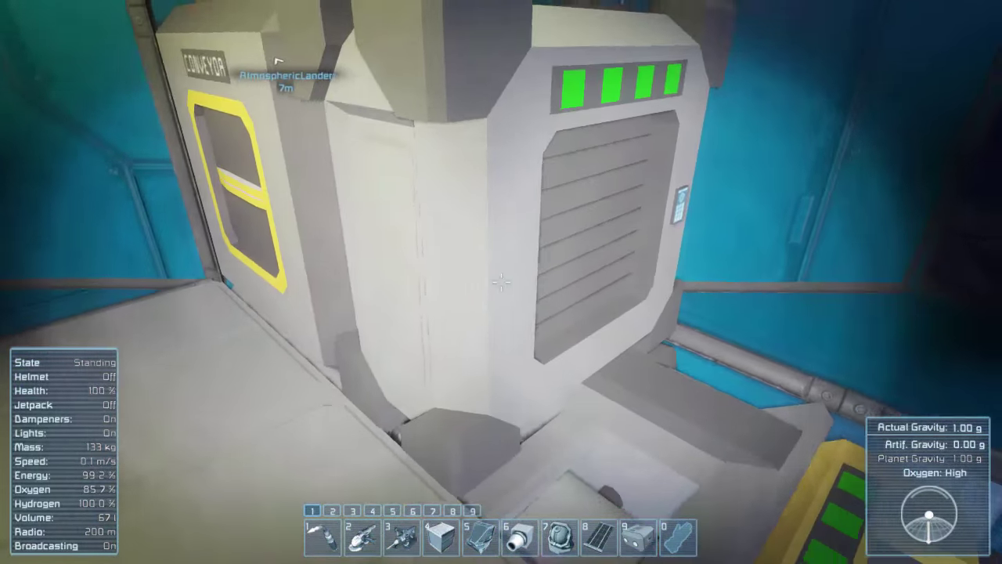
mouse_move(501, 282)
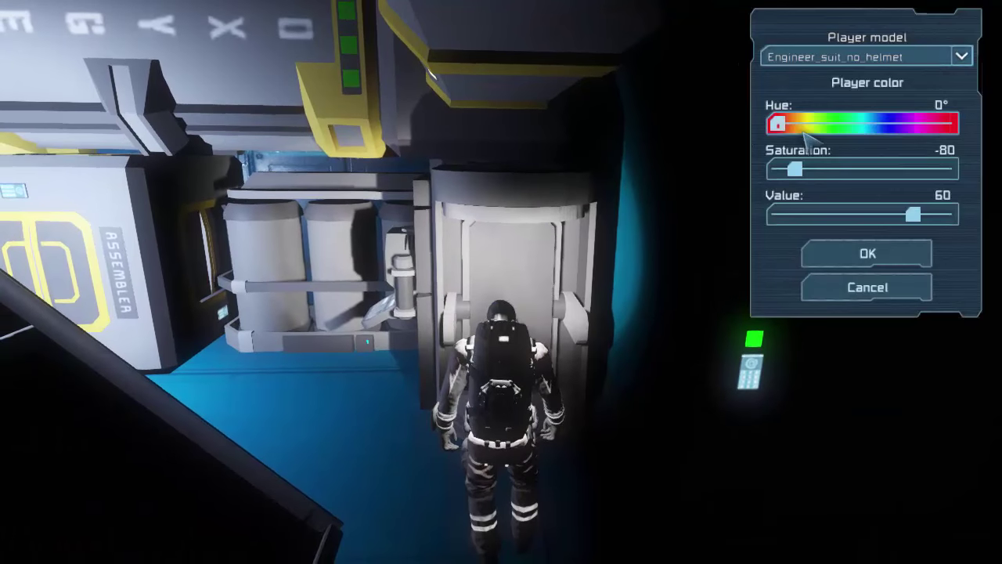
- Tune the suit colour sliders to hue 46°, saturation 55, value 59 and confirm
drag(777, 124, 807, 124)
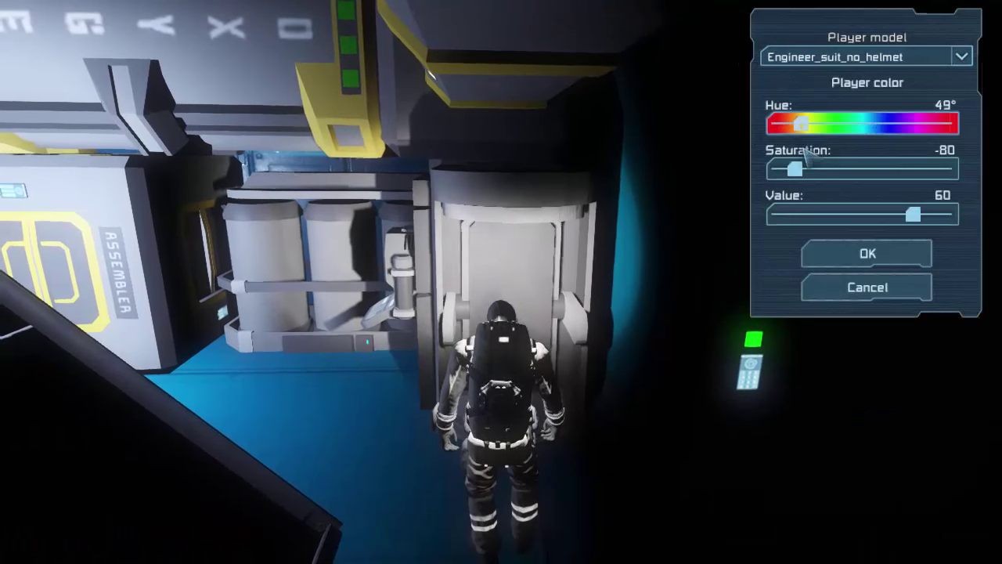
drag(797, 169, 907, 168)
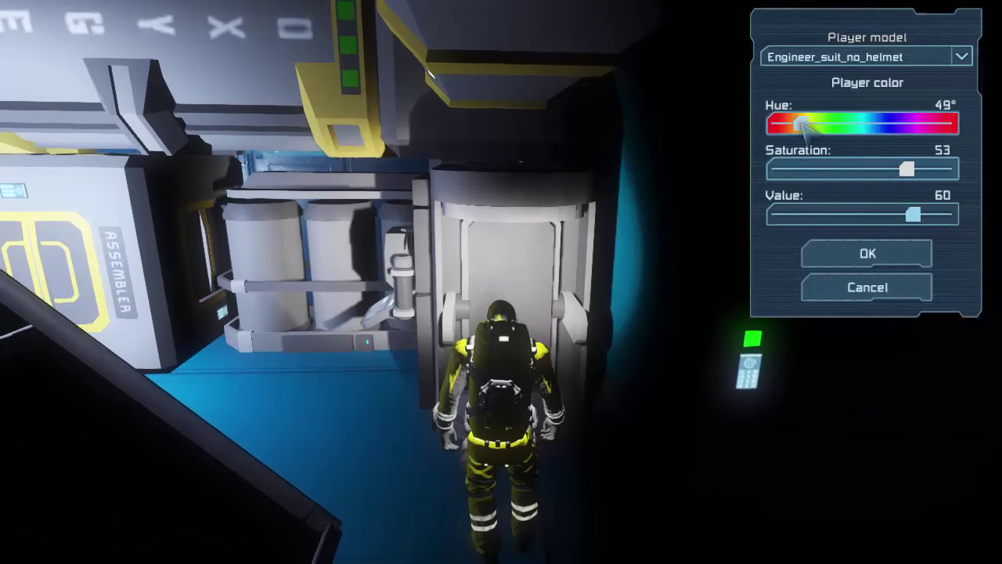
click(866, 252)
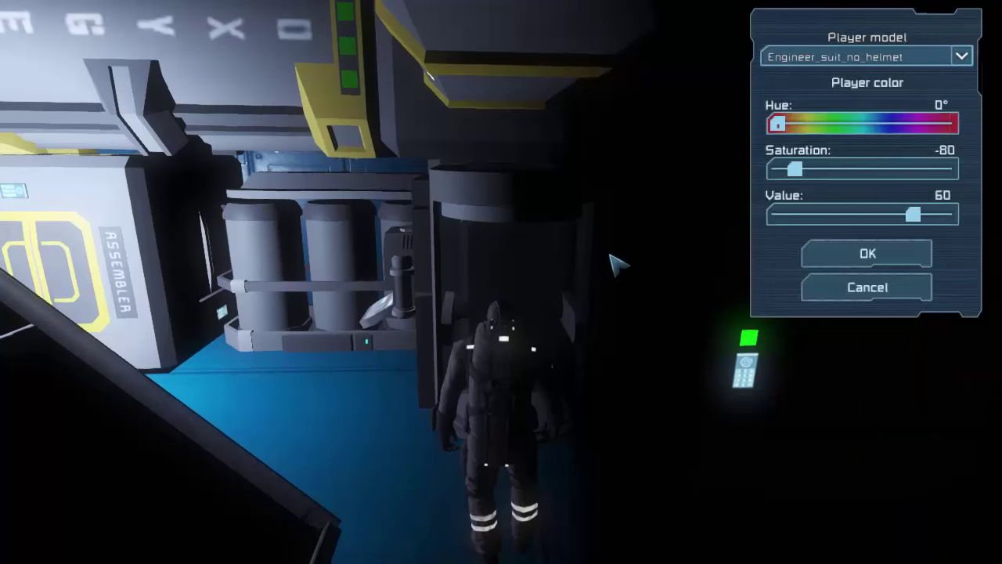
drag(775, 121, 795, 121)
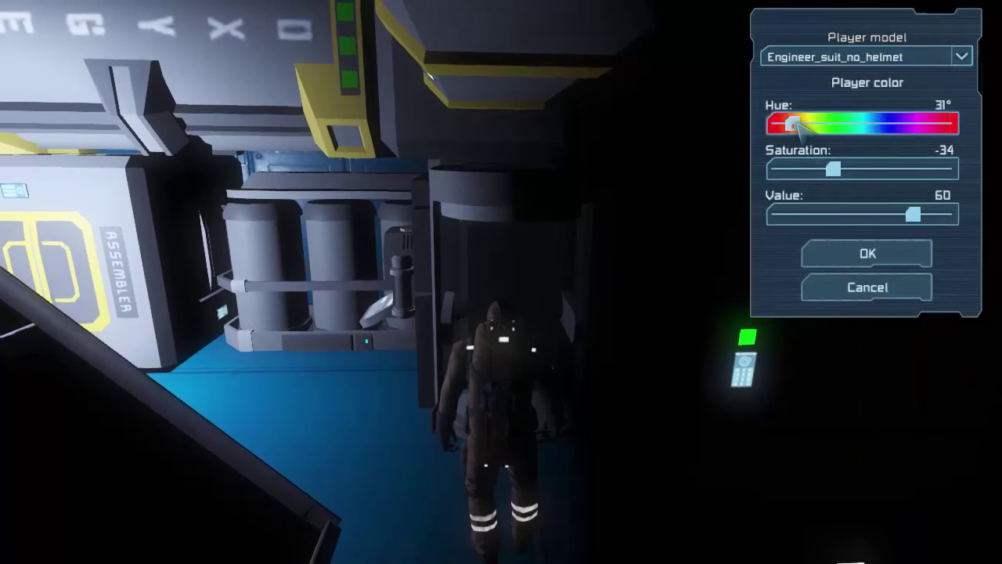
drag(831, 168, 904, 168)
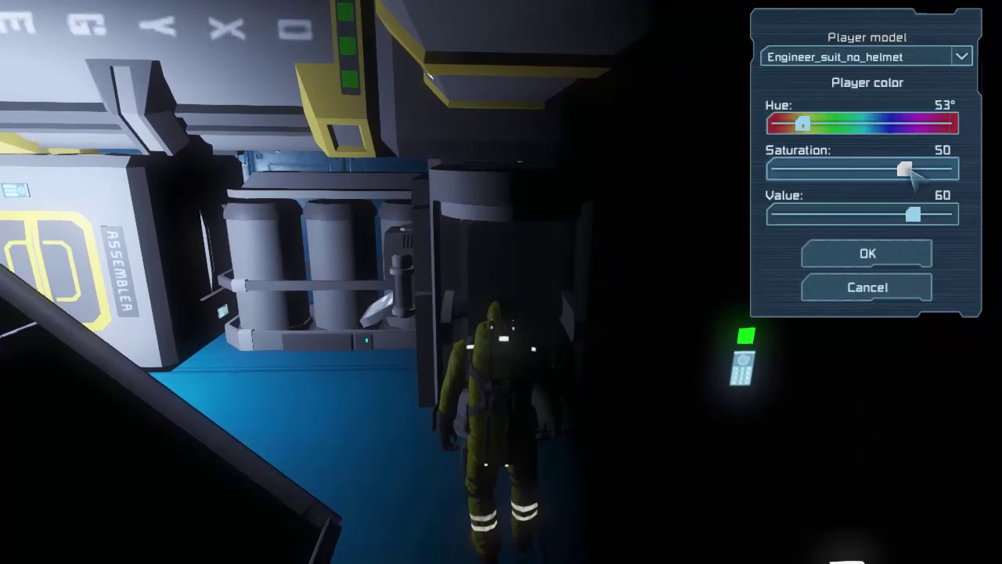
drag(913, 214, 844, 214)
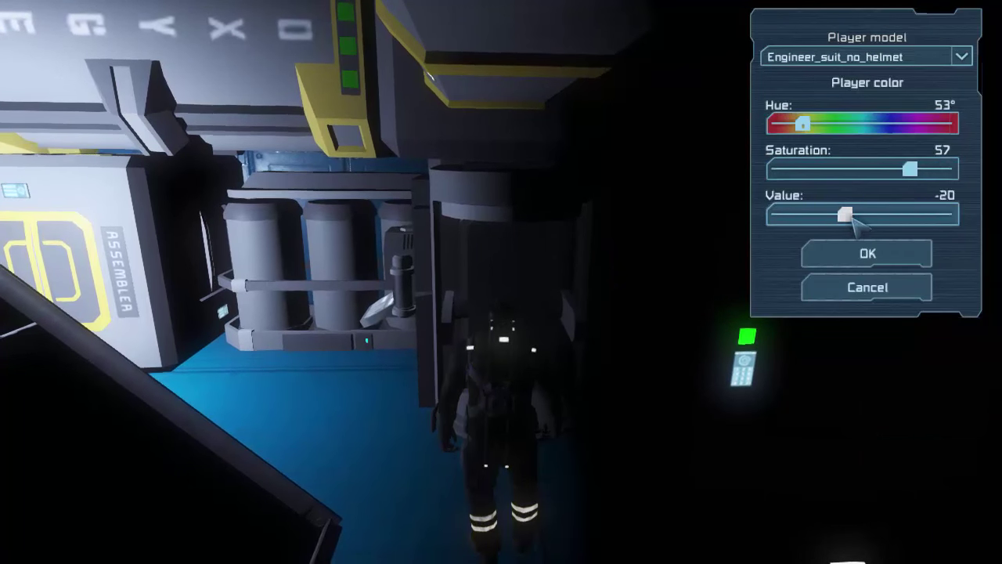
drag(842, 214, 912, 213)
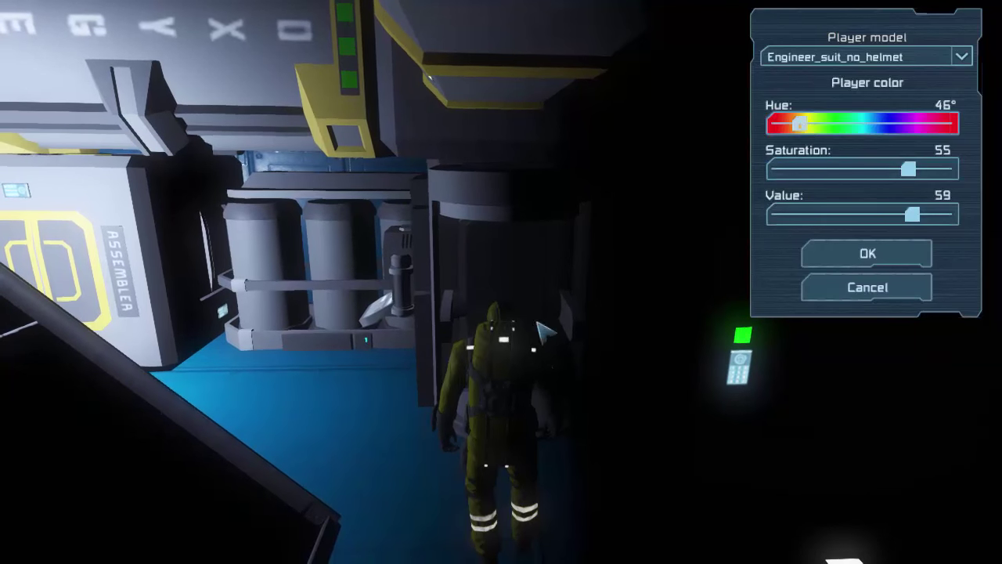
click(865, 252)
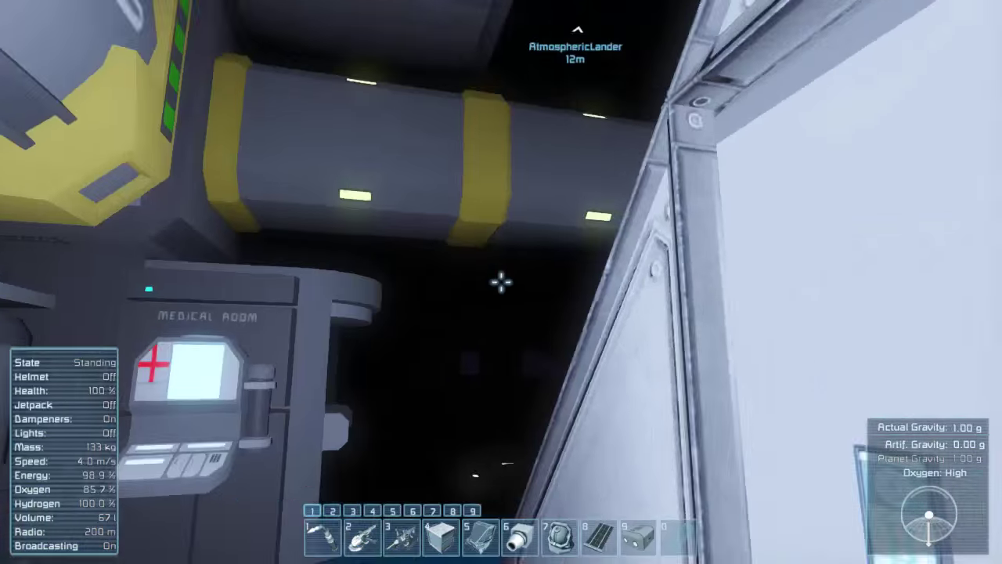
mouse_move(501, 283)
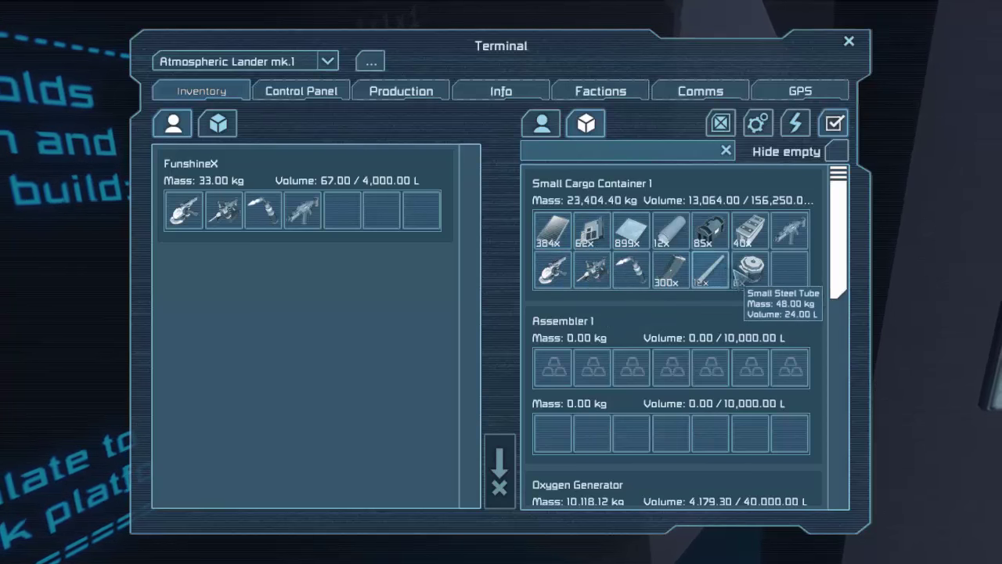
- Close the lander's cargo inventory terminal beside the cargo container
click(849, 41)
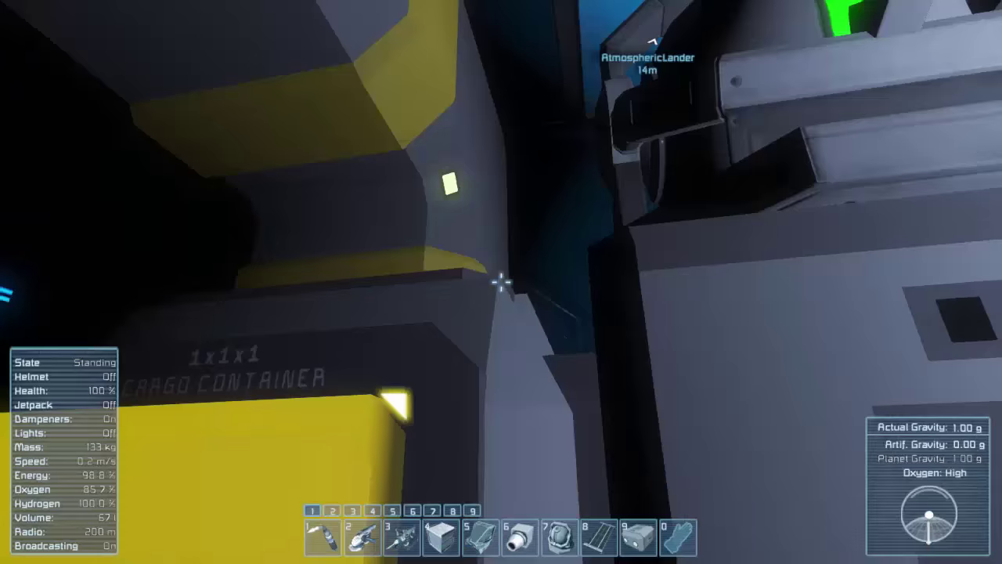
mouse_move(502, 282)
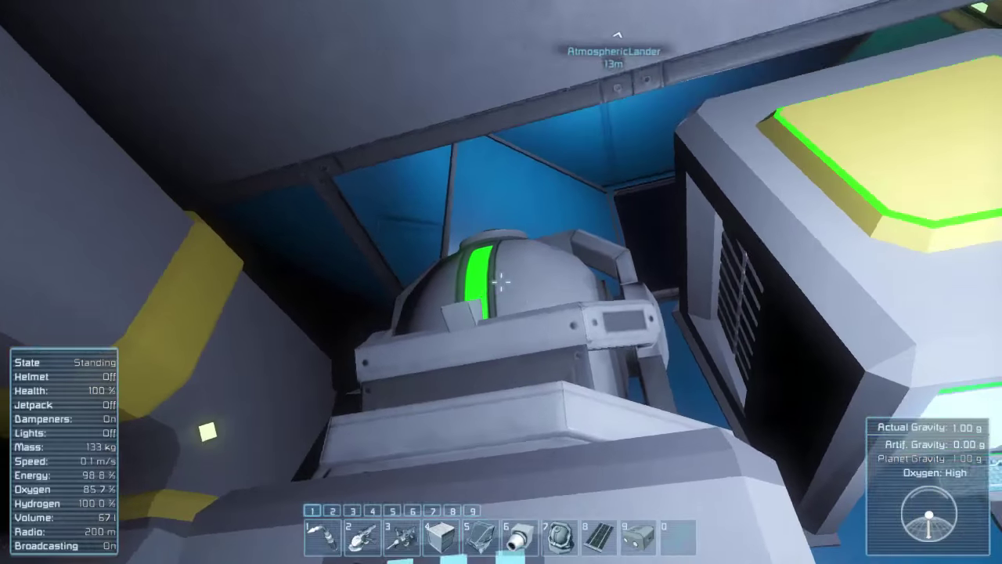
mouse_move(501, 282)
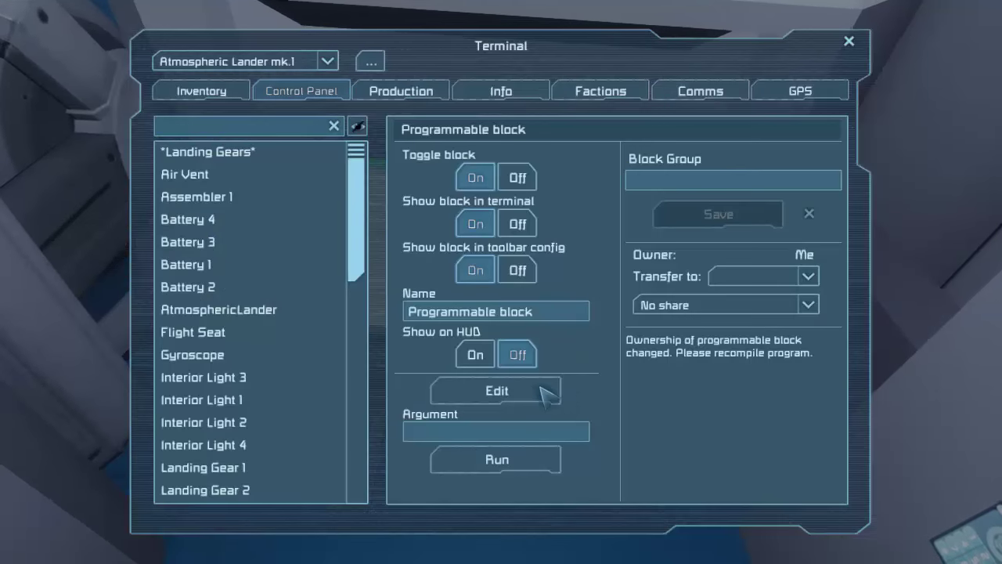
- Open the lander's terminal Control Panel showing Small Cargo Container 1's settings
click(496, 390)
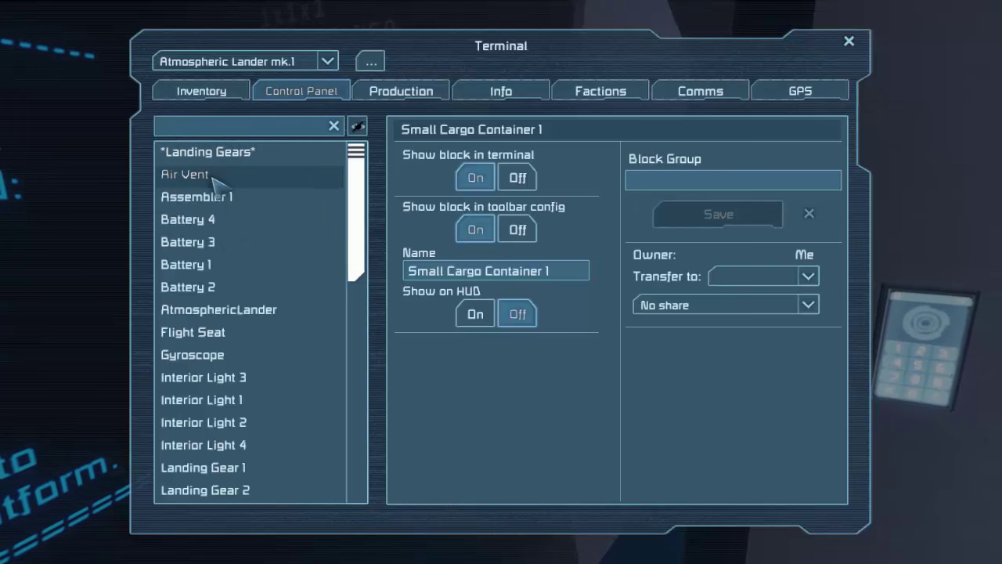
- Review the Air Vent, Assembler and Batteries 3 and 4, then switch the AtmosphericLander beacon off
click(184, 173)
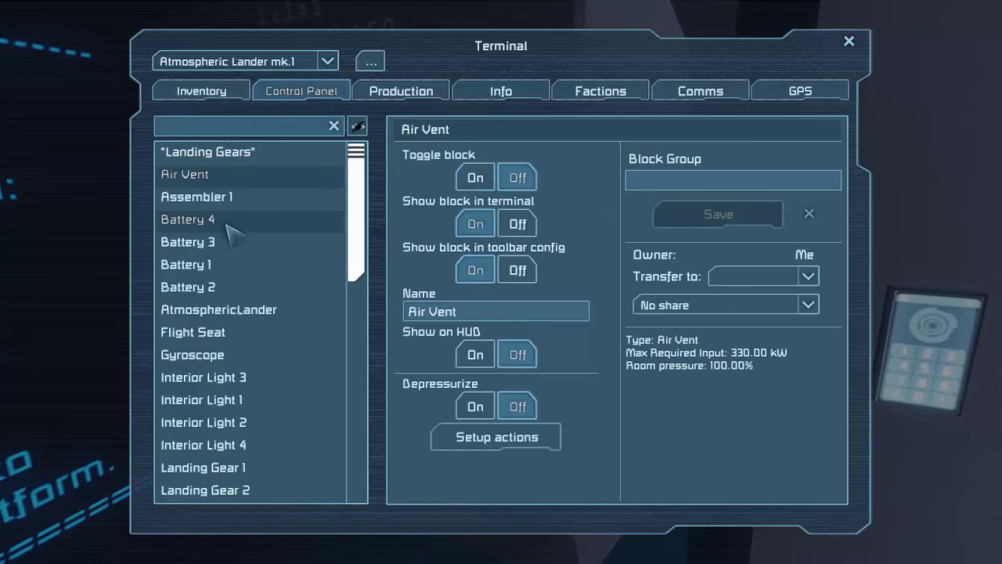
click(196, 196)
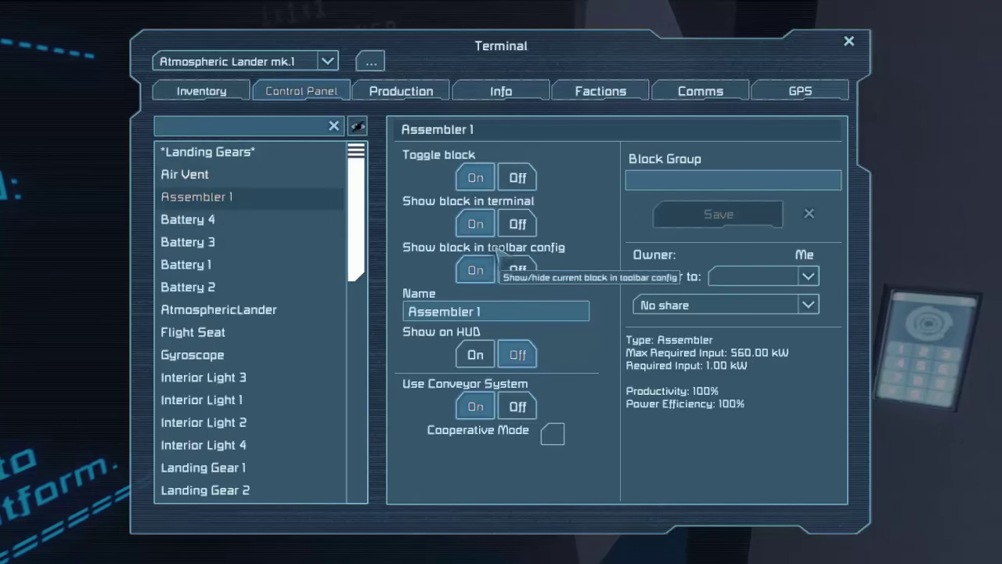
click(188, 219)
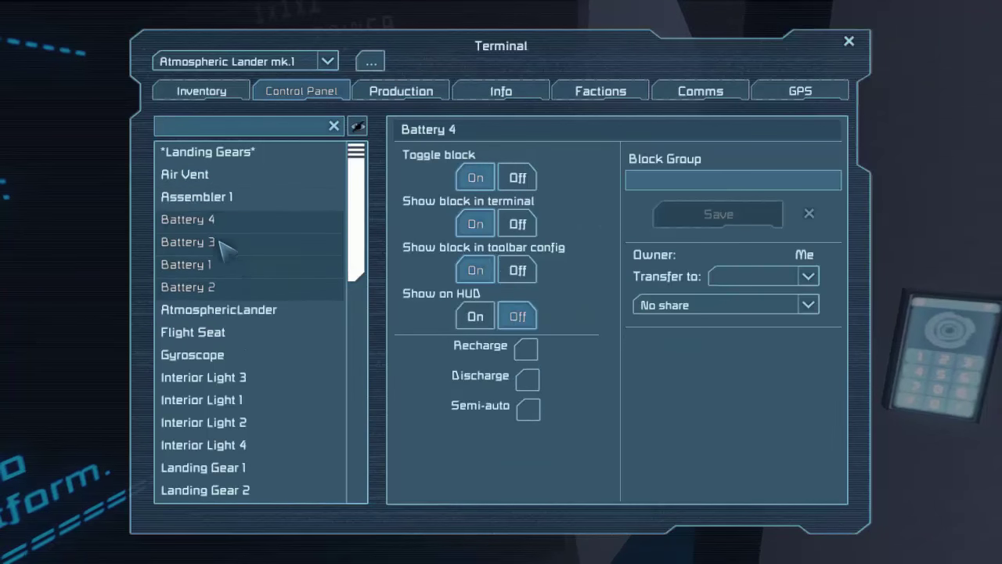
click(187, 241)
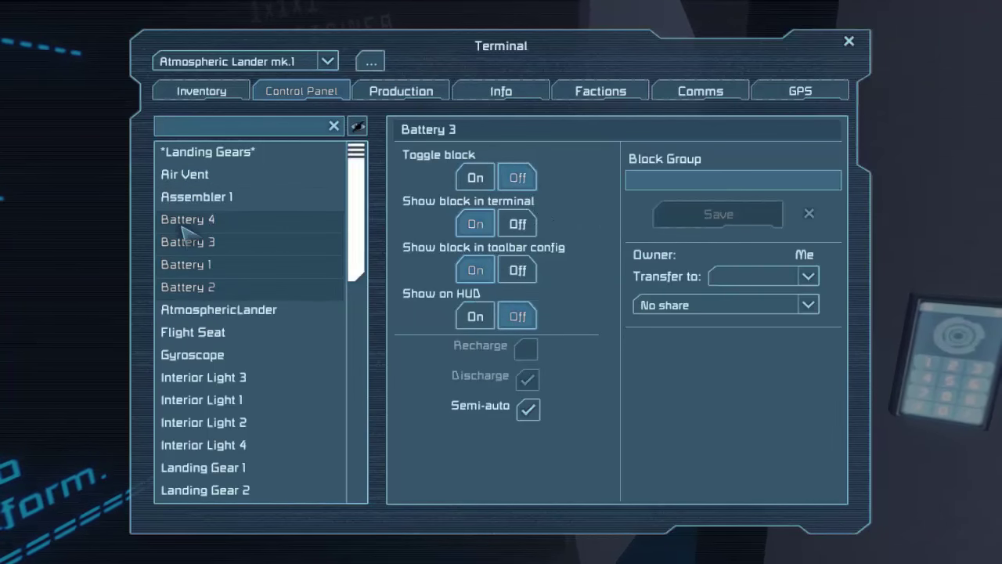
click(187, 219)
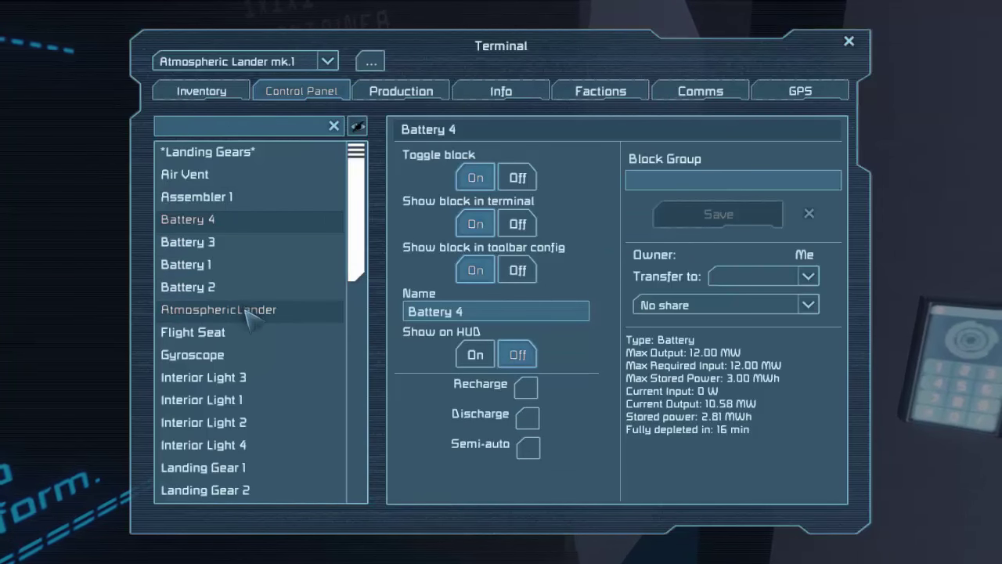
click(218, 311)
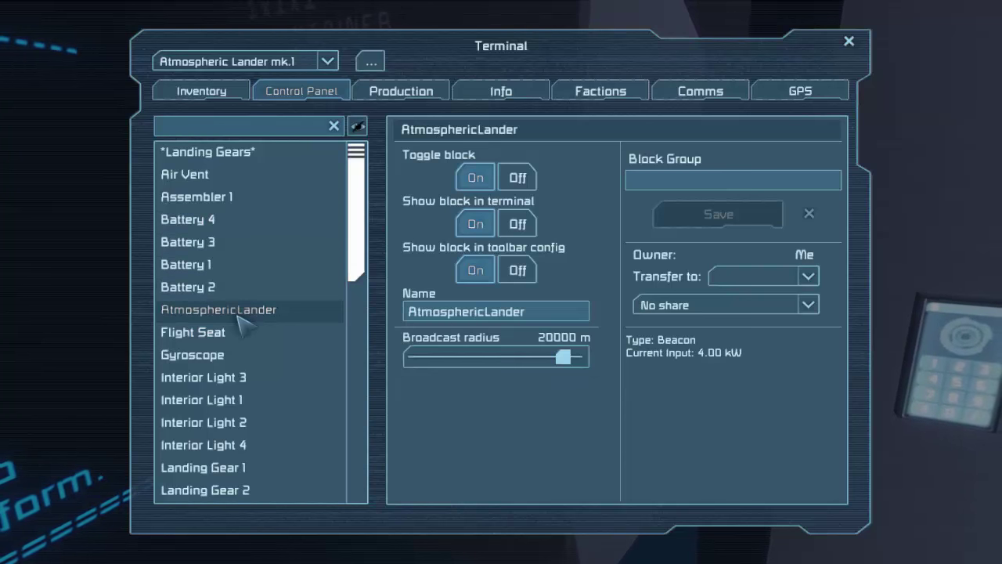
click(517, 176)
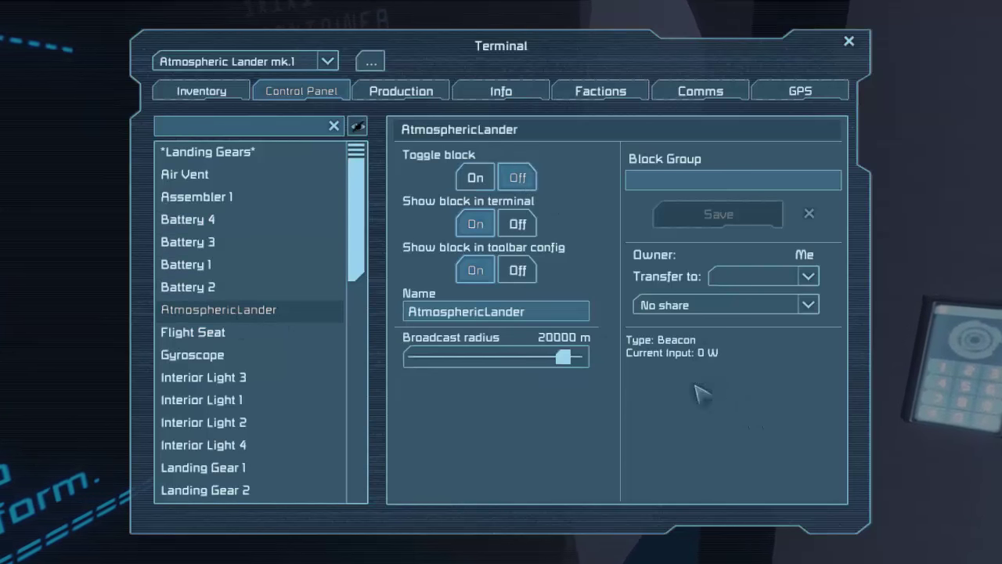
mouse_move(208, 370)
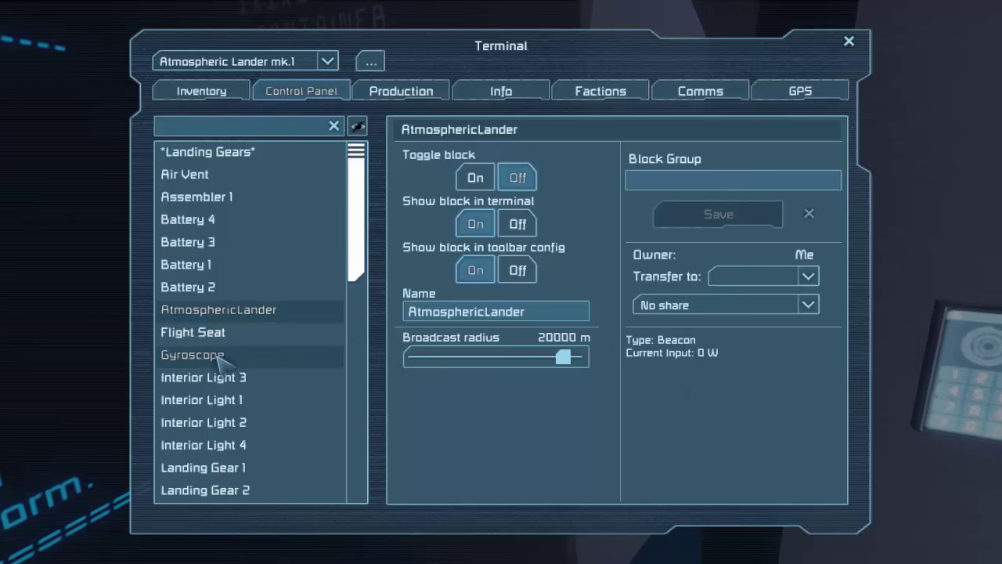
- Inspect the interior lights, landing gear, Atmospheric Thruster 2, LCD Panel 1 and Medical Room
click(192, 355)
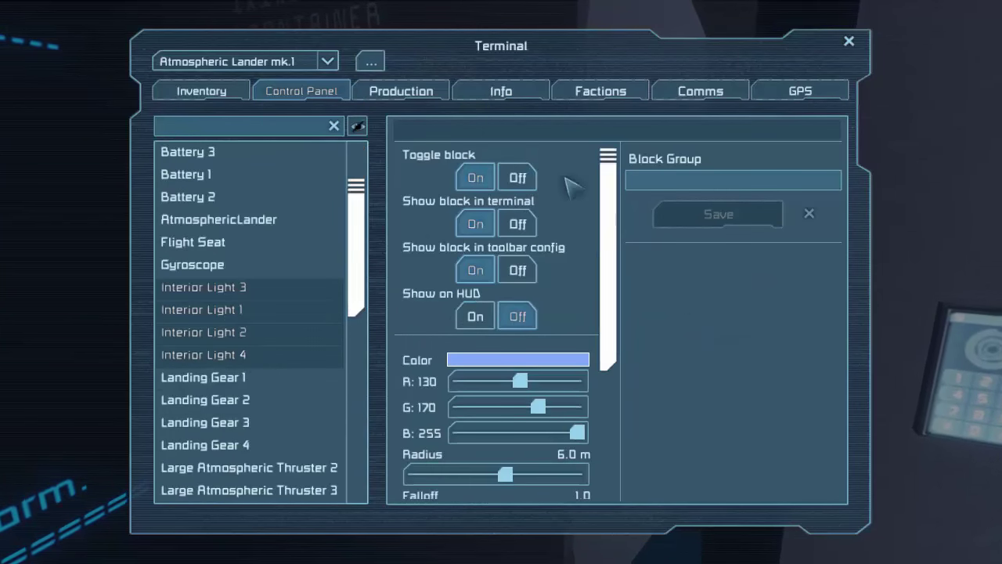
click(204, 288)
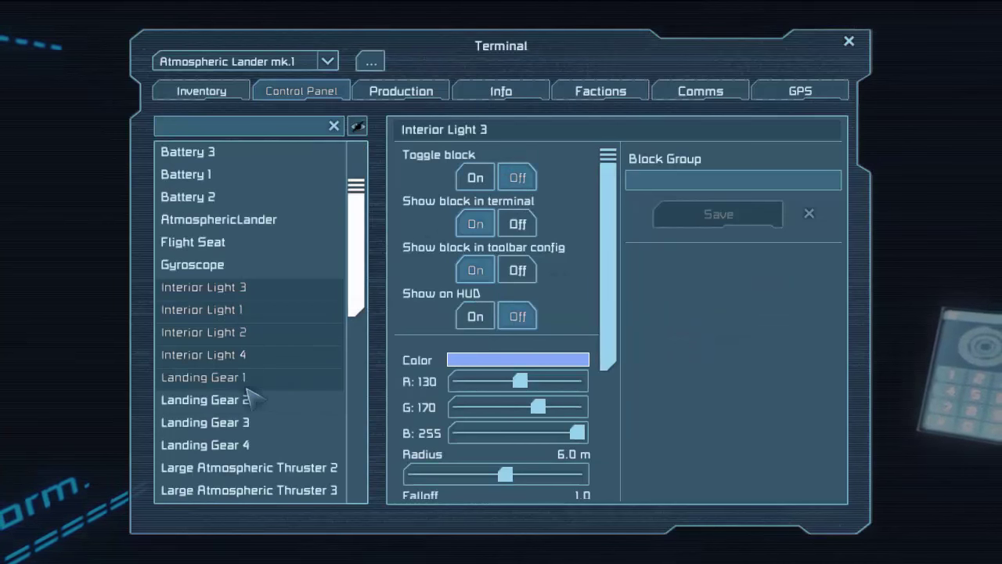
click(202, 377)
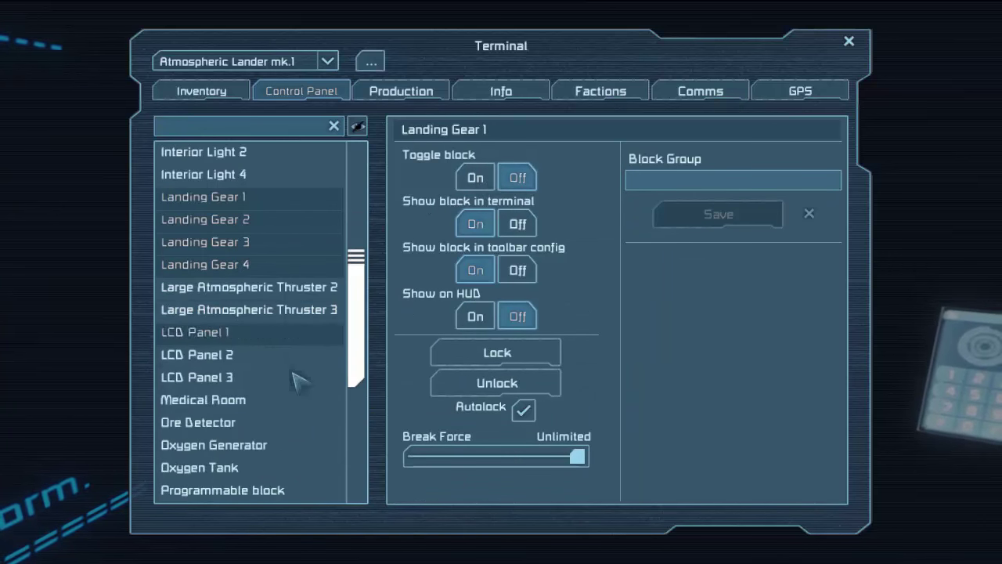
click(250, 287)
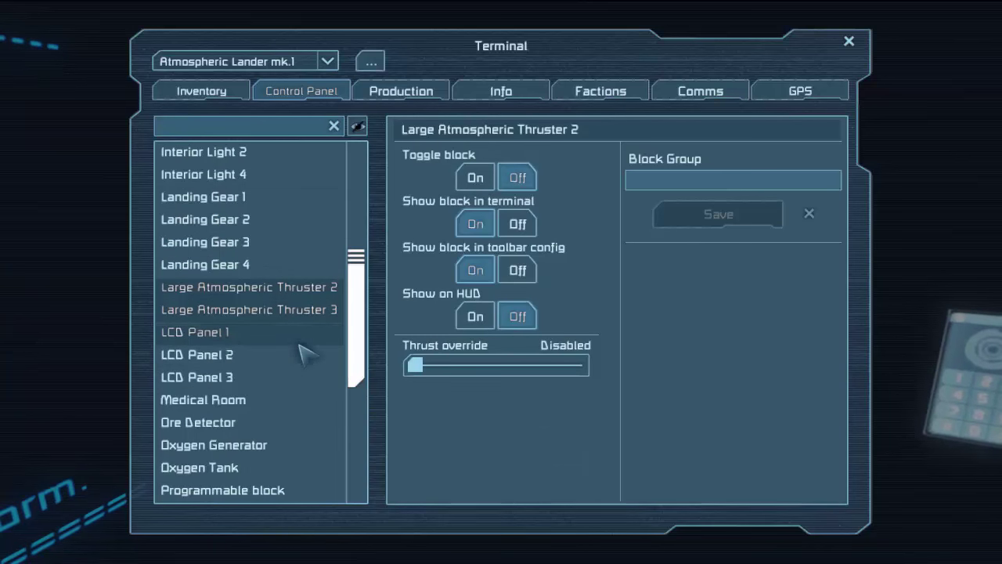
click(196, 332)
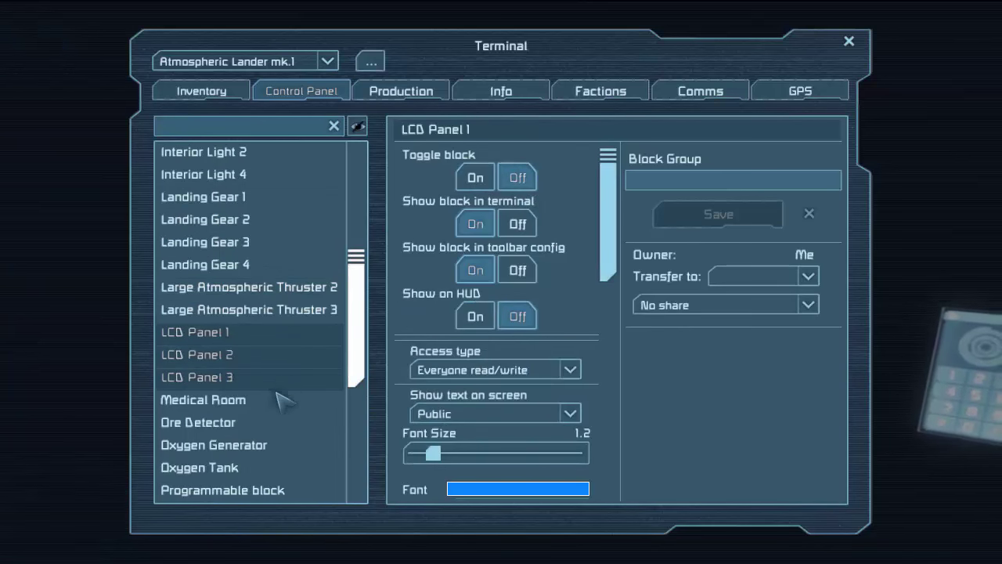
click(203, 399)
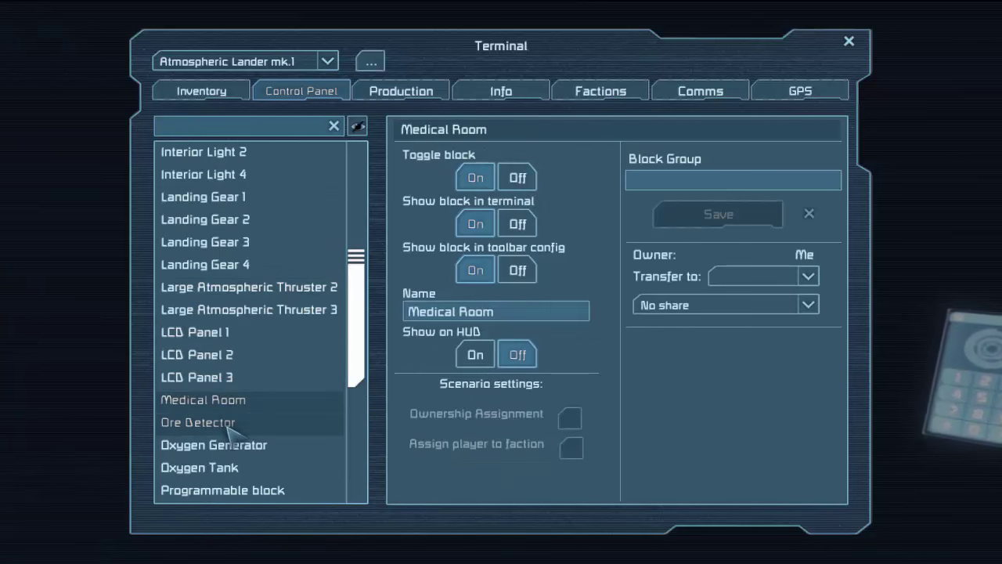
- Check the Ore Detector, oxygen blocks, Small Reactor output and Timer Block, then close the terminal
click(199, 422)
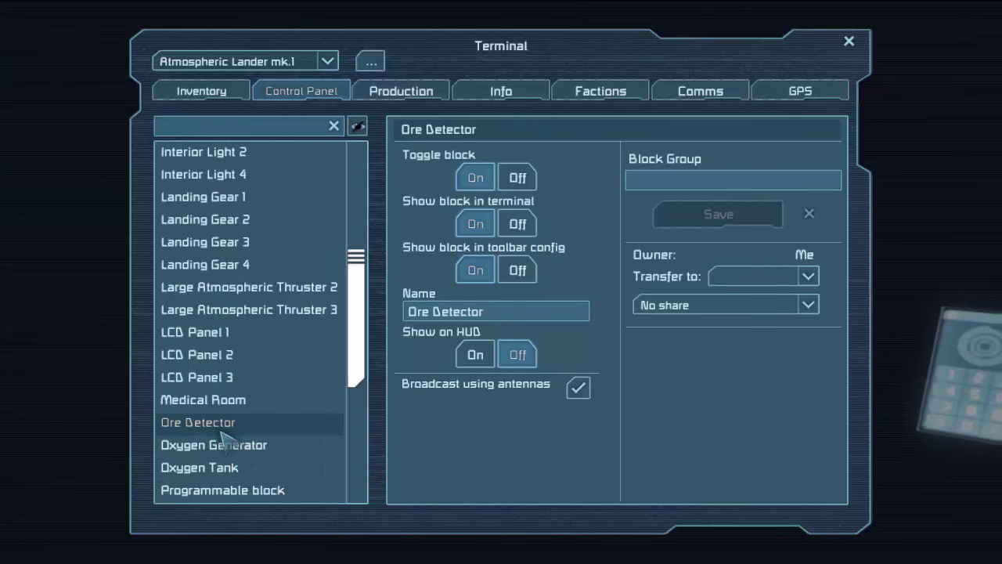
click(213, 445)
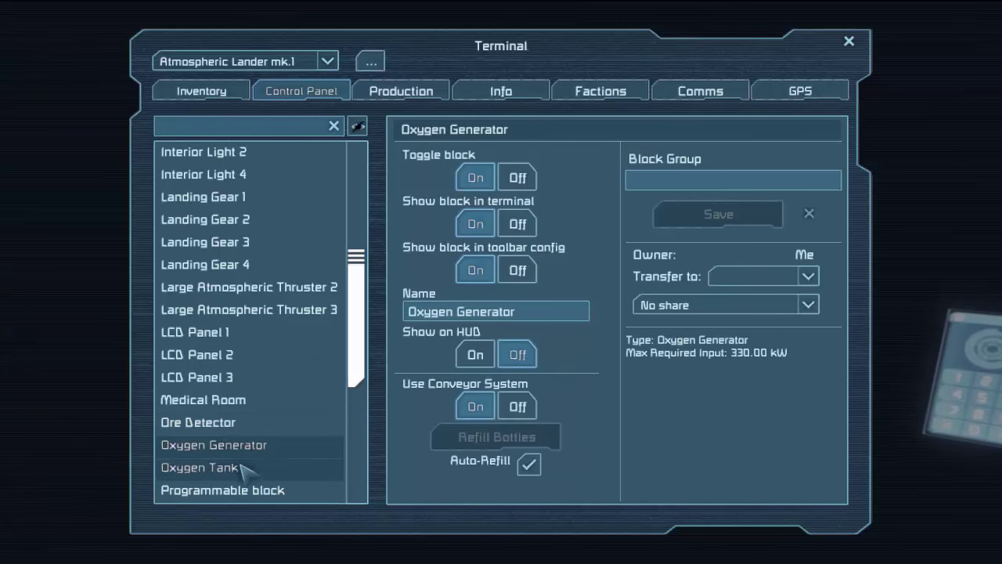
click(197, 423)
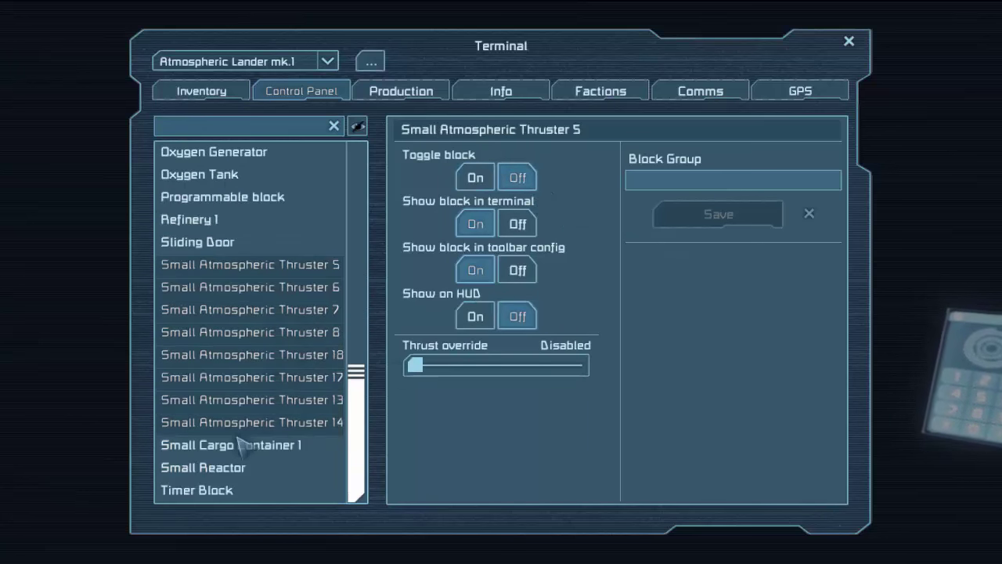
click(203, 467)
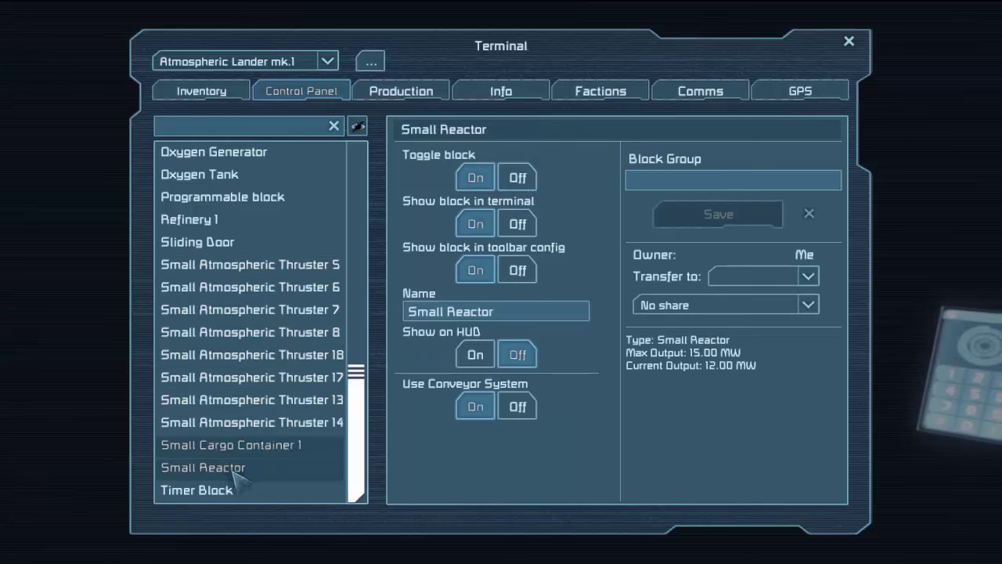
click(196, 490)
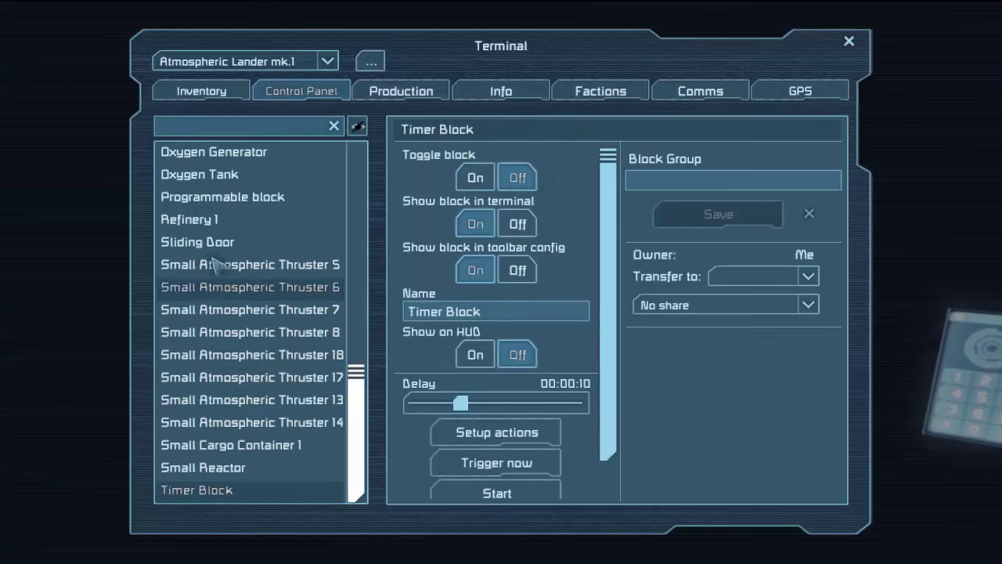
click(848, 41)
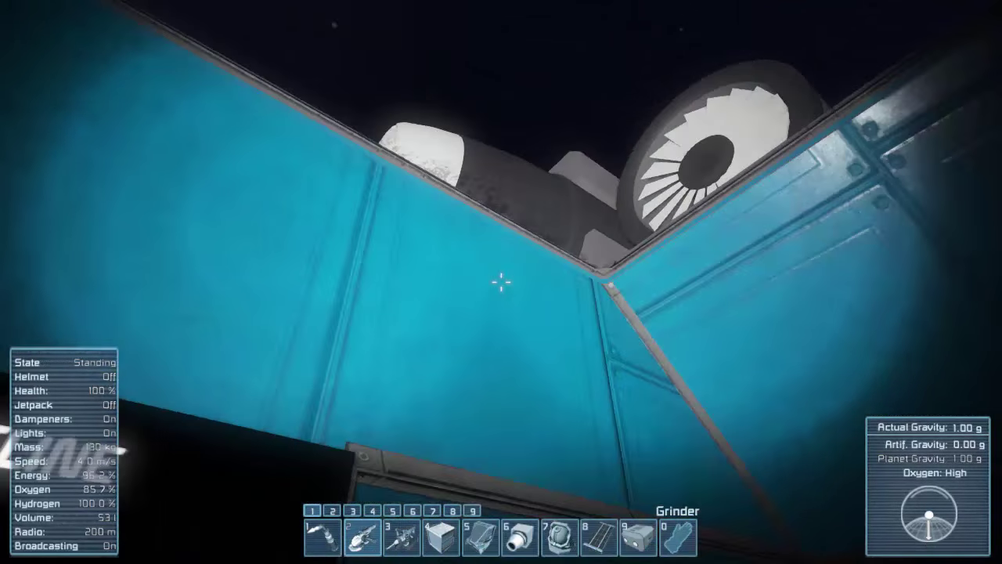
mouse_move(502, 282)
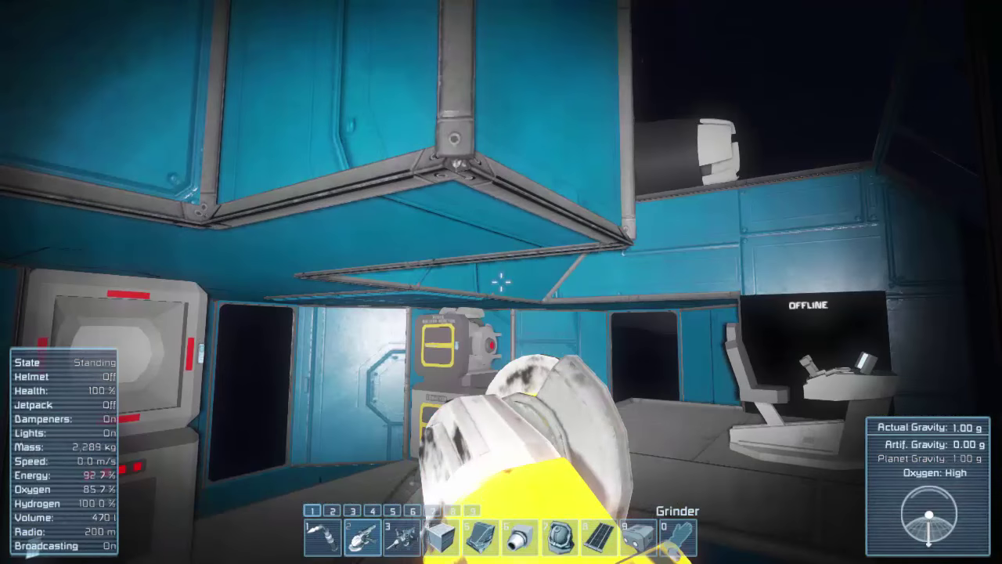
mouse_move(501, 282)
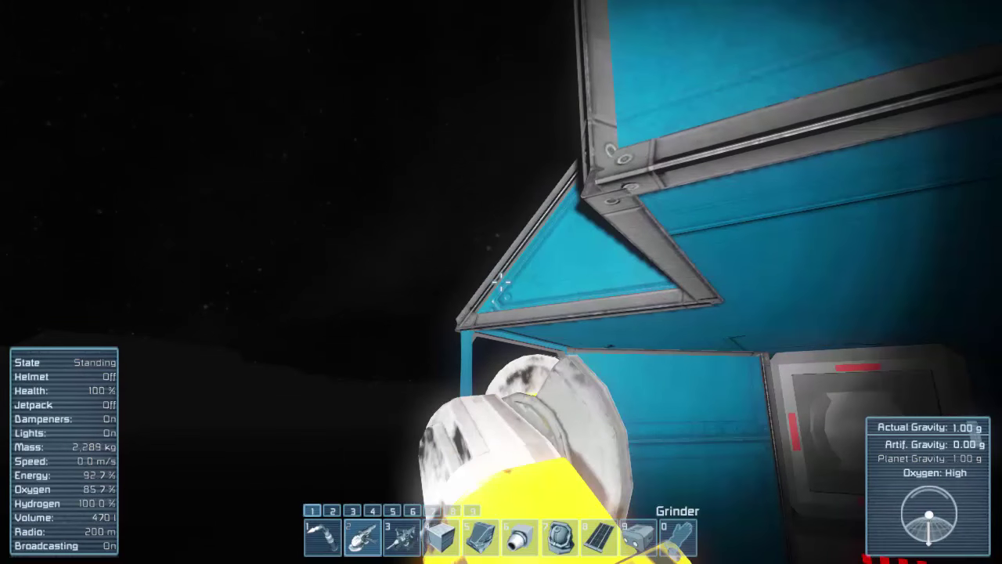
- Bring up Toolbar Config with G, show All Blocks, then close the screen
key(G)
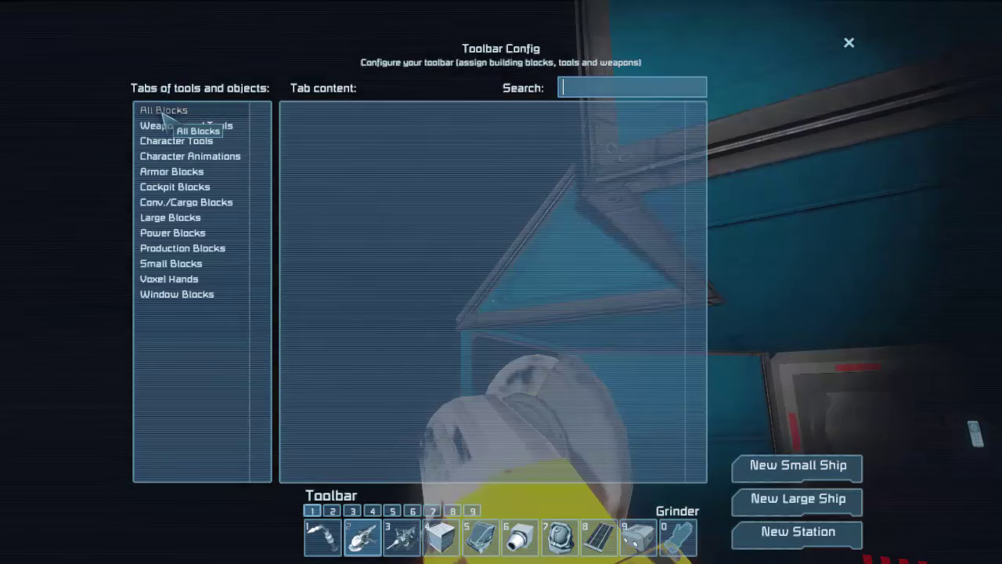
click(163, 109)
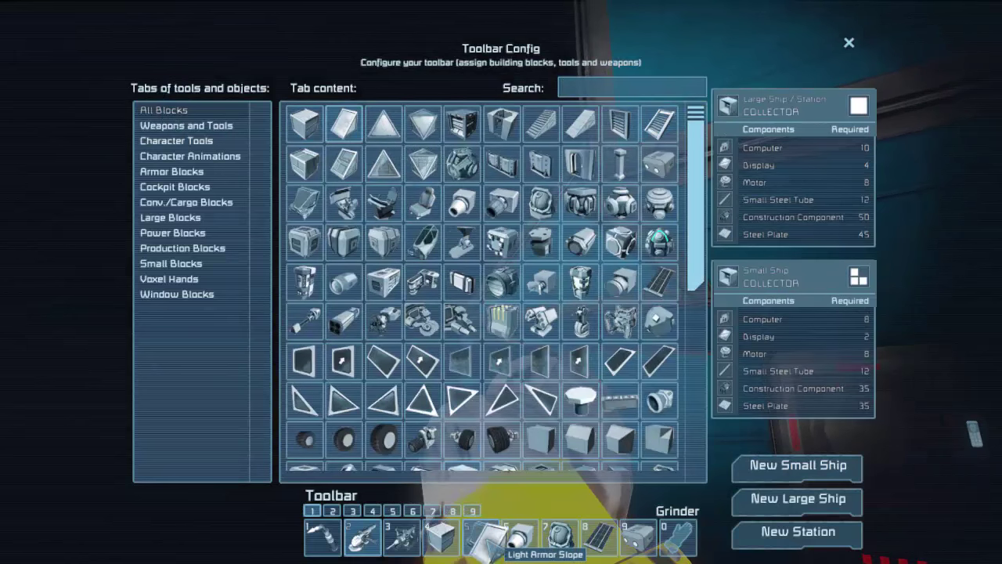
click(849, 41)
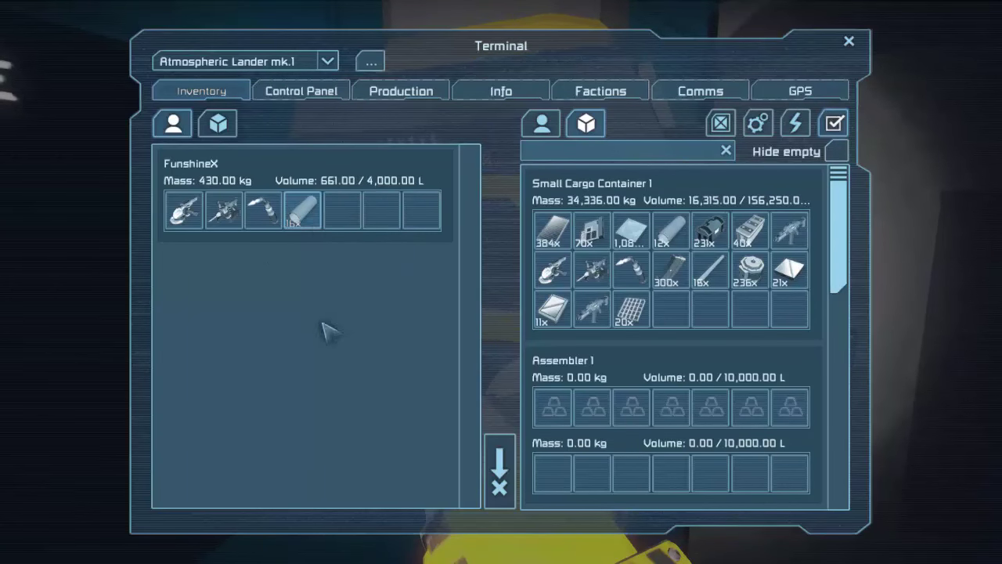
- Move the carried items into Small Cargo Container 1 and close the terminal
click(849, 39)
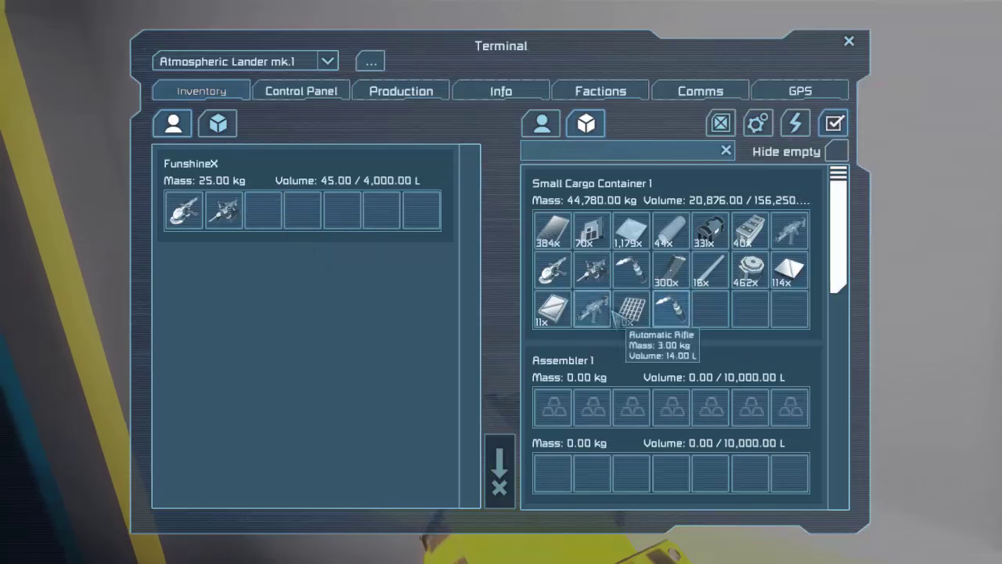
click(849, 39)
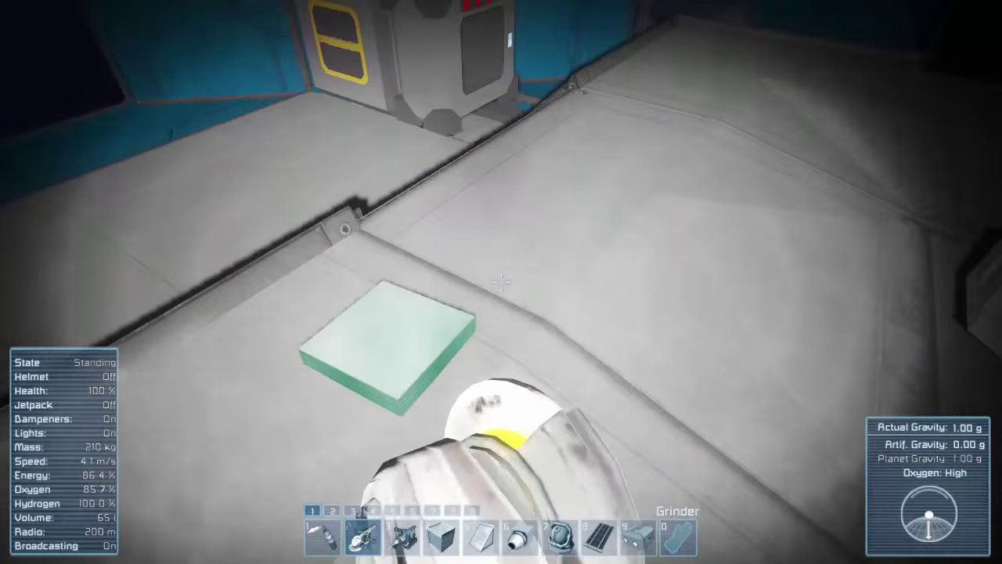
mouse_move(501, 282)
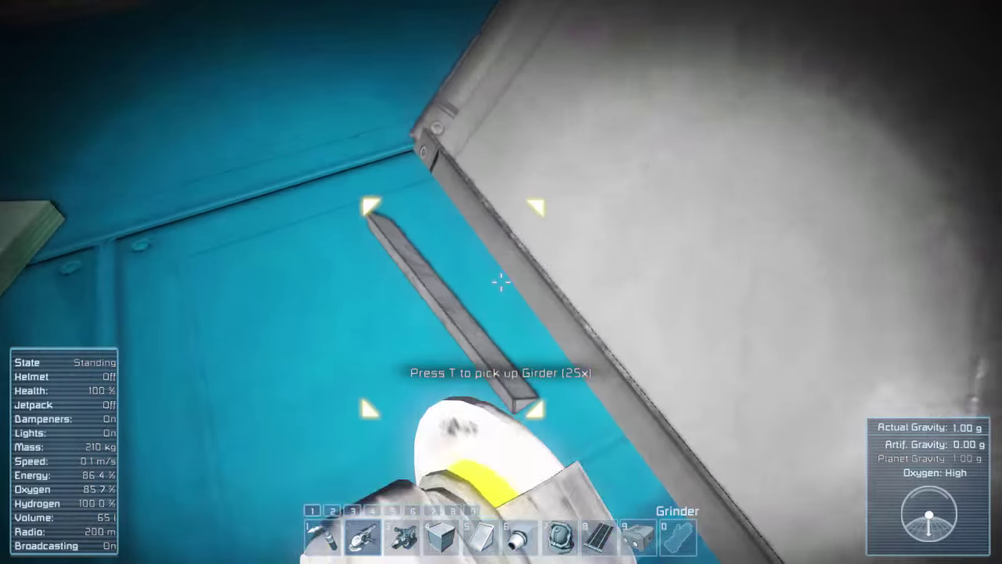
- Pick up the loose Girder components, filling the inventory at 1,227 kg
key(t)
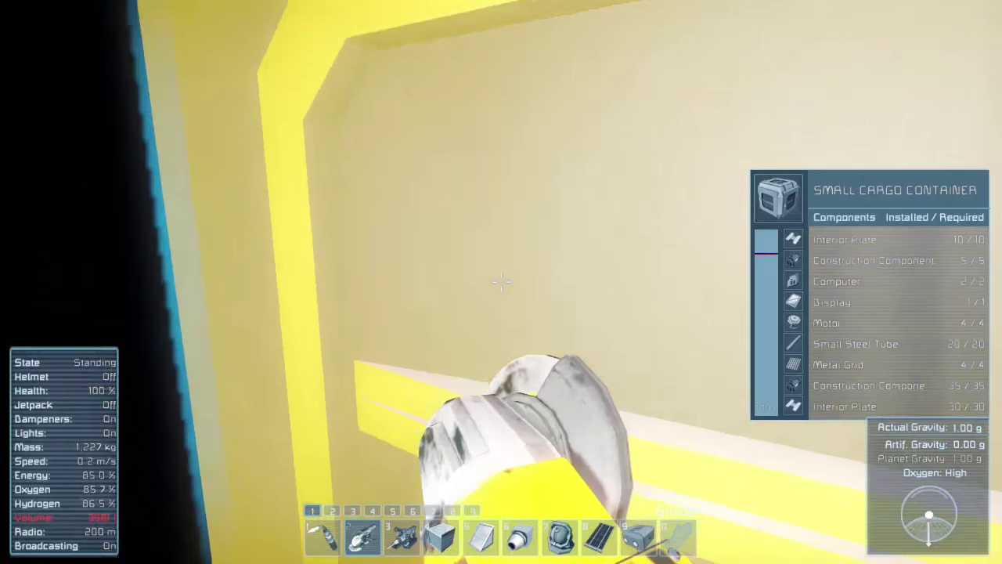
- Move the carried components into Small Cargo Container 1, keeping tools and 13 steel plates
key(K)
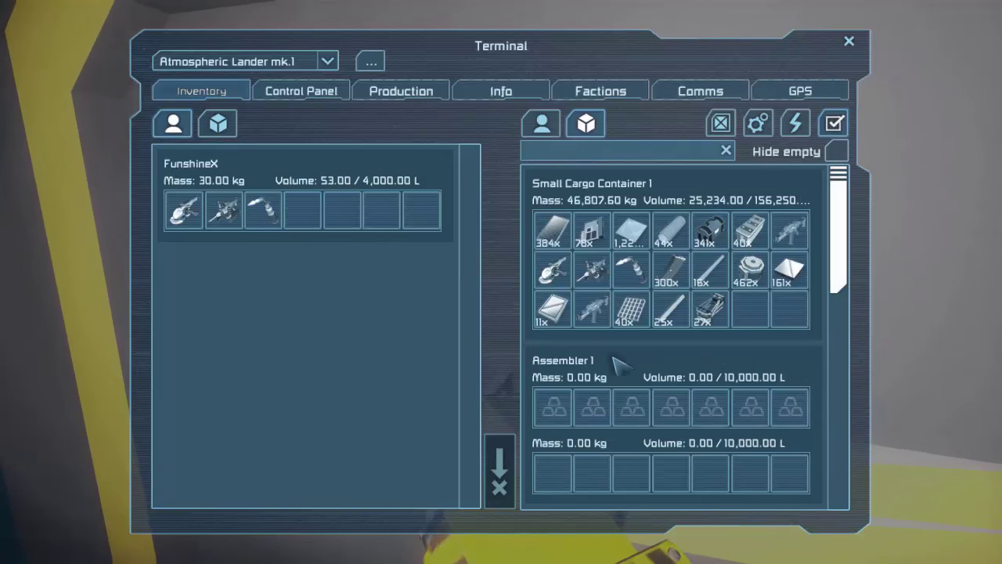
mouse_move(716, 282)
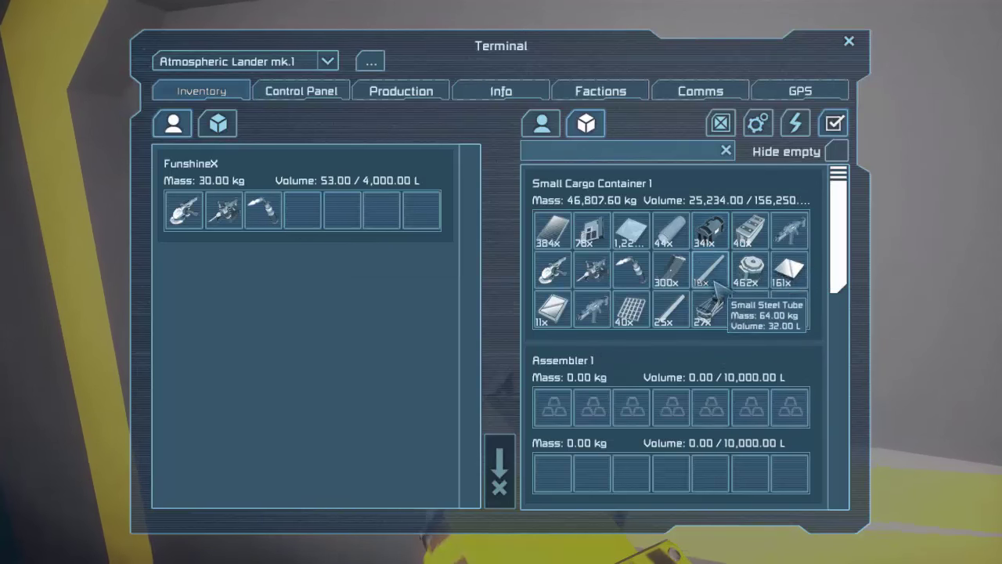
scroll(down, 3)
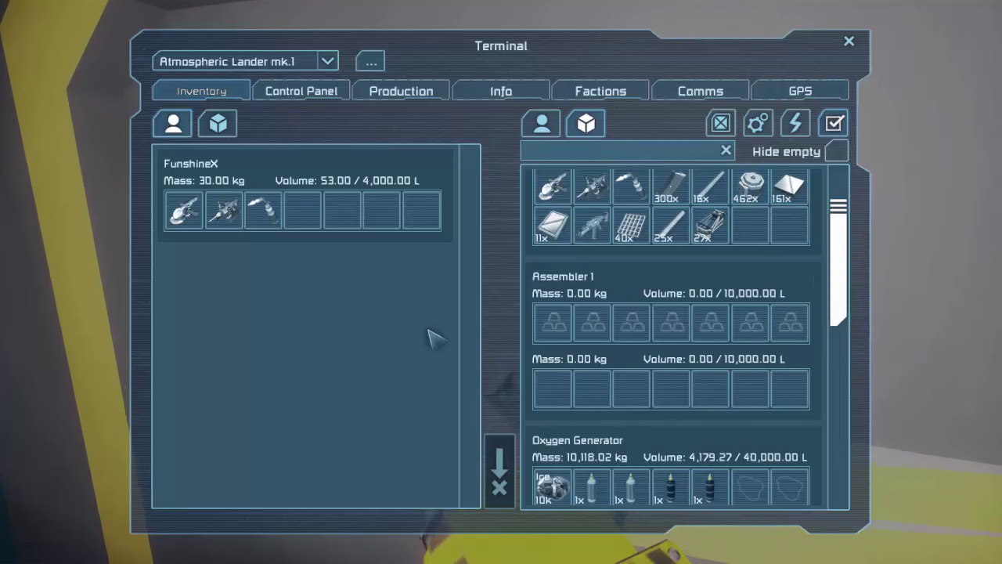
click(848, 40)
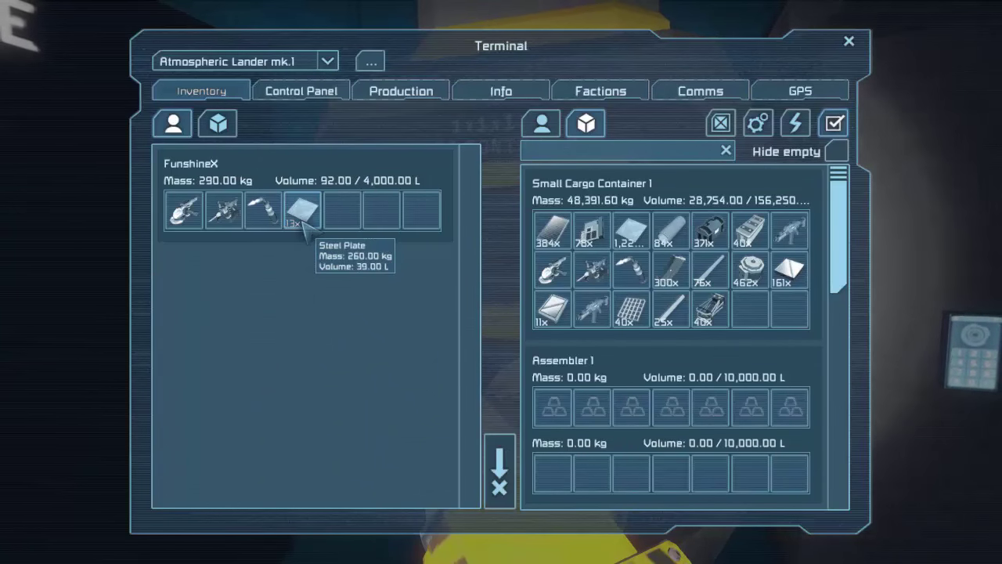
click(849, 39)
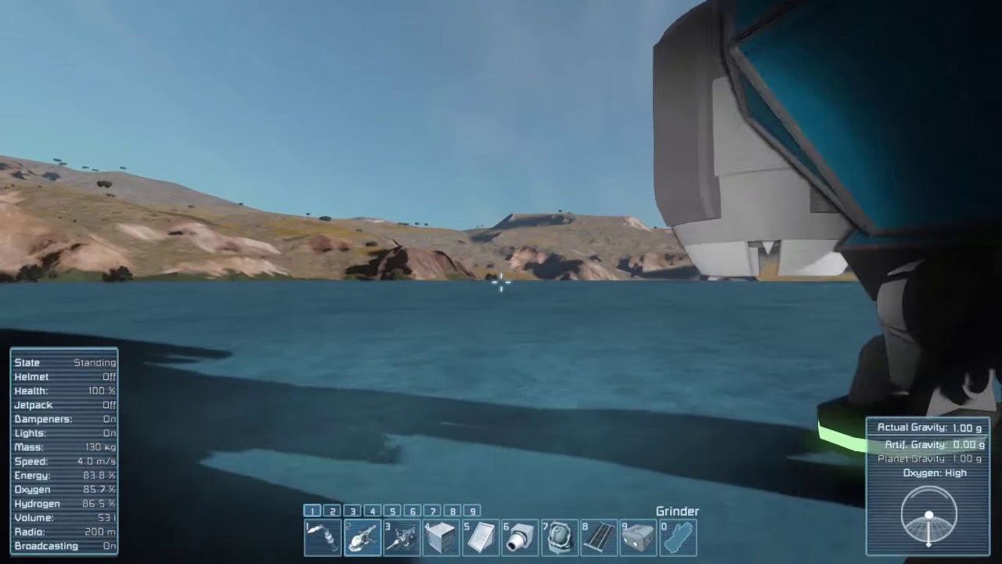
mouse_move(501, 285)
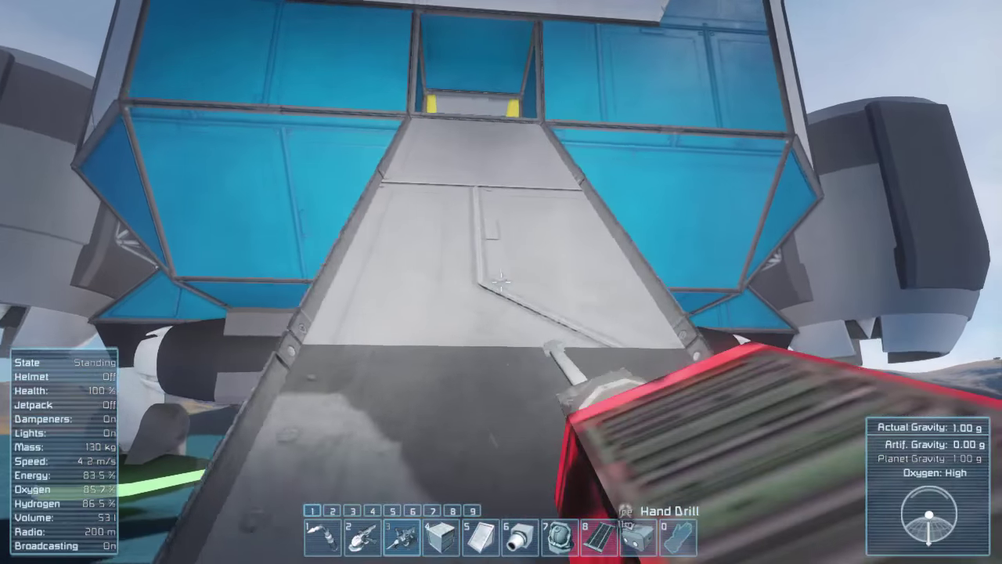
mouse_move(501, 282)
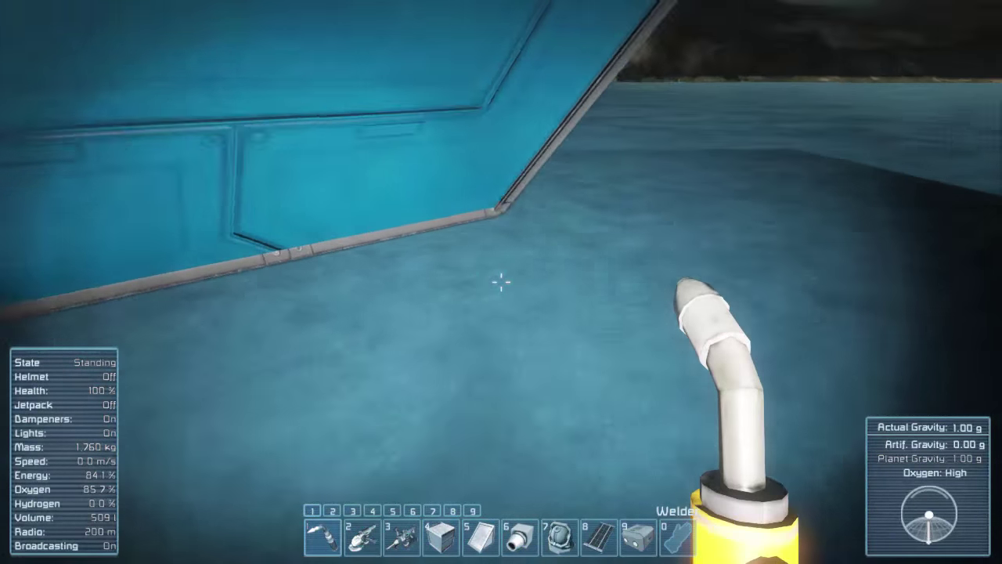
- Bring up the block catalogue with G
key(g)
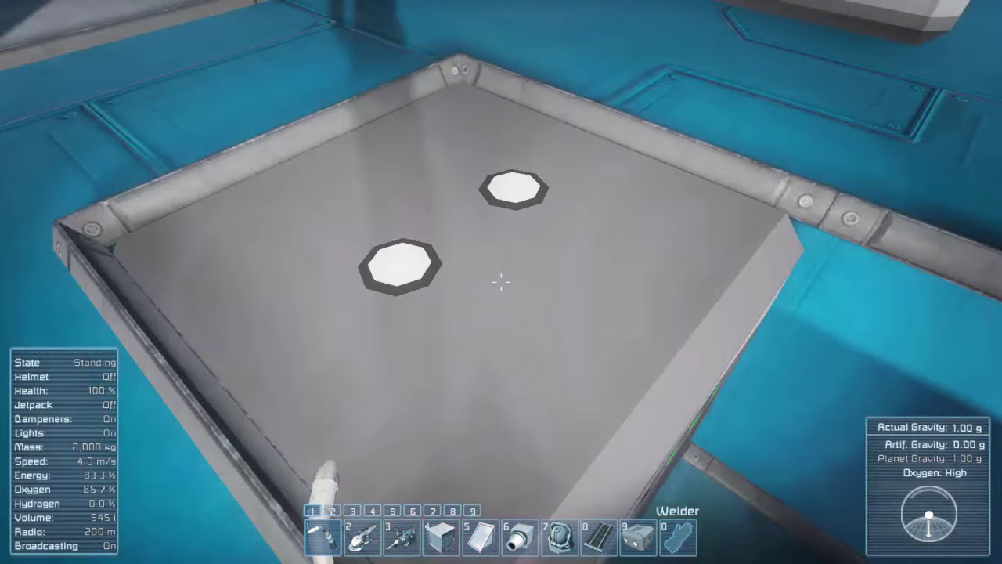
- Search 'batt' in the block catalogue and select the battery block
key(g)
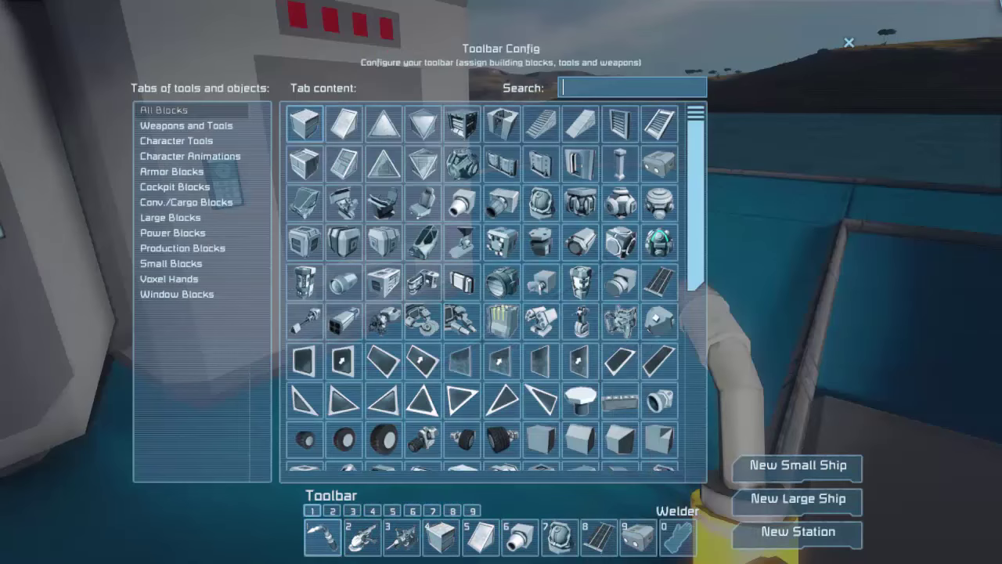
text(batt)
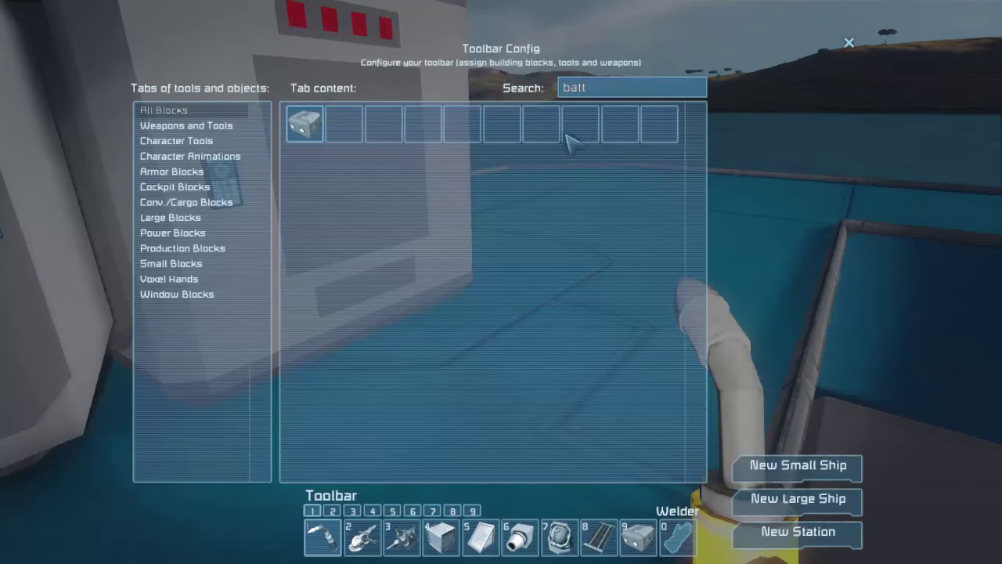
click(851, 40)
text(b)
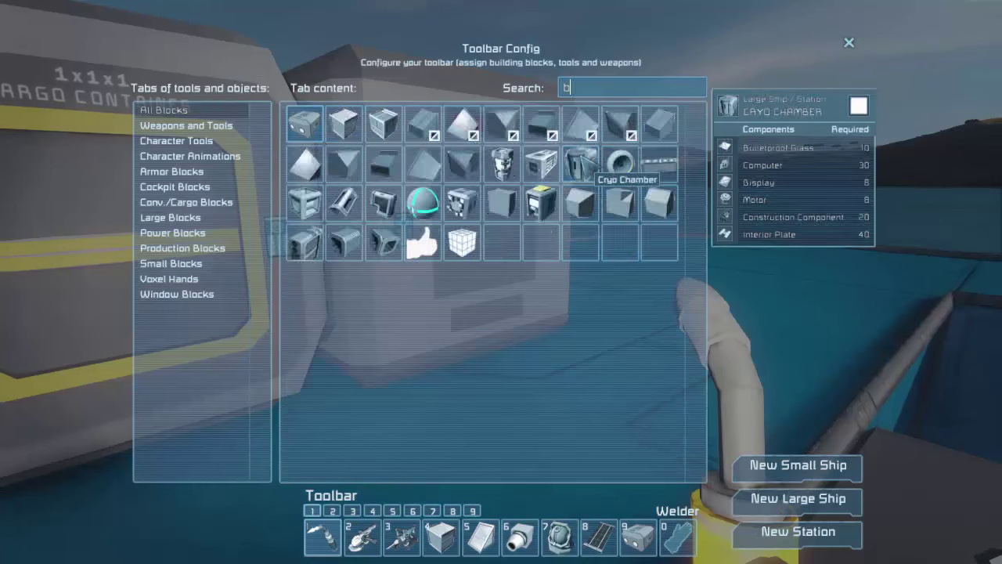
text(att)
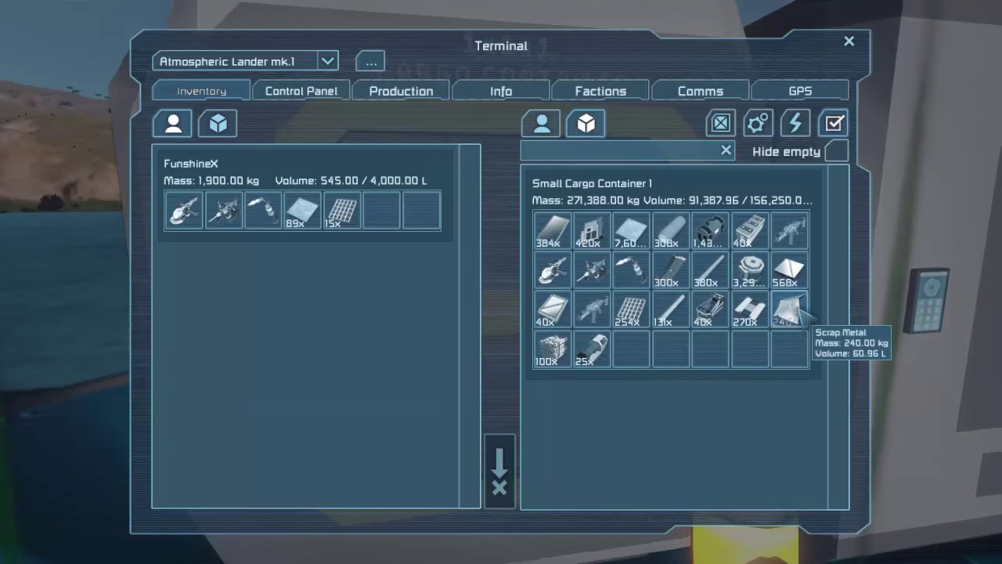
- Close the cargo container terminal window
click(848, 41)
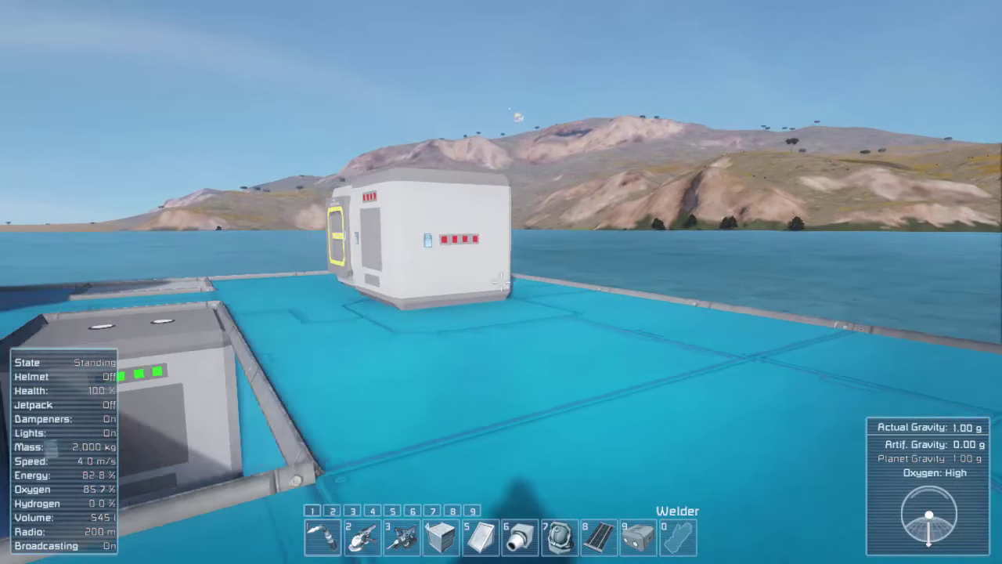
key(g)
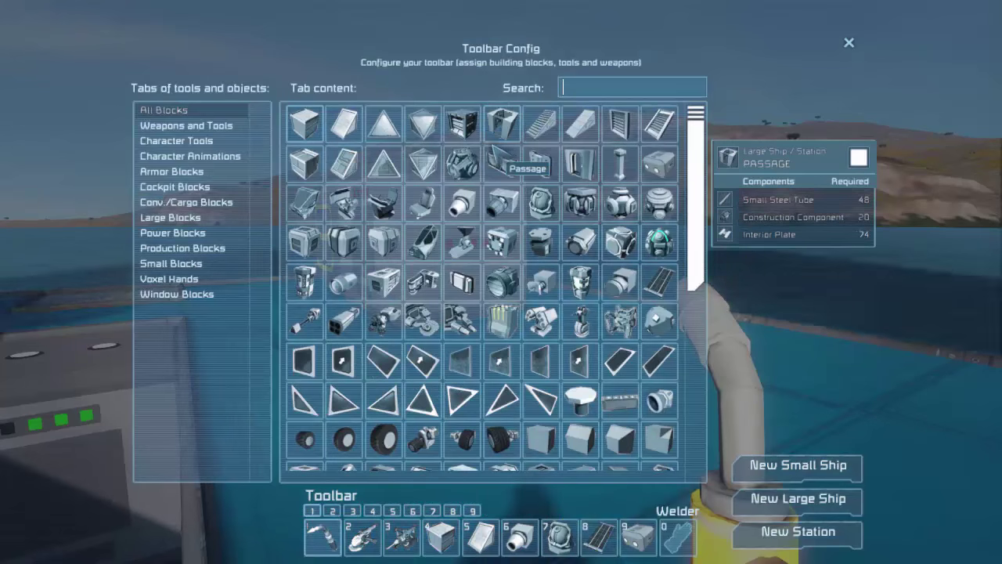
text(bat)
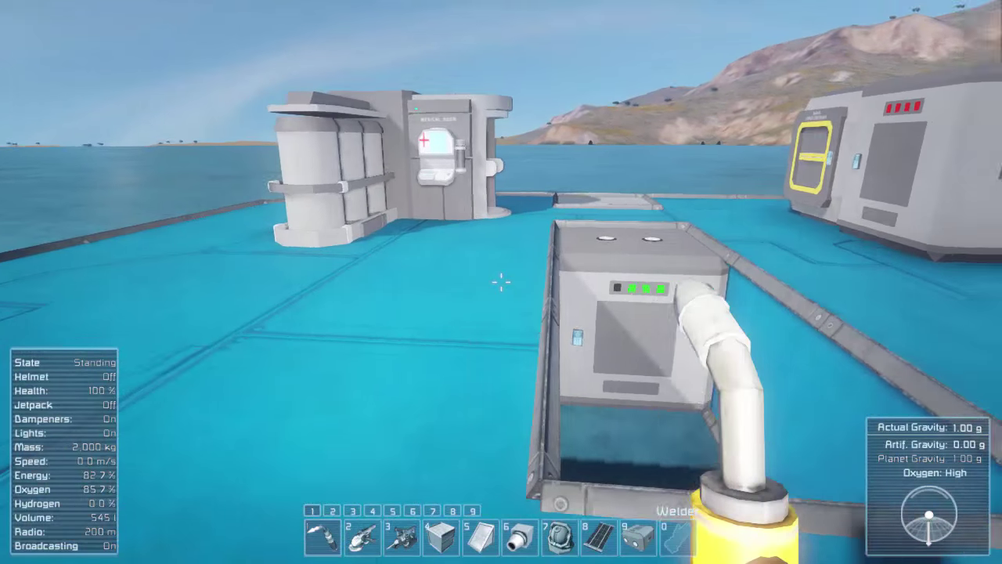
key(w)
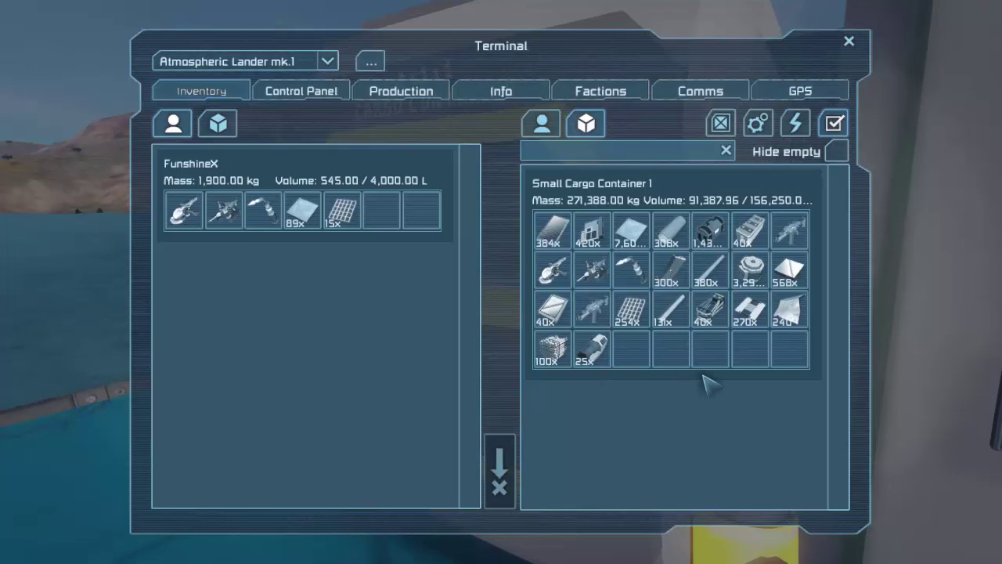
mouse_move(751, 238)
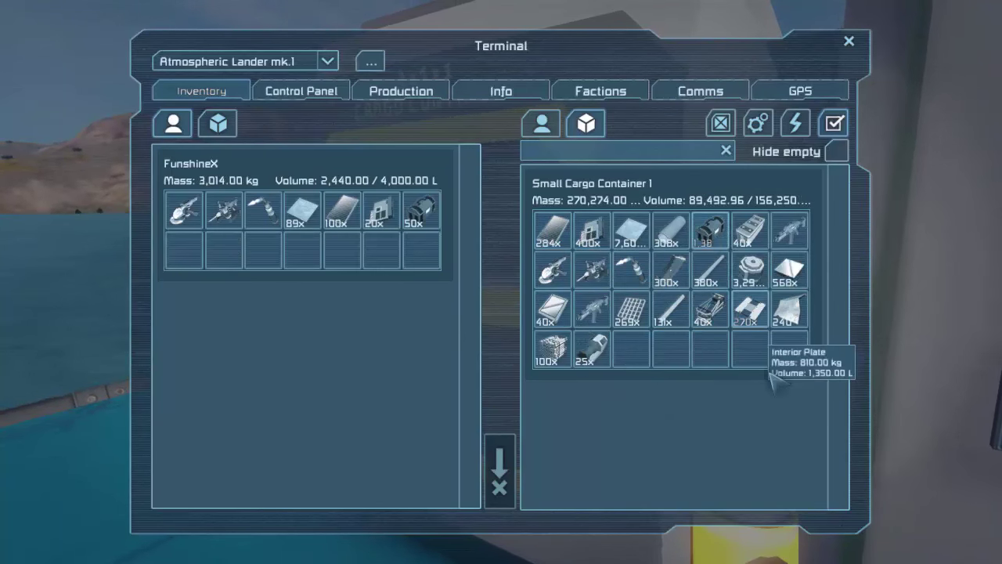
- Drag components from the Small Cargo Container into the character inventory
drag(747, 307, 183, 249)
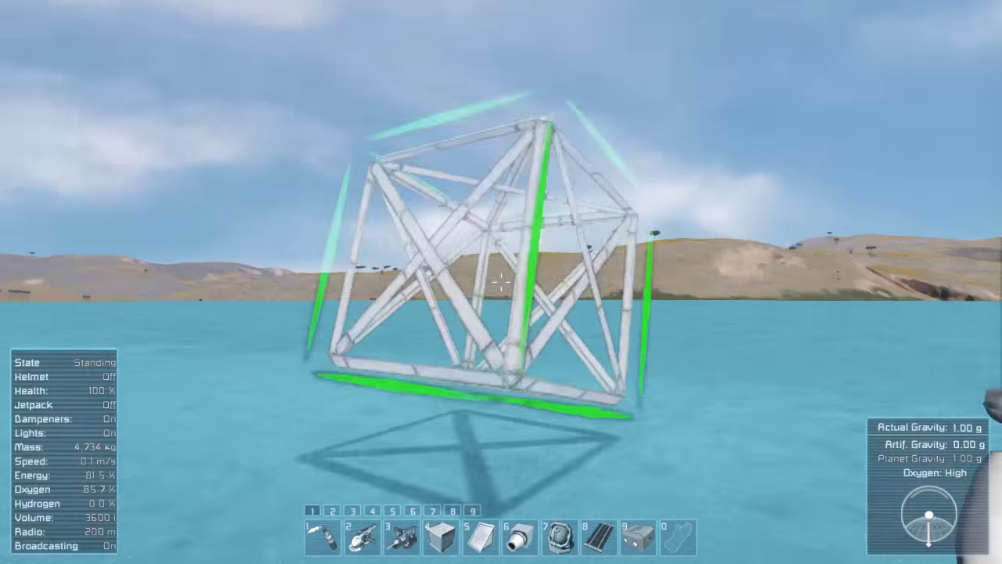
mouse_move(502, 282)
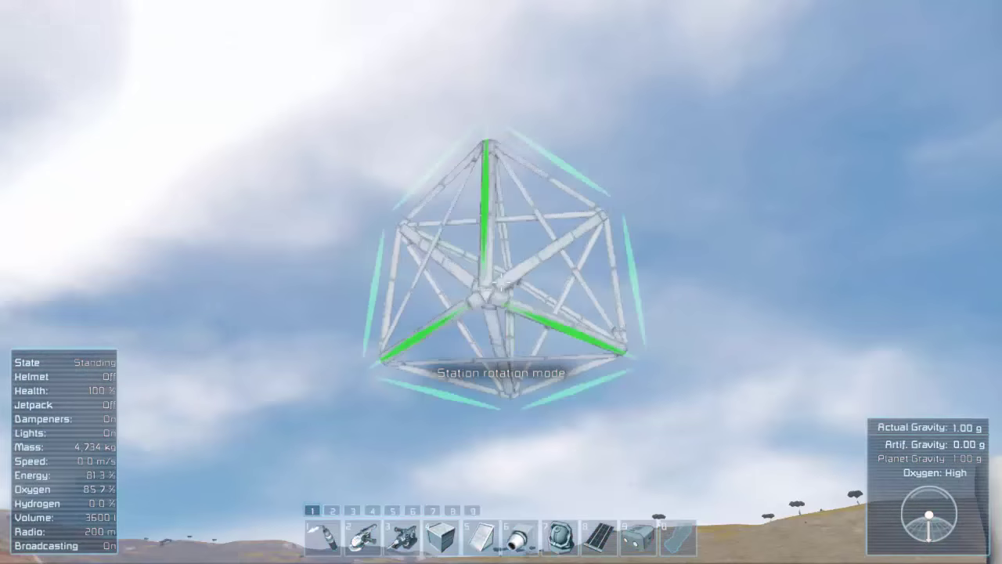
mouse_move(501, 282)
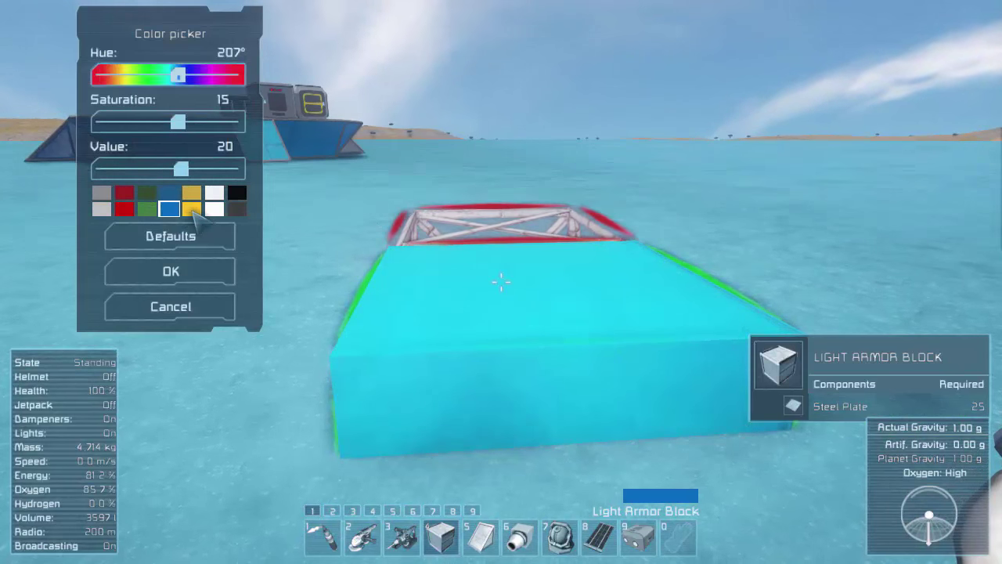
- Choose the yellow swatch and confirm it as the armor paint colour
click(192, 209)
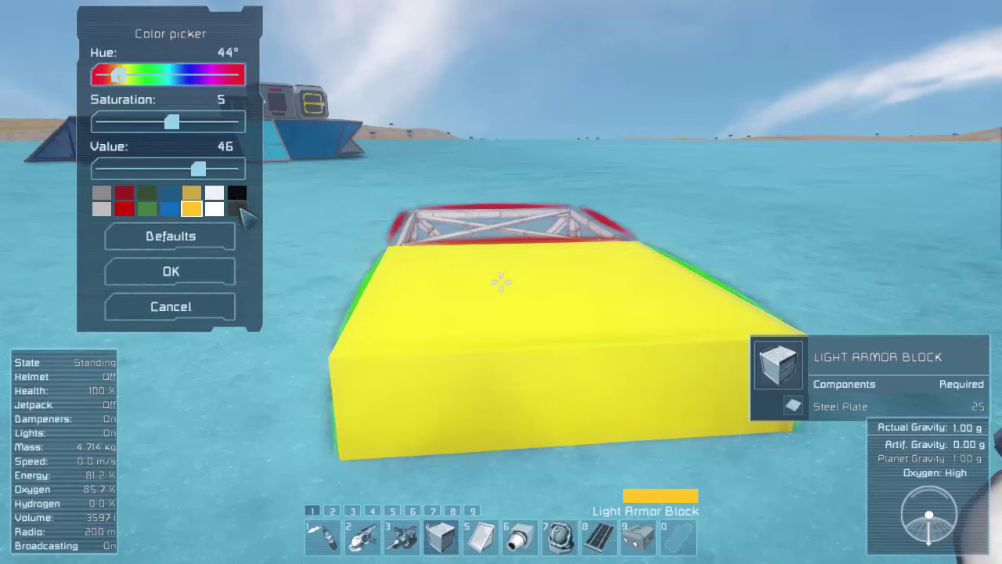
click(170, 271)
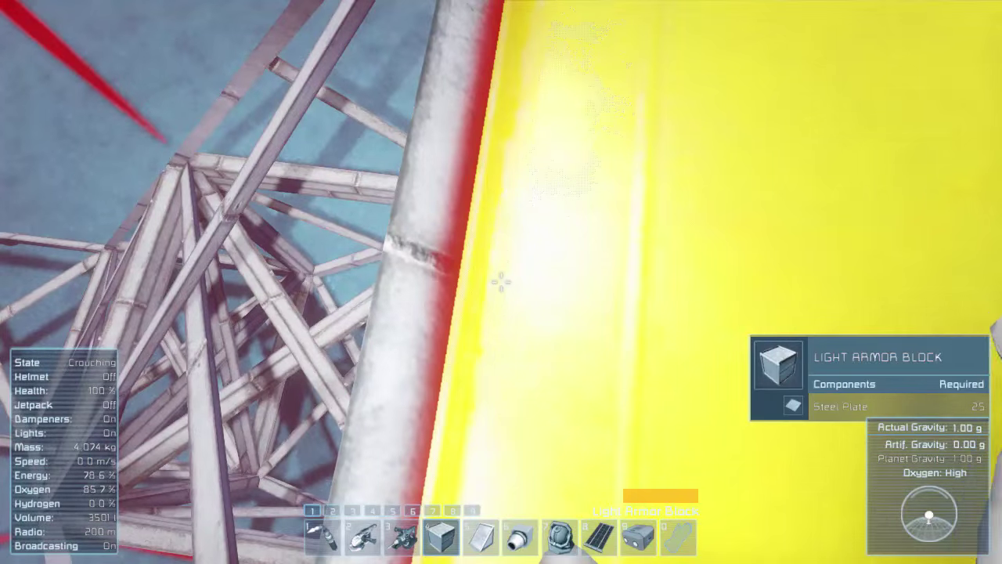
mouse_move(501, 290)
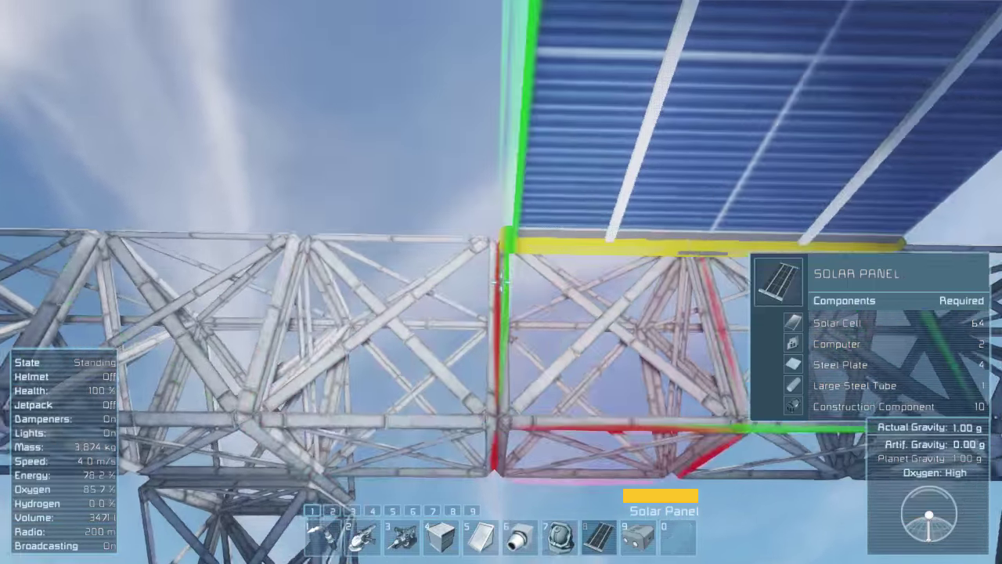
mouse_move(501, 281)
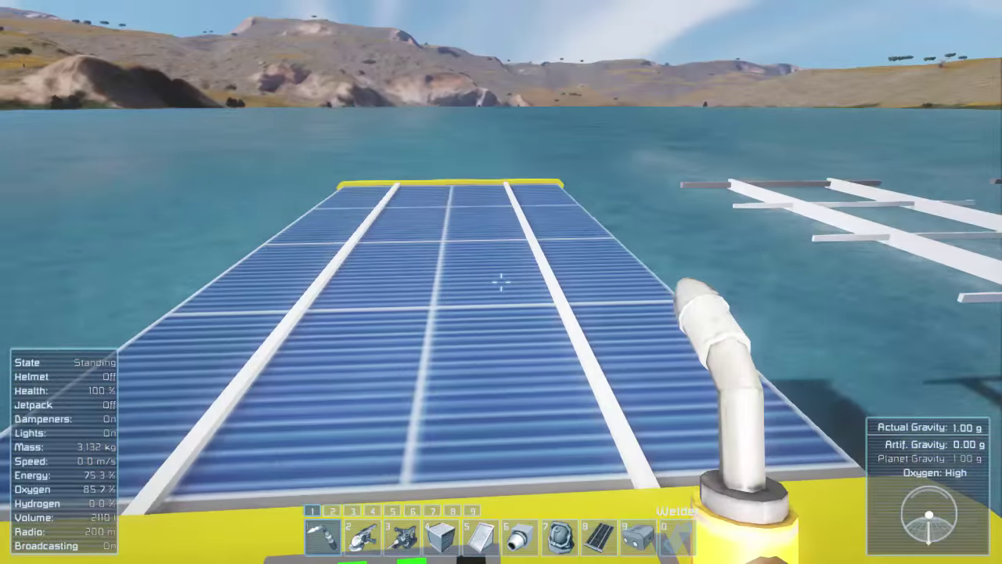
mouse_move(501, 282)
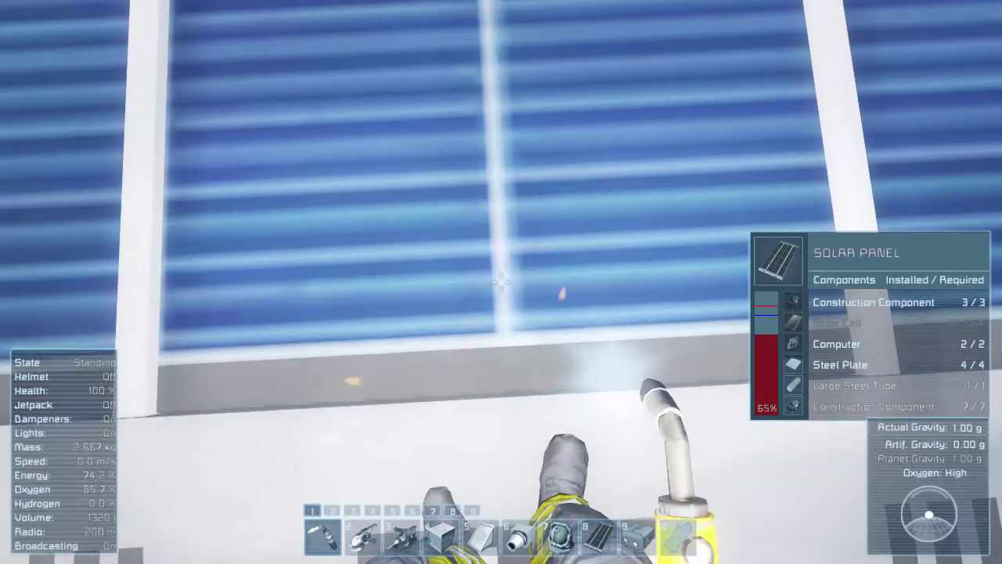
- Weld the new lakeside solar panel with the welder aimed at screen centre
click(501, 282)
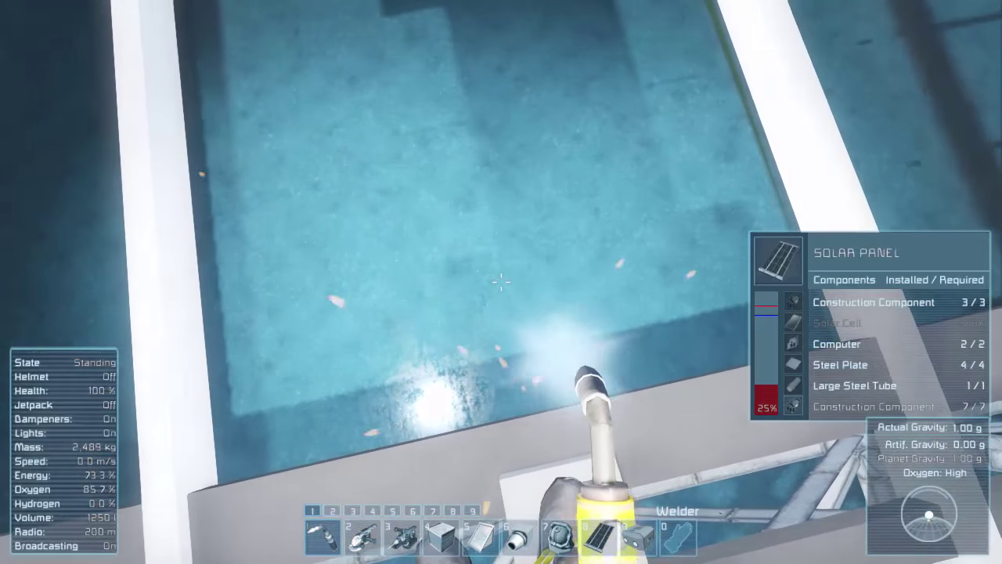
click(498, 286)
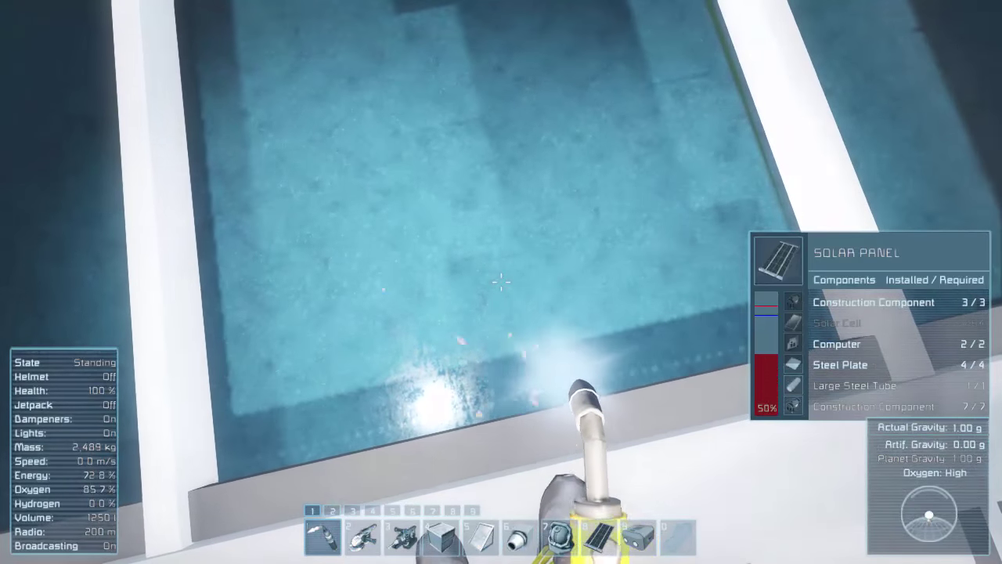
click(501, 285)
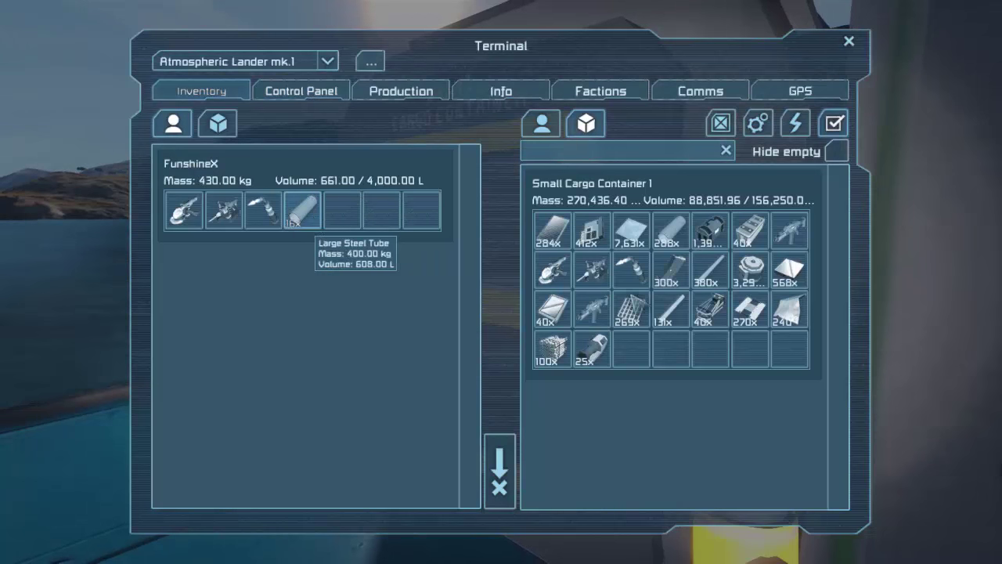
- Store the large steel tube, take solar cells, and return leftover cells to cargo
drag(303, 209, 630, 230)
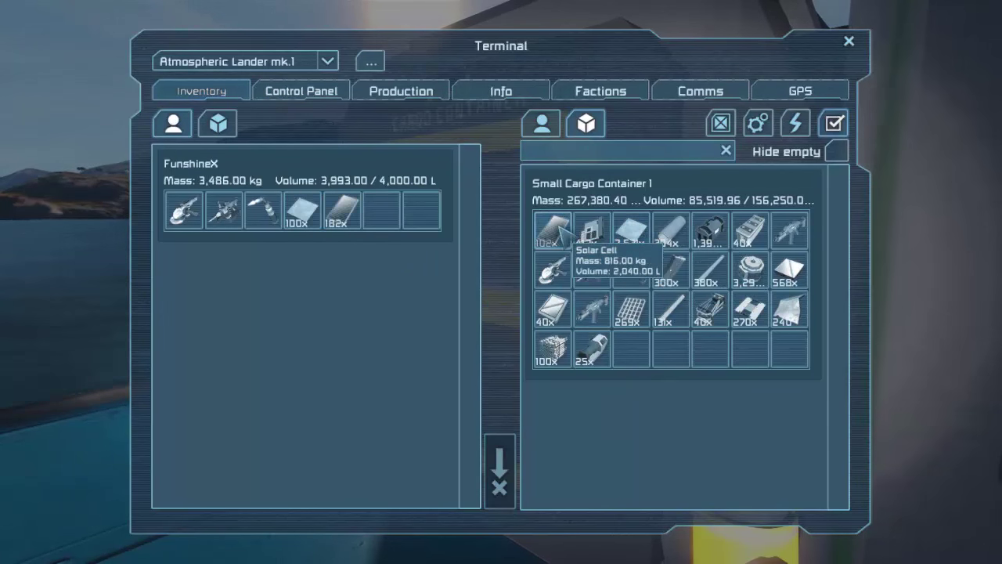
click(849, 41)
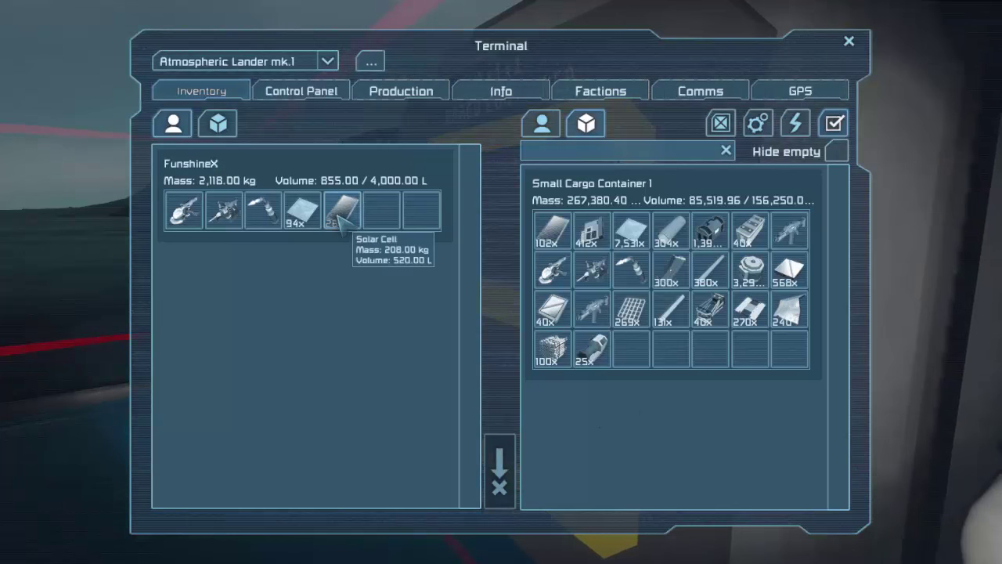
drag(552, 229, 341, 210)
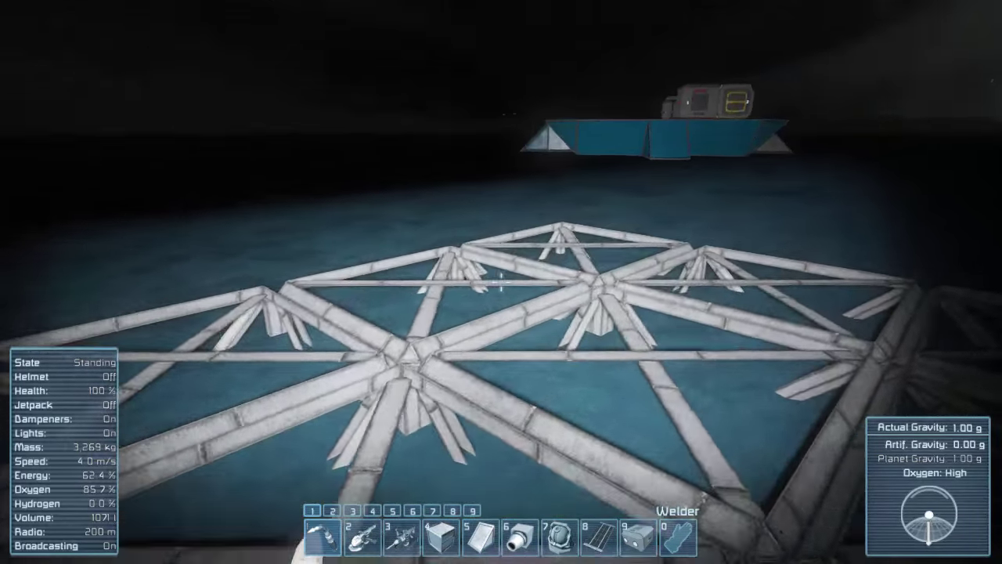
- Search 'ass' in the toolbar configuration to find the Assembler
key(G)
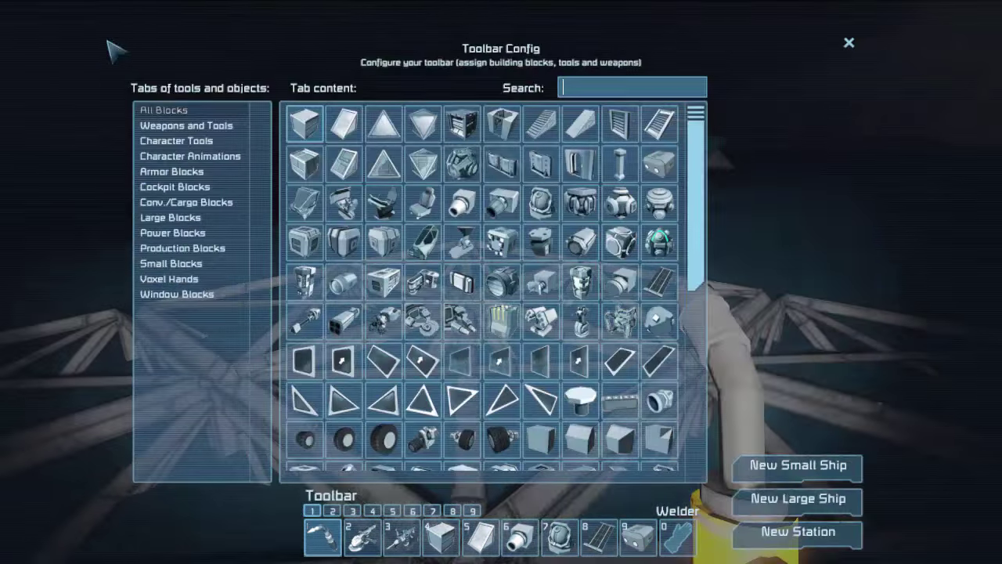
text(ass)
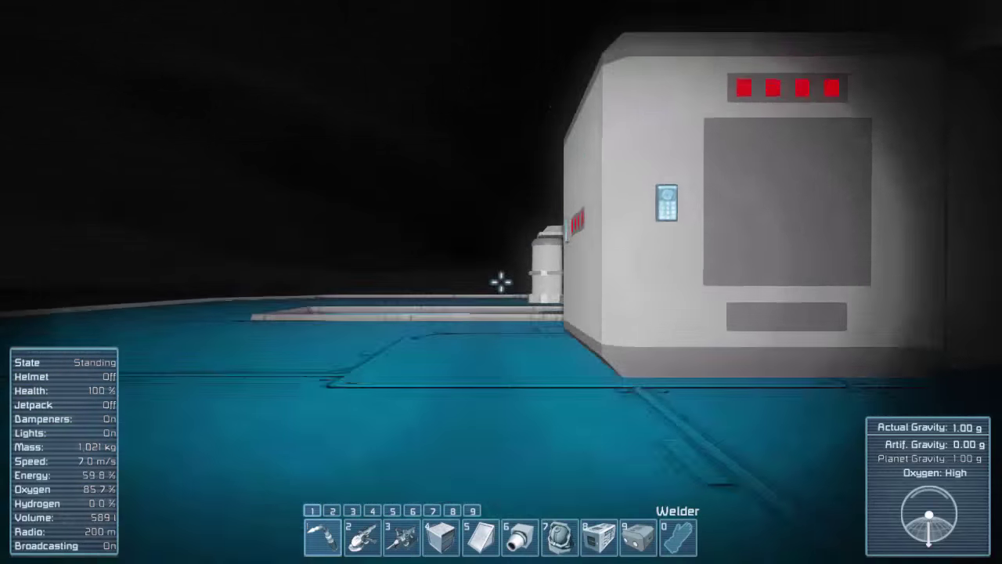
- Take displays and other components from the lander's cargo container to finish welding the assembler
click(664, 205)
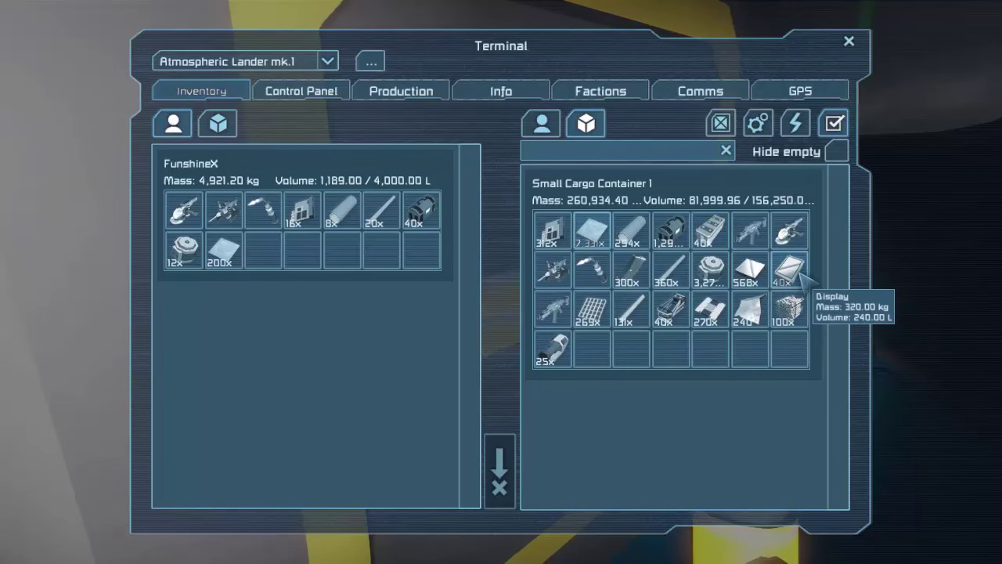
click(847, 40)
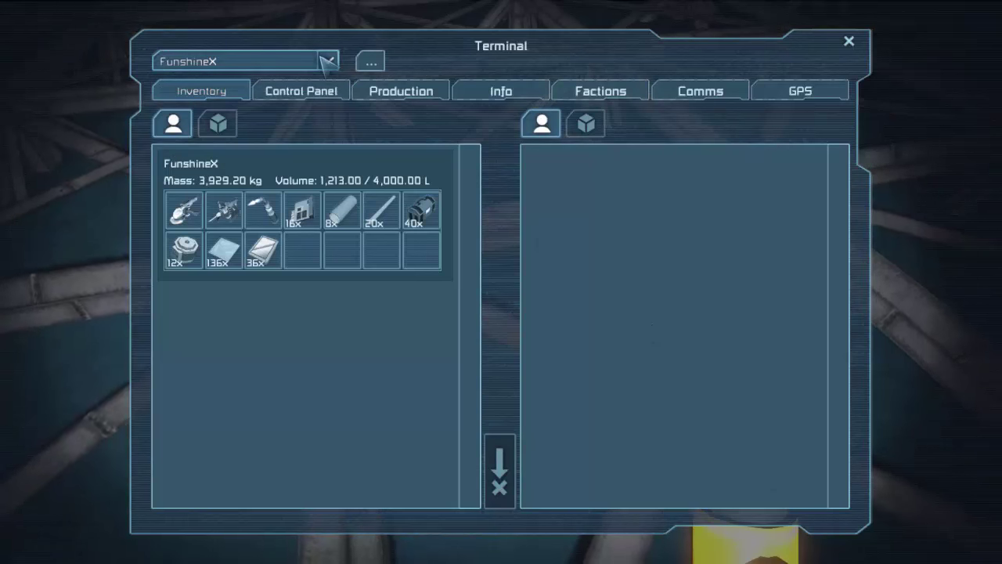
click(847, 40)
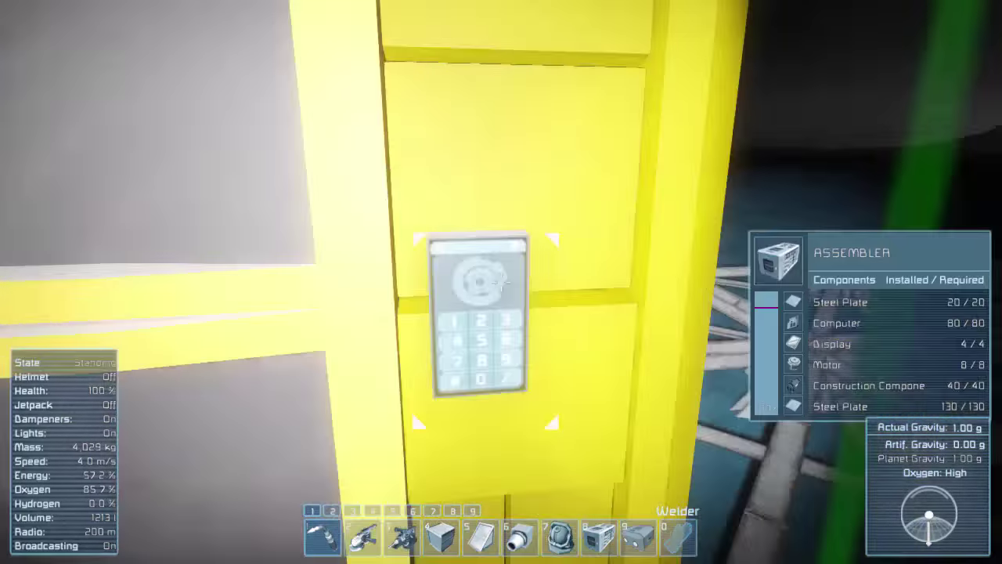
- Check a solar panel's 0 W output in Platform 8636's Control Panel, then view the assembler's production screen
click(478, 314)
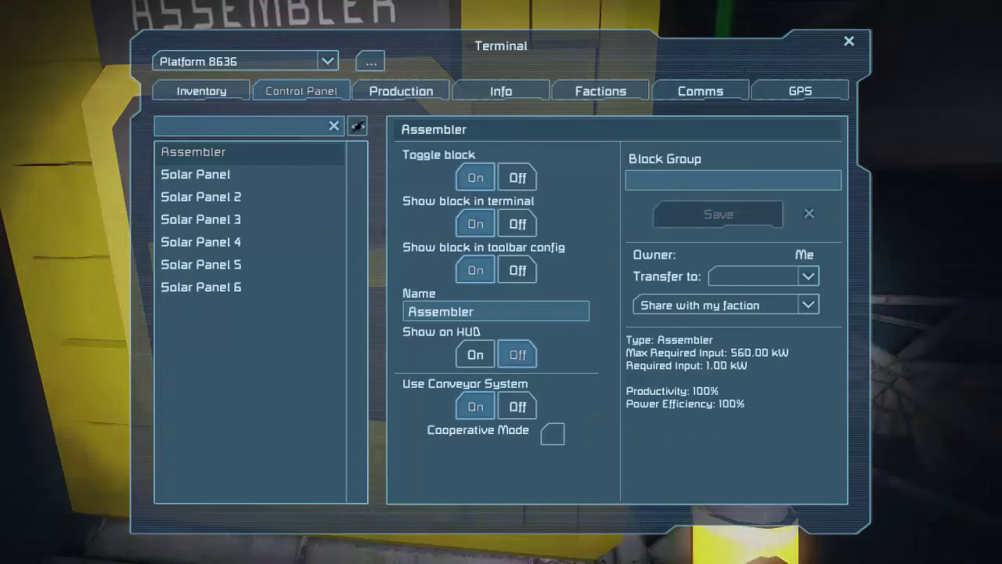
click(195, 174)
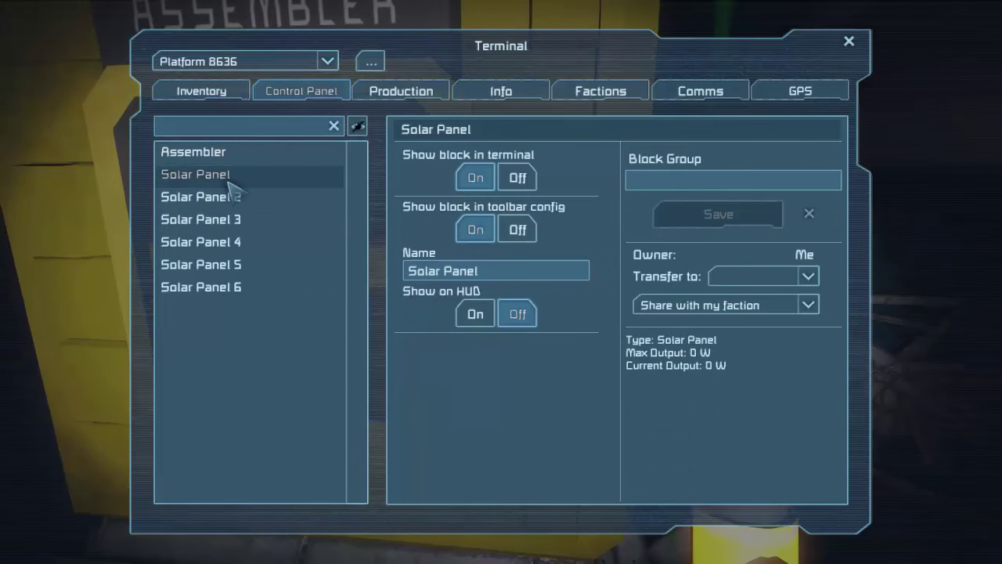
click(193, 151)
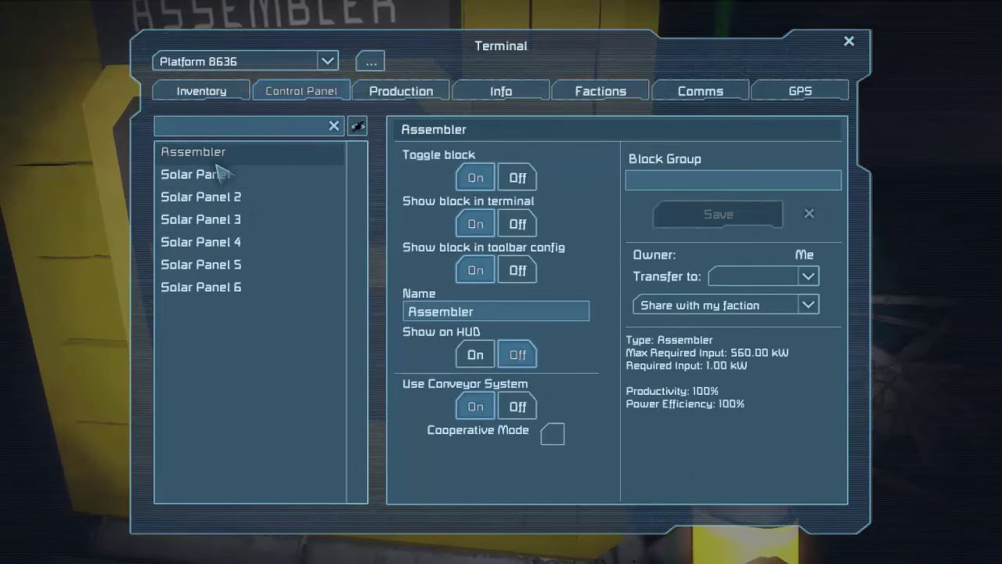
click(400, 91)
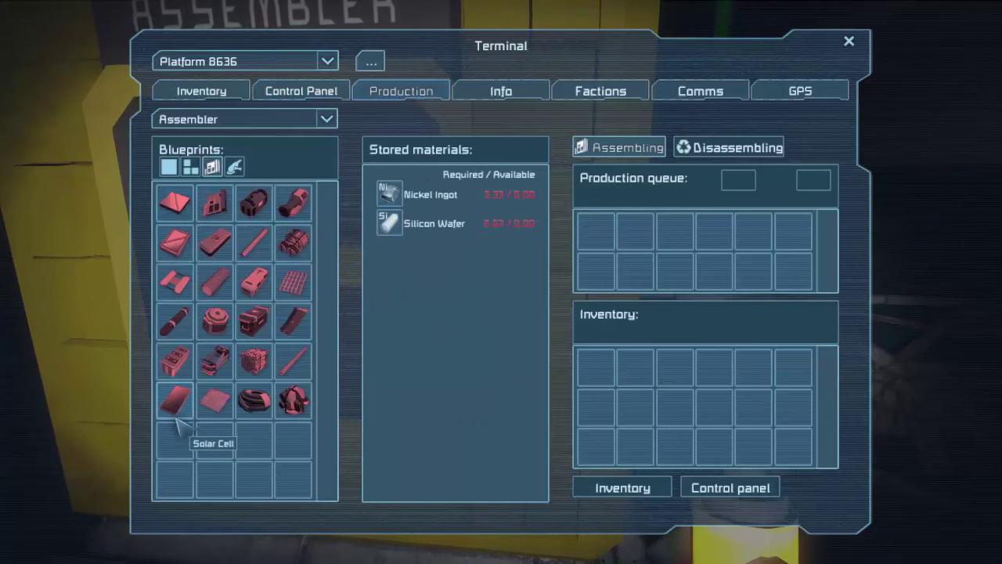
mouse_move(290, 401)
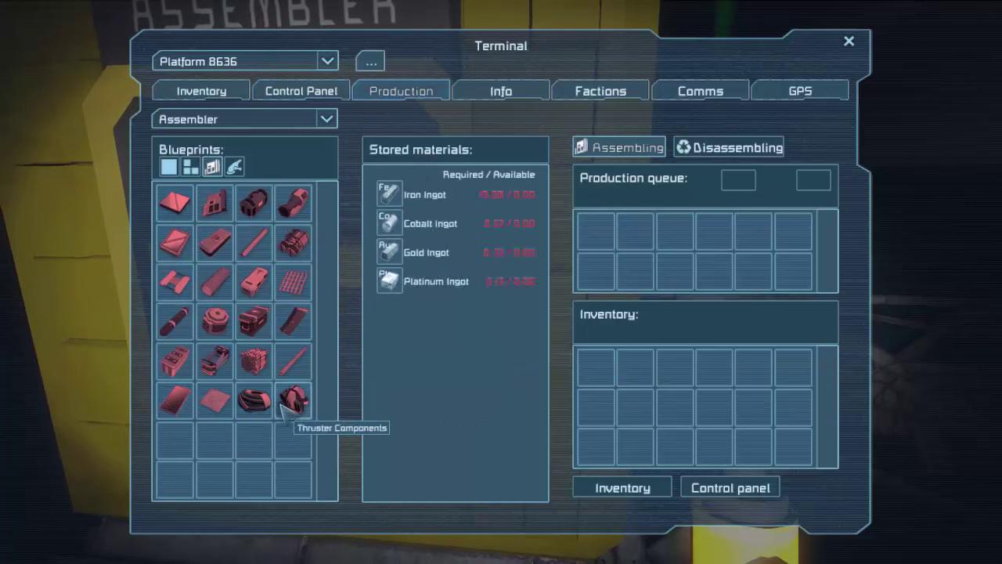
mouse_move(175, 360)
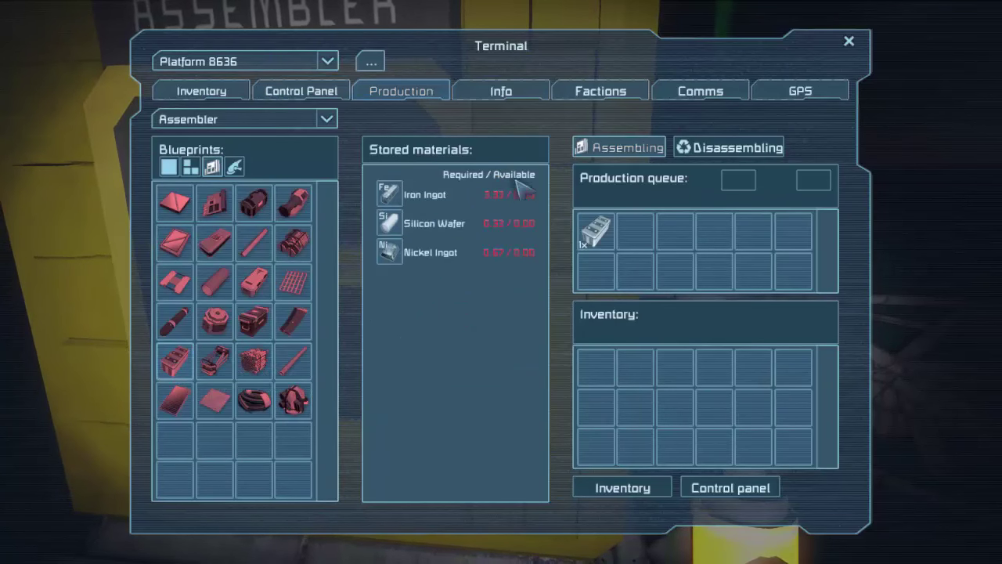
mouse_move(451, 268)
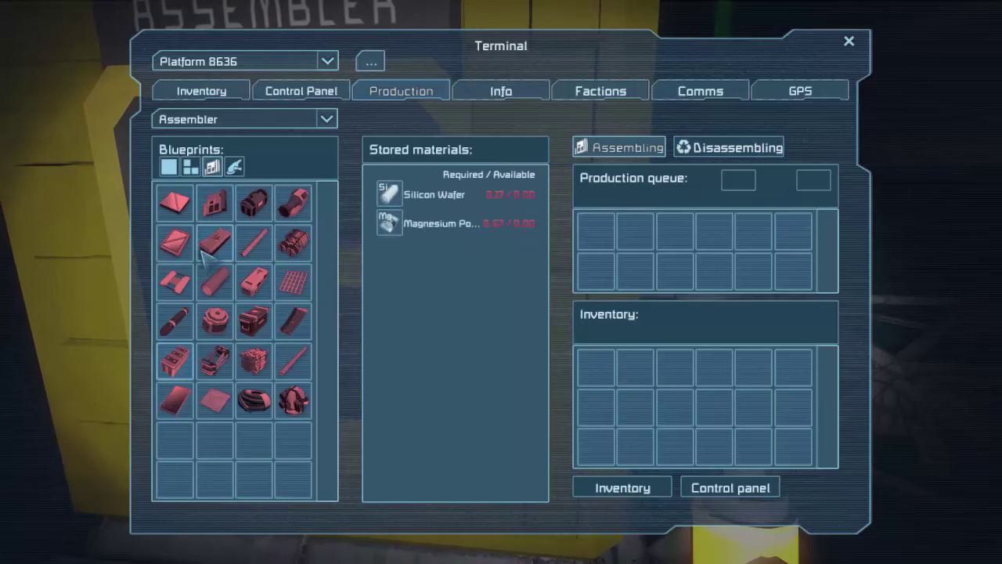
mouse_move(253, 202)
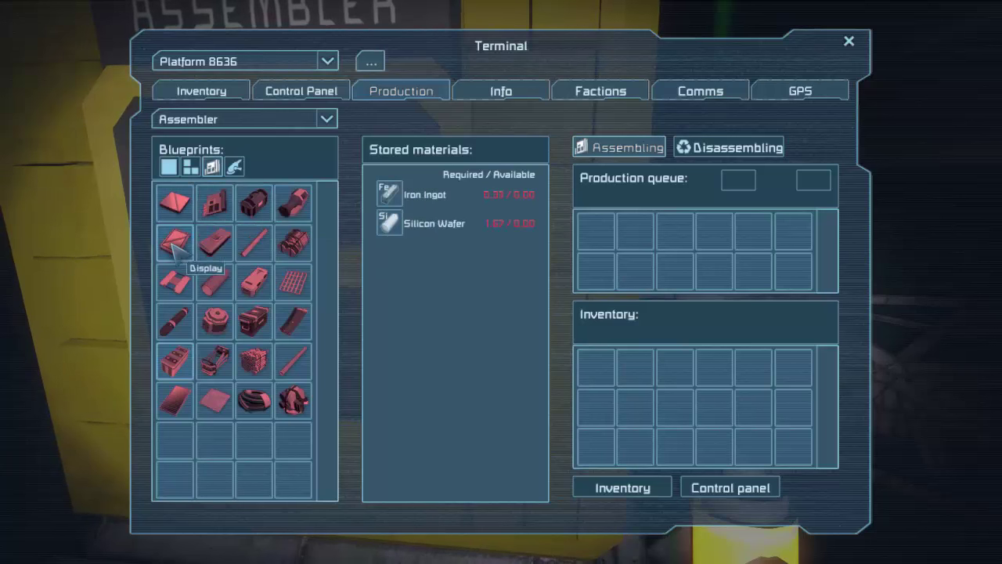
mouse_move(292, 242)
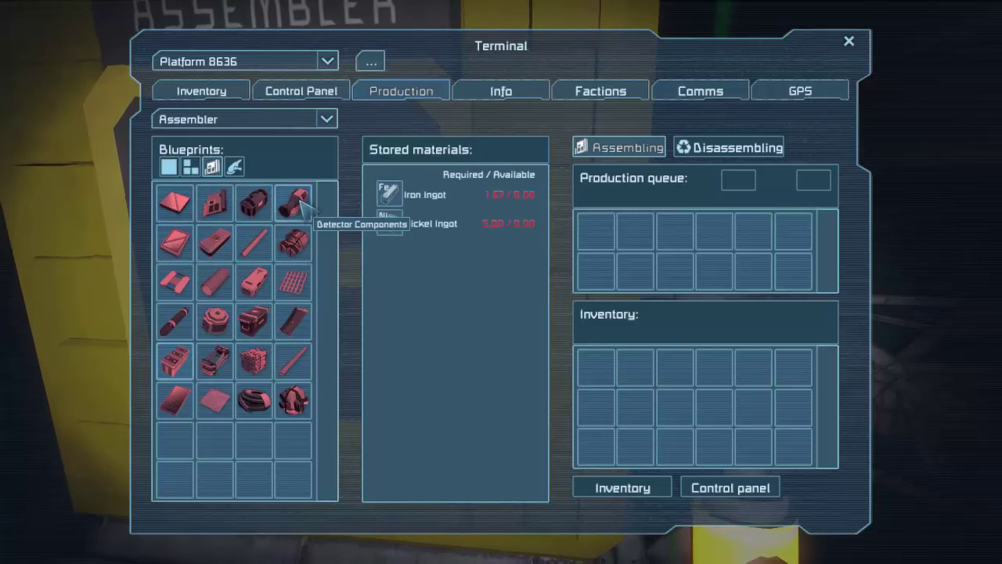
mouse_move(178, 363)
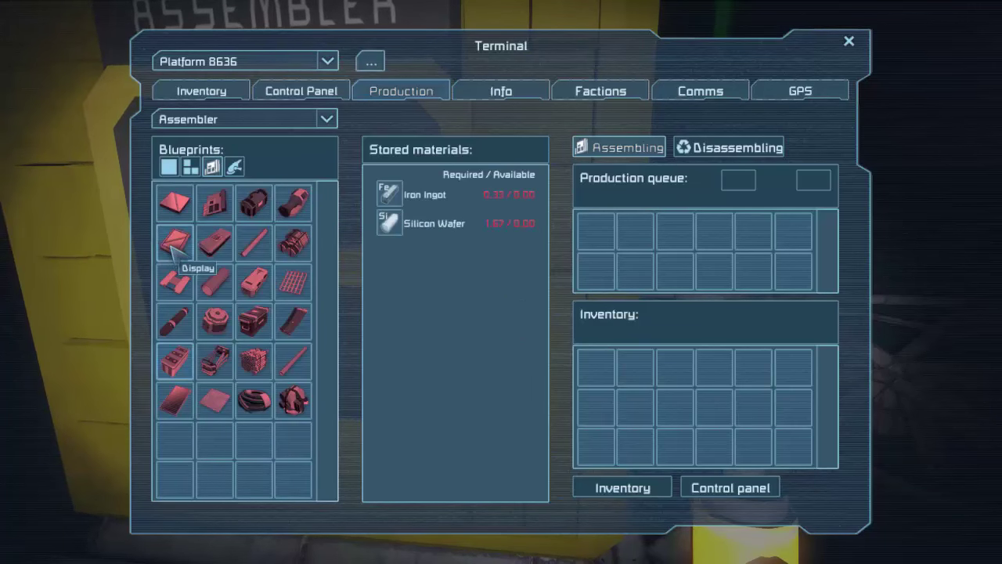
mouse_move(235, 251)
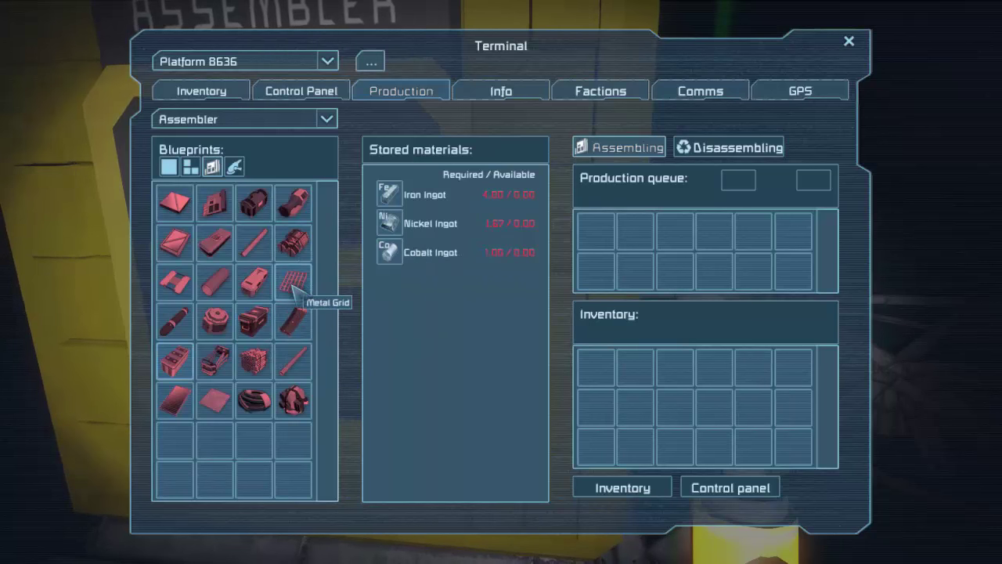
mouse_move(253, 282)
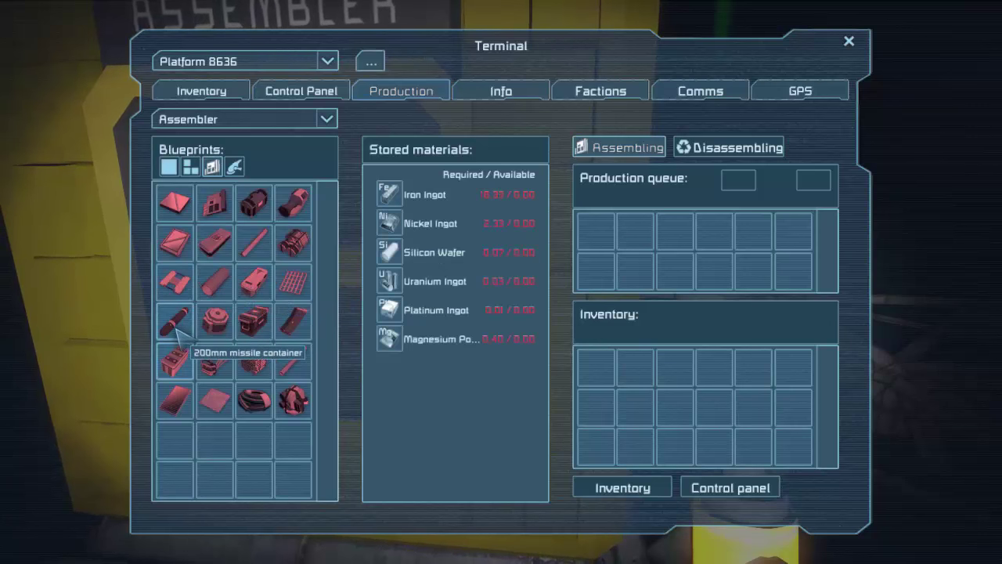
mouse_move(252, 322)
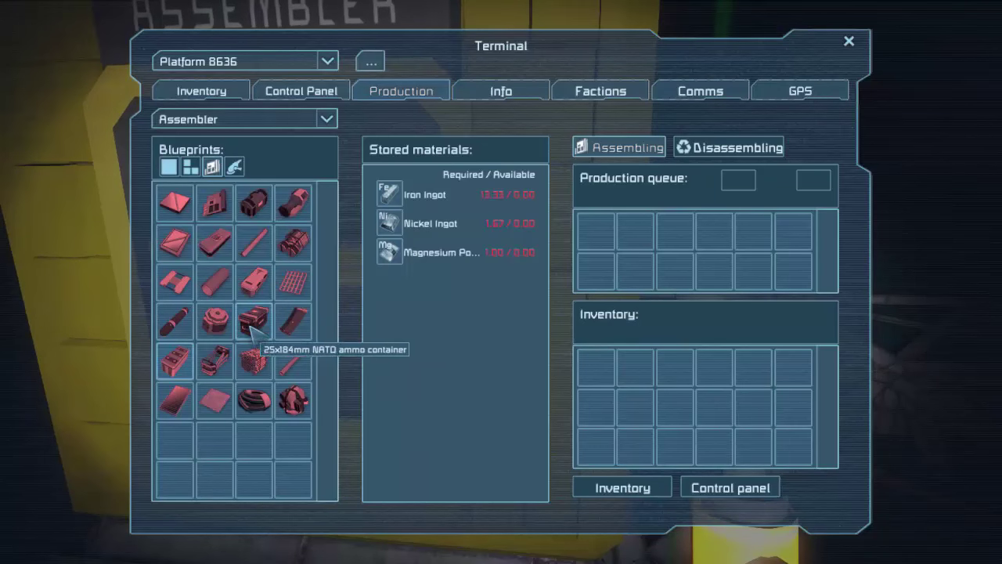
mouse_move(250, 363)
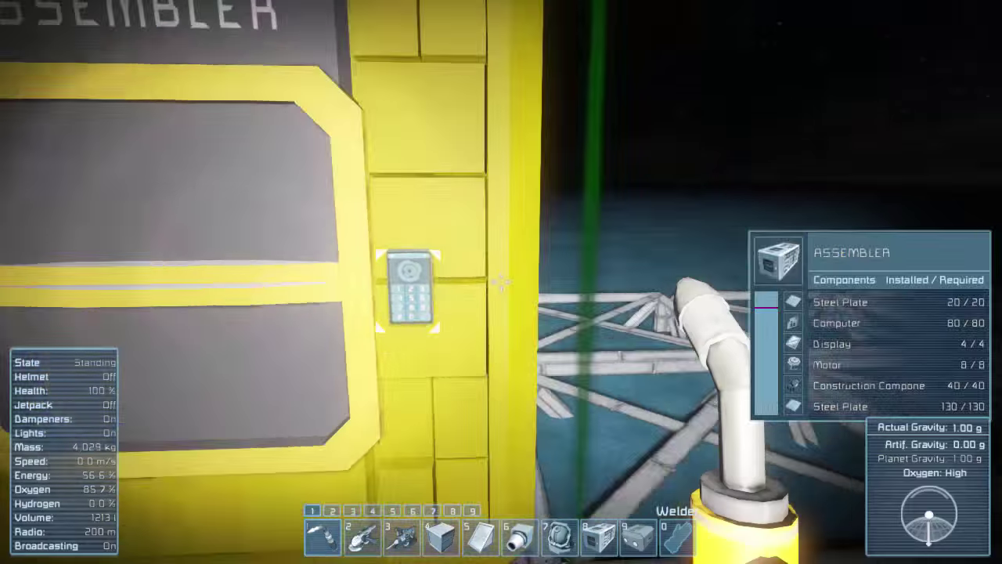
- Search the block catalogue for 'batt' and select the Battery, which needs 120 Power Cells
key(G)
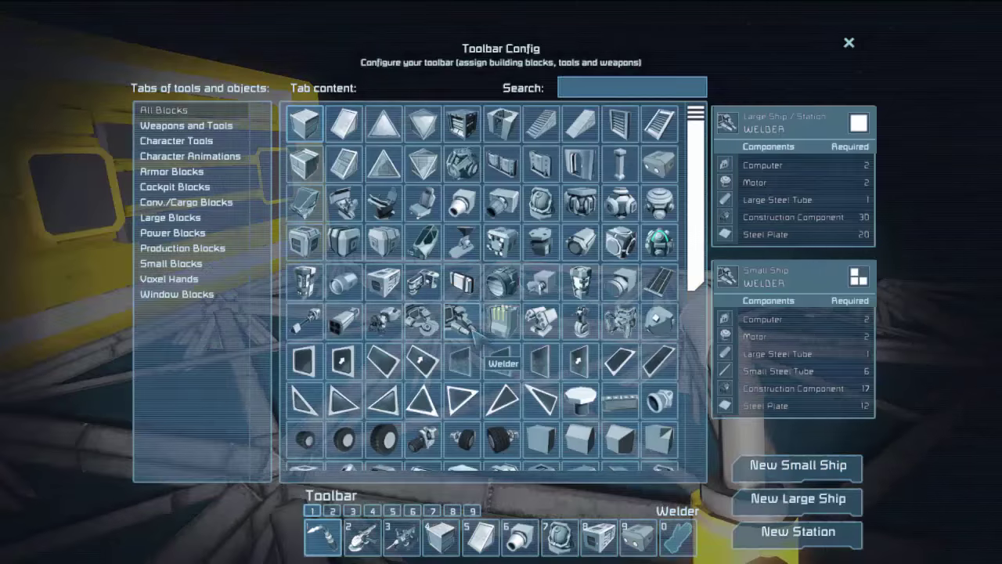
text(batt)
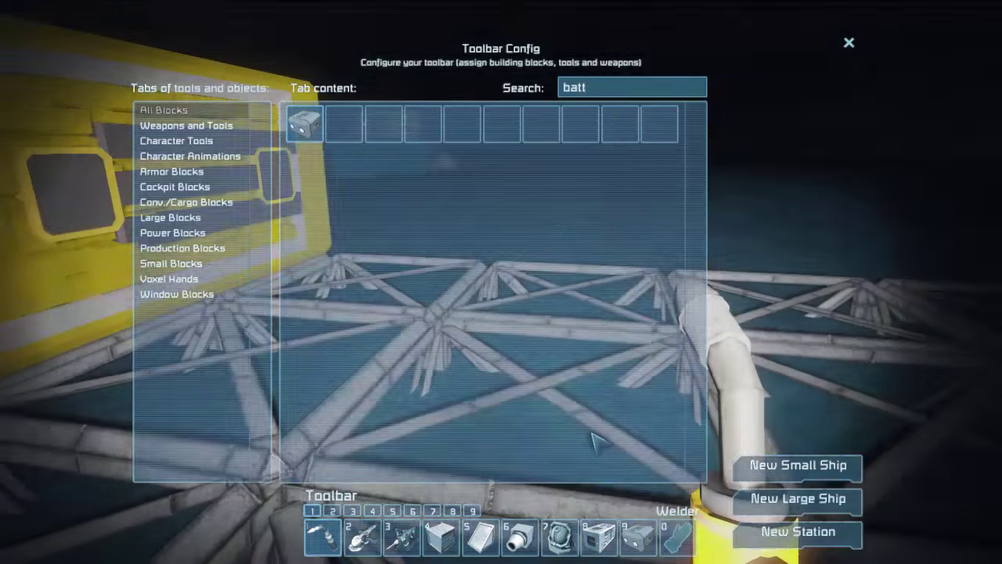
click(848, 40)
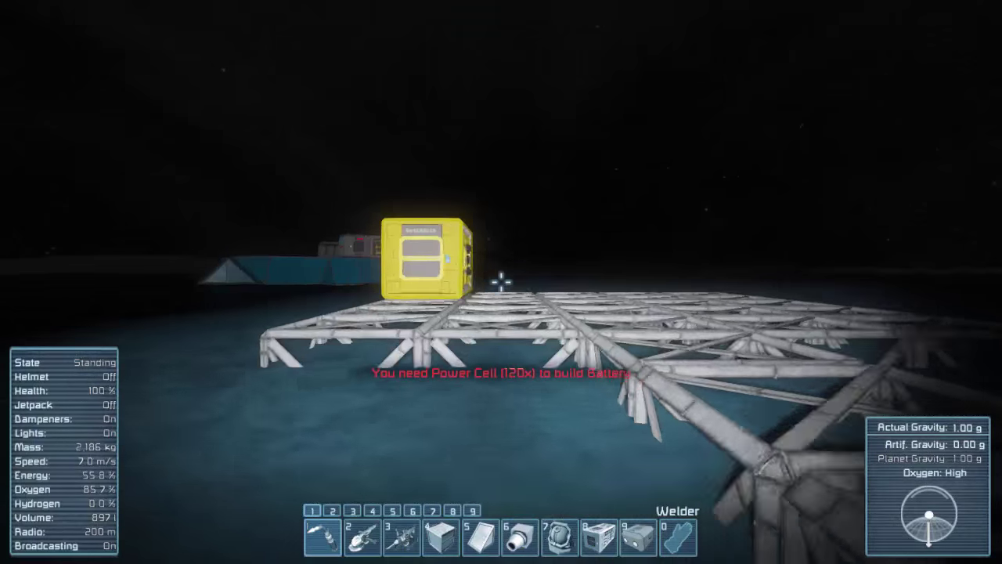
mouse_move(501, 281)
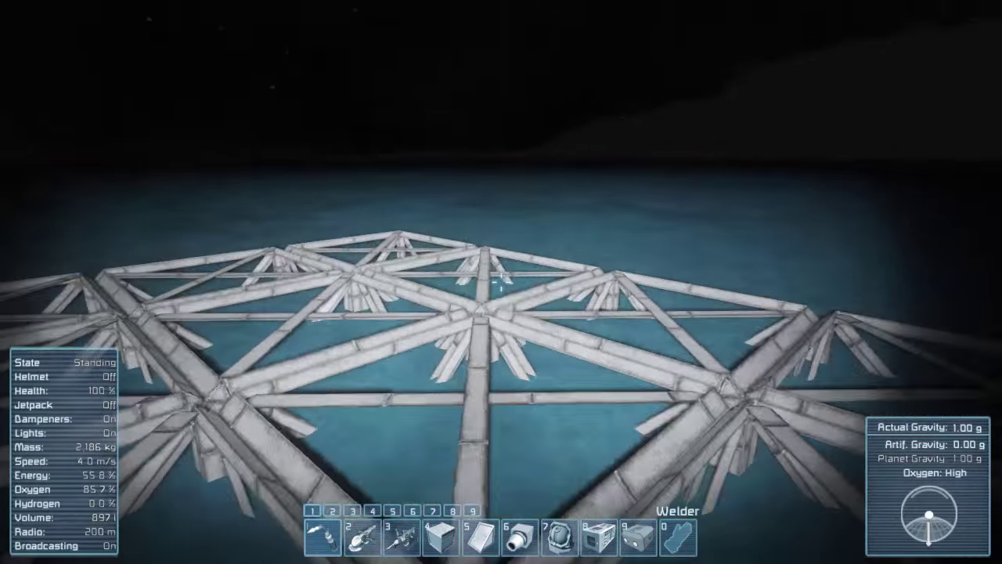
- Search the catalogue for 'cargo' and put the Small Cargo Container on the toolbar
key(g)
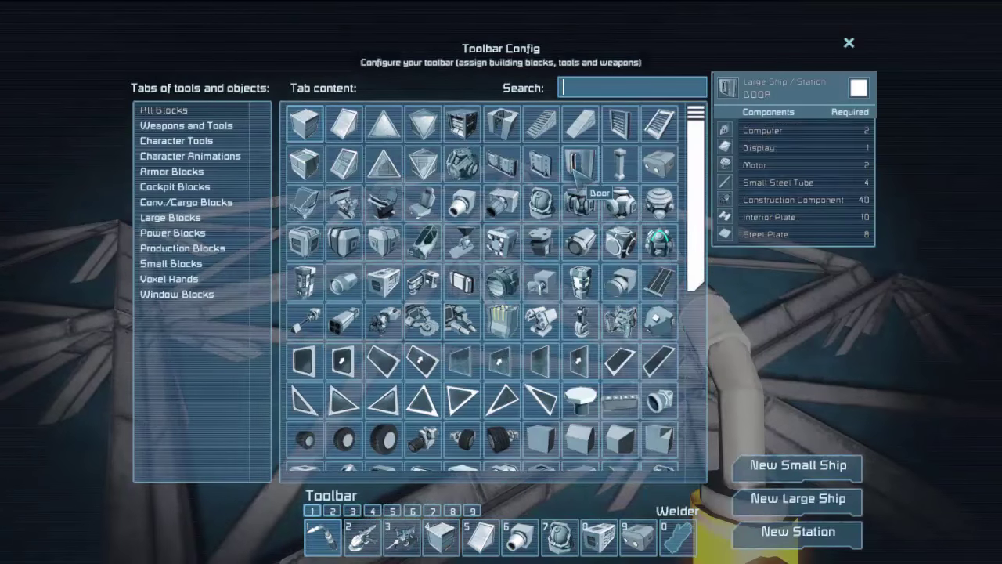
text(std)
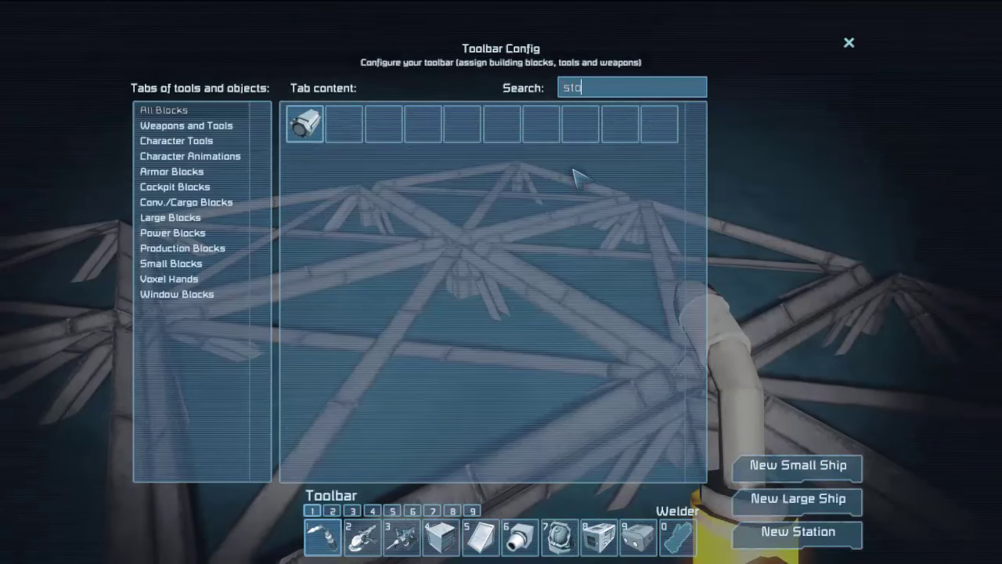
text(con)
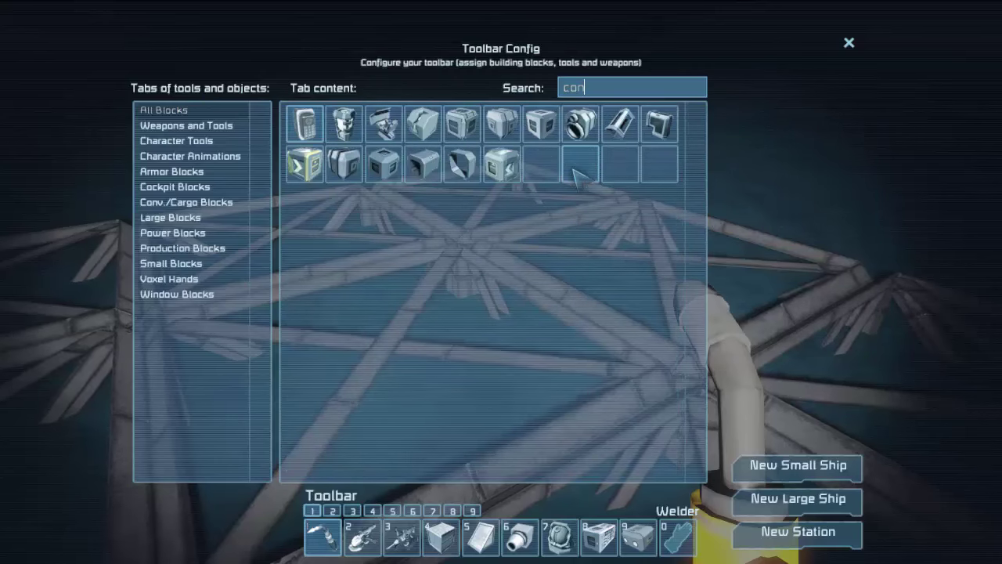
mouse_move(383, 164)
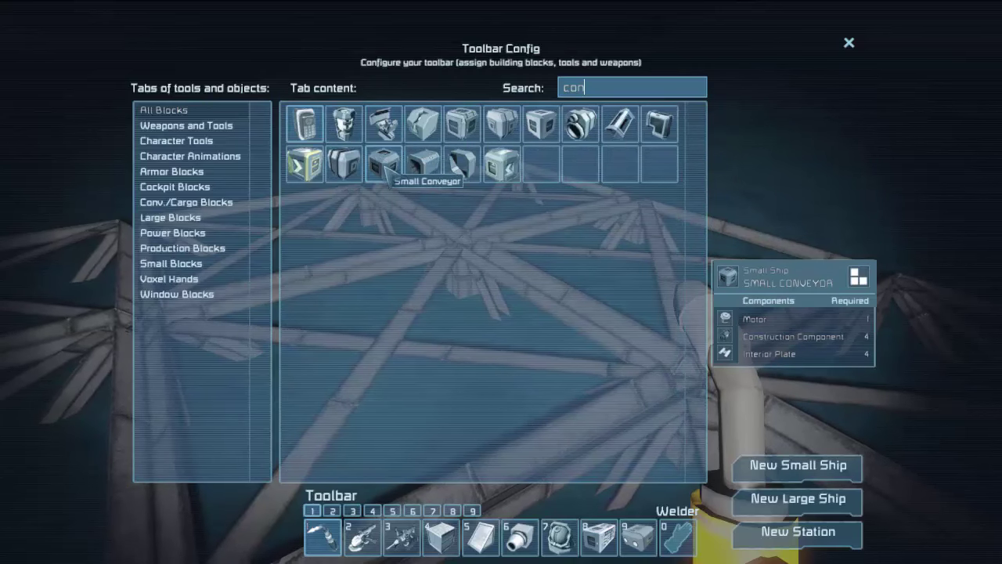
mouse_move(486, 125)
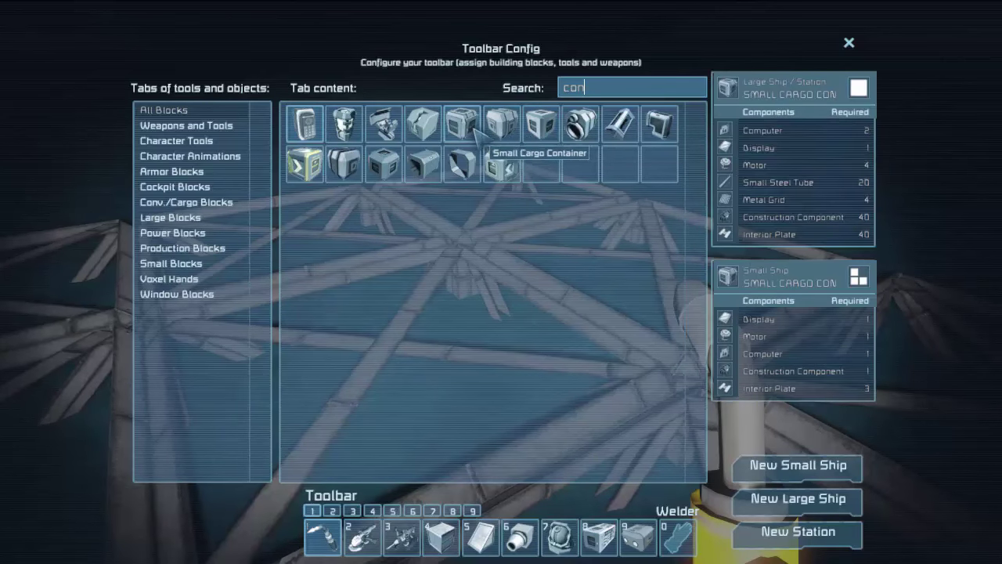
text(t)
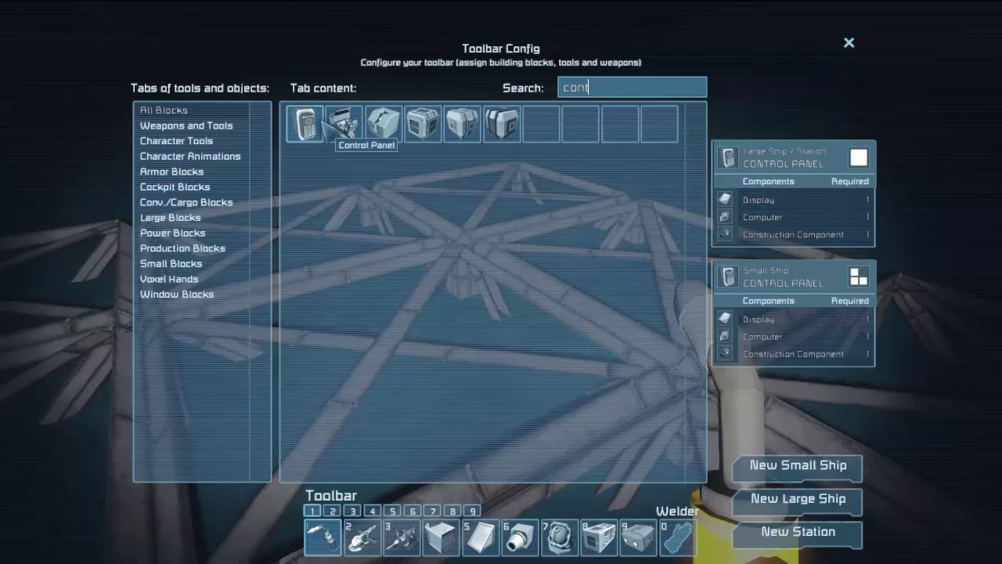
text(cargo)
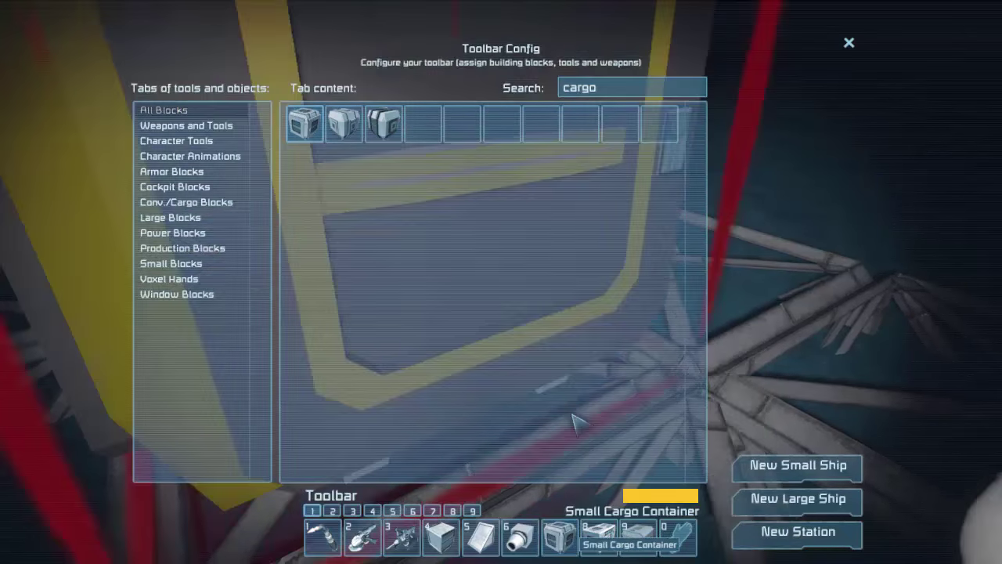
click(848, 40)
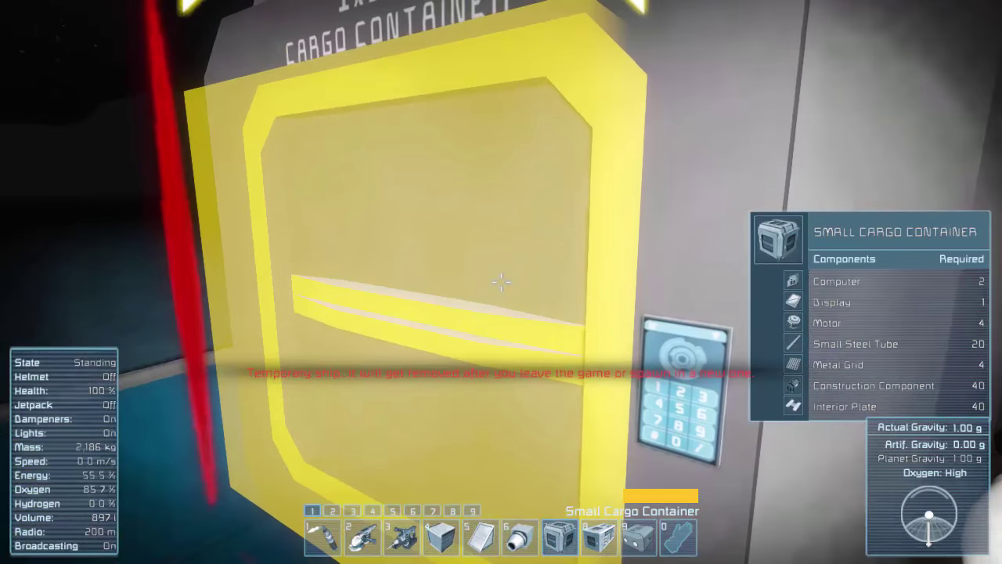
- Place the small cargo container and drag components from the lander's container into inventory
click(501, 282)
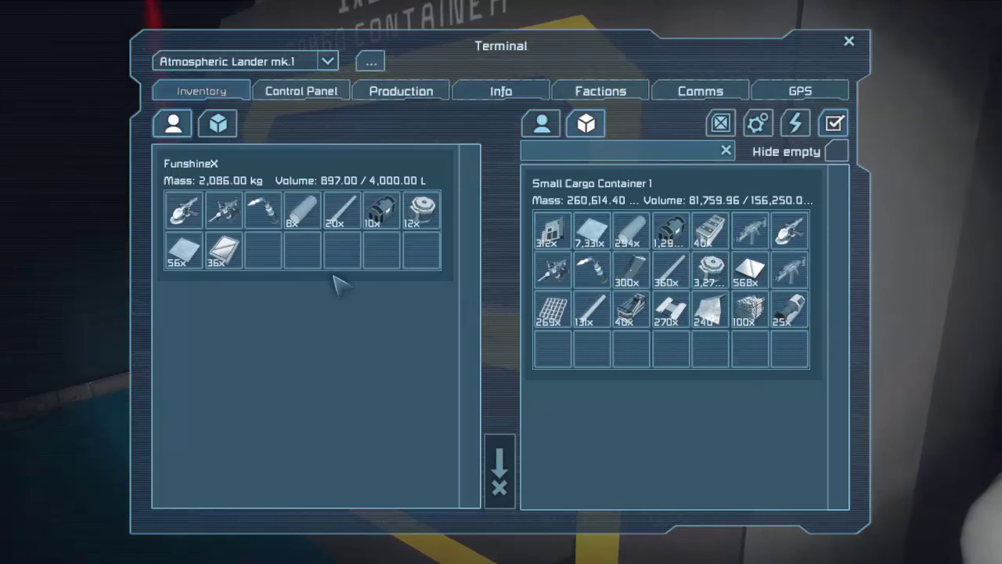
mouse_move(710, 352)
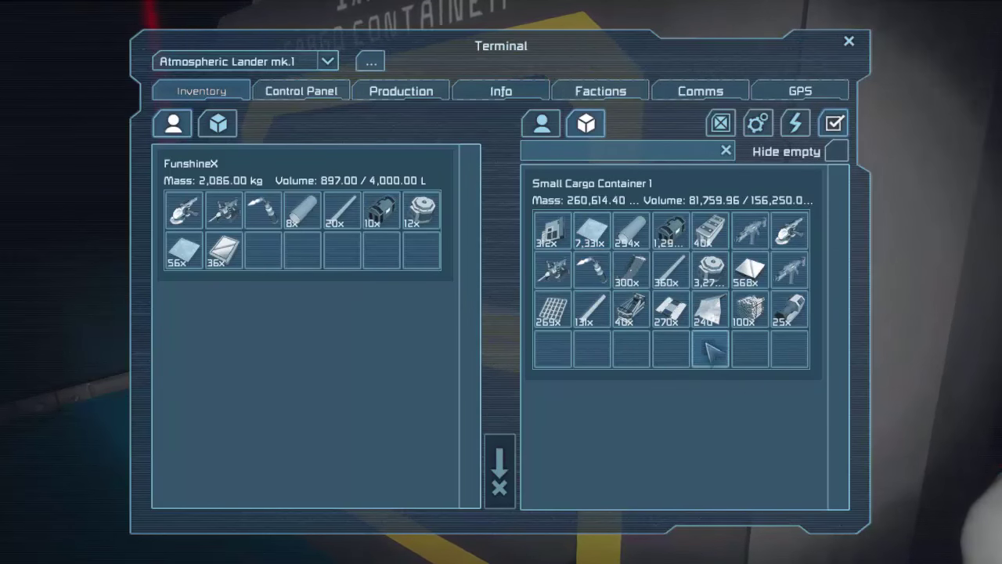
drag(670, 309, 262, 251)
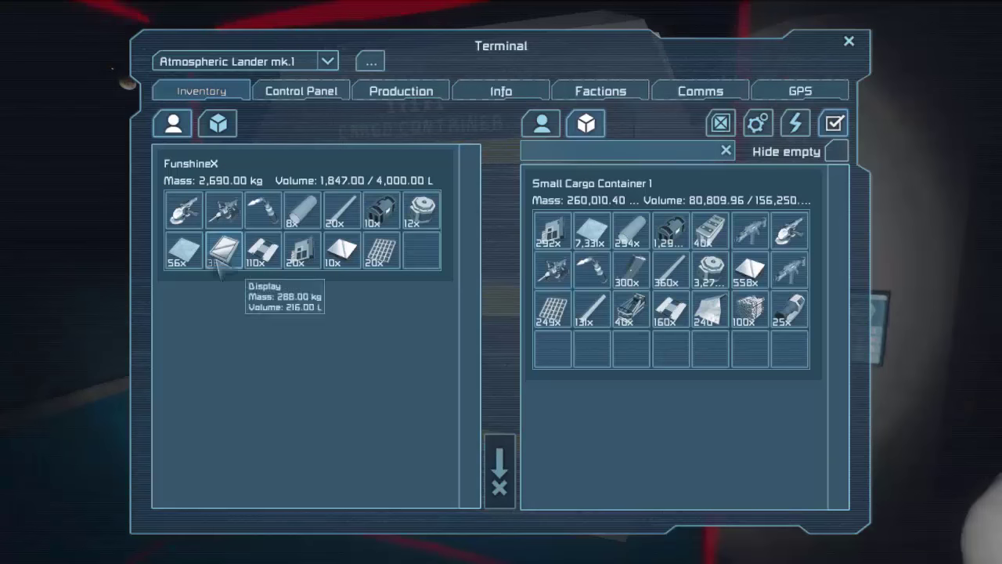
mouse_move(420, 209)
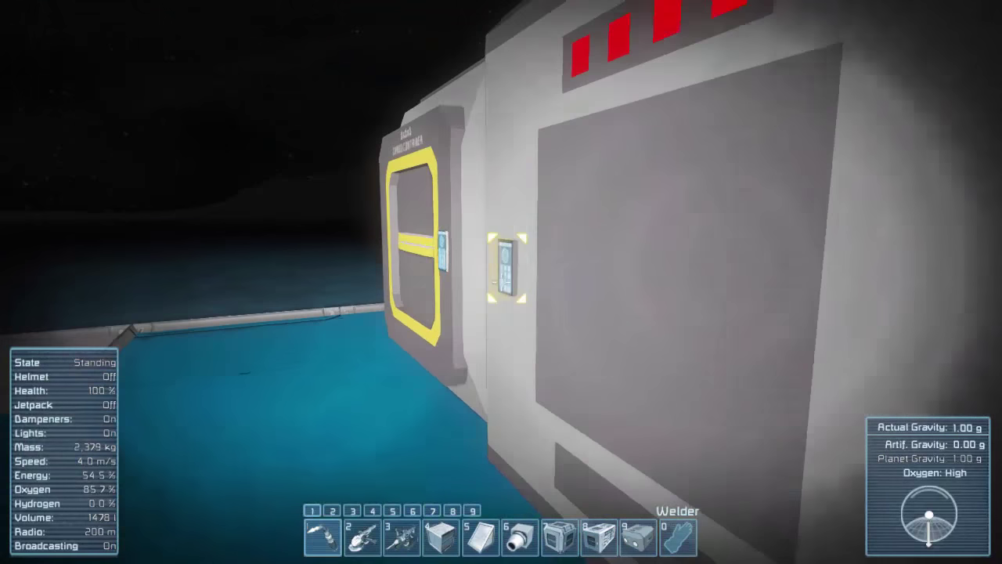
- Open Platform 8636's terminal from the station's wall panel
click(506, 270)
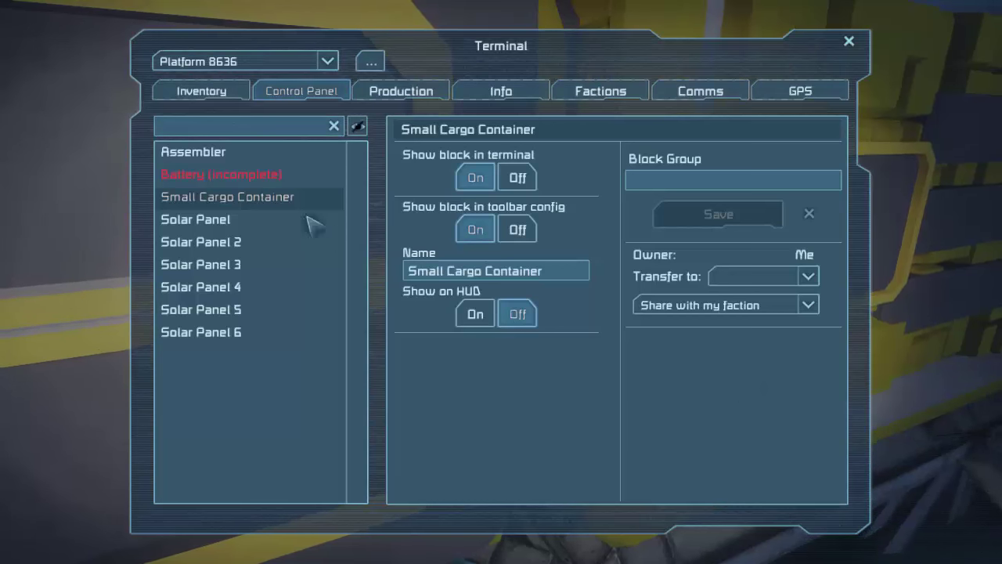
- Review the solar panel, cargo container and assembler settings, then open the assembler's Production tab
click(195, 219)
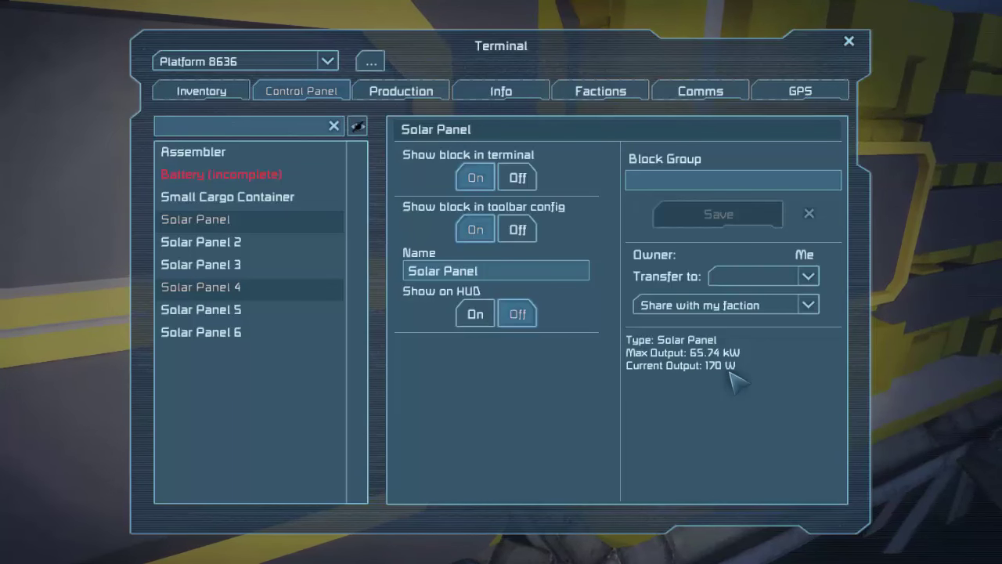
click(193, 151)
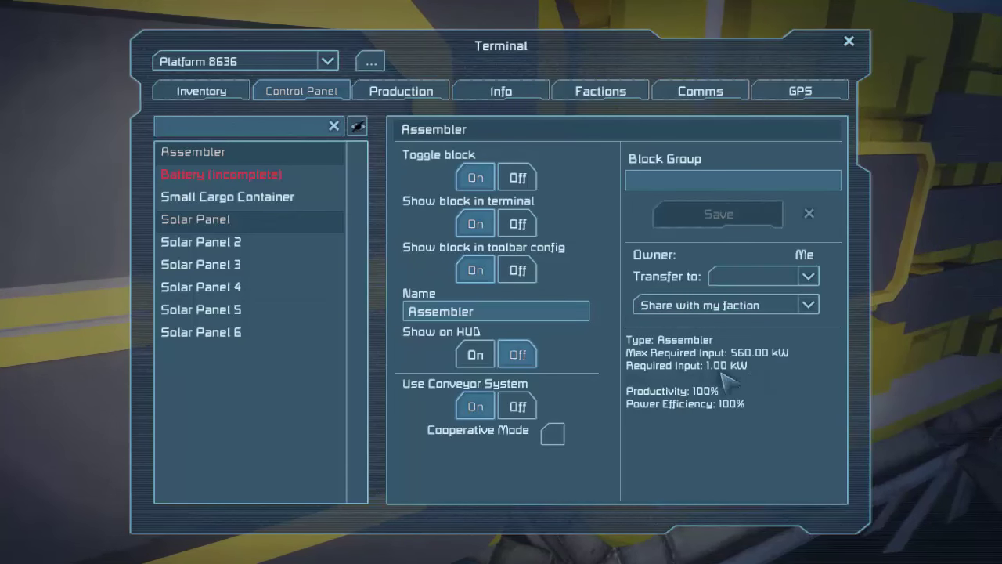
mouse_move(693, 372)
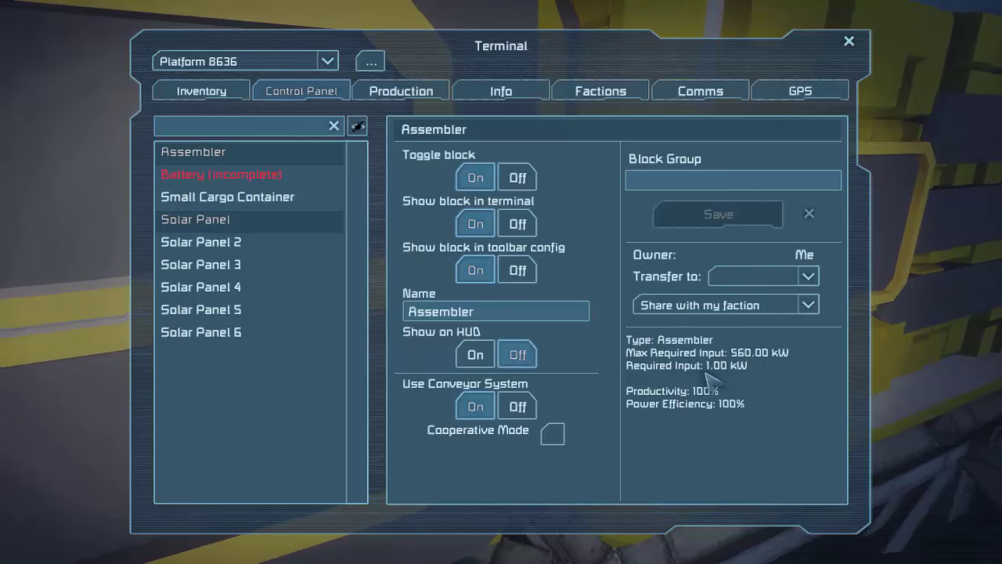
click(228, 197)
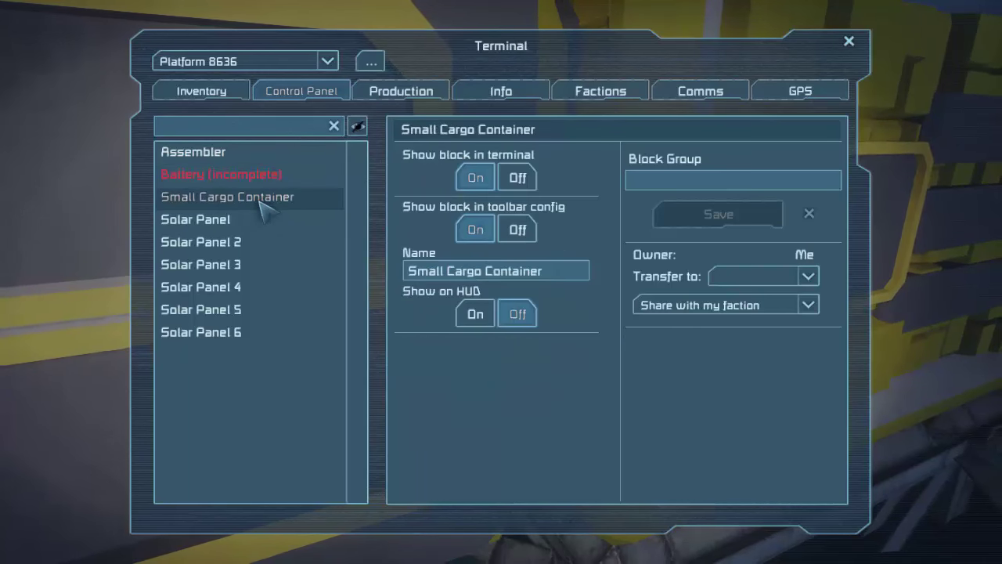
click(195, 220)
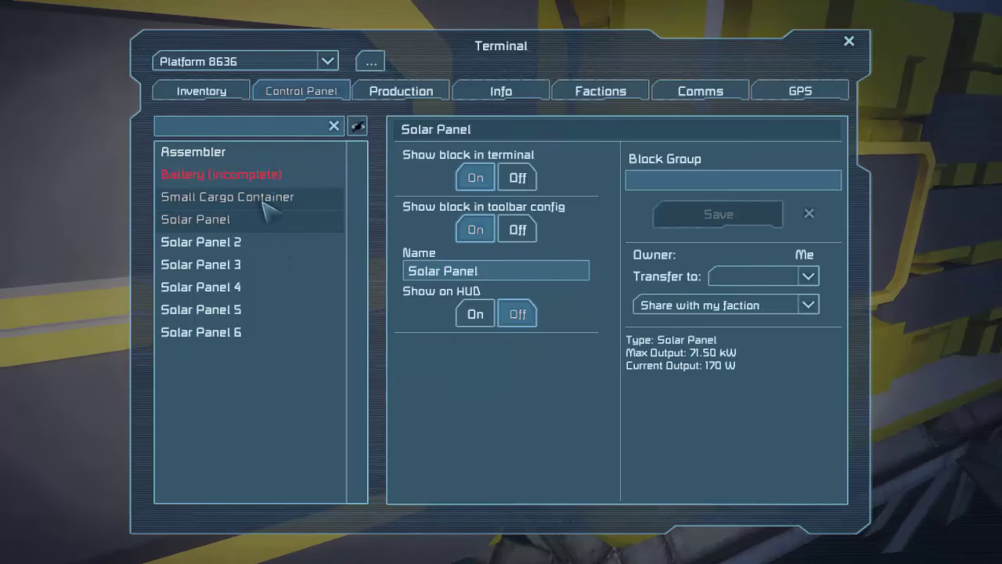
click(227, 197)
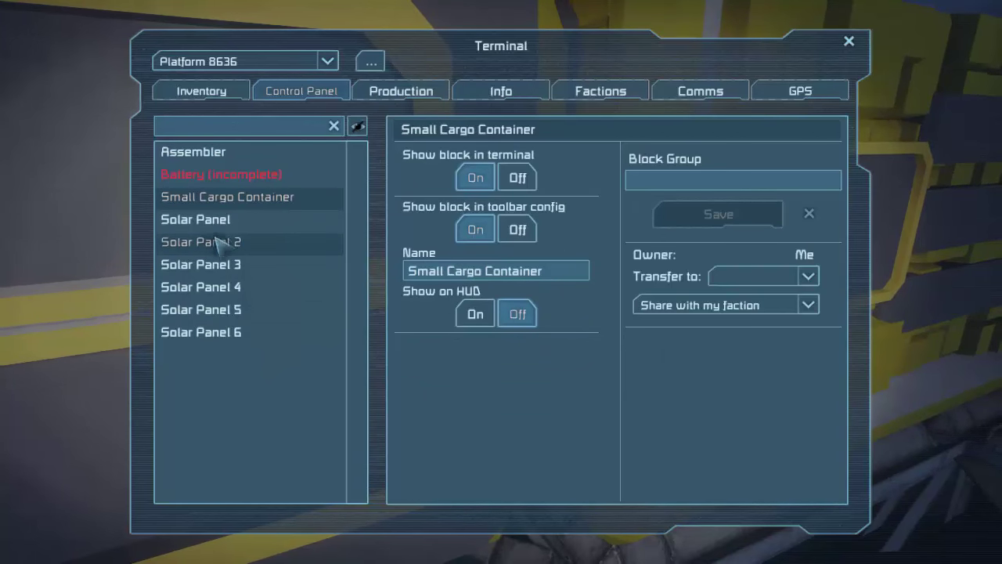
click(194, 152)
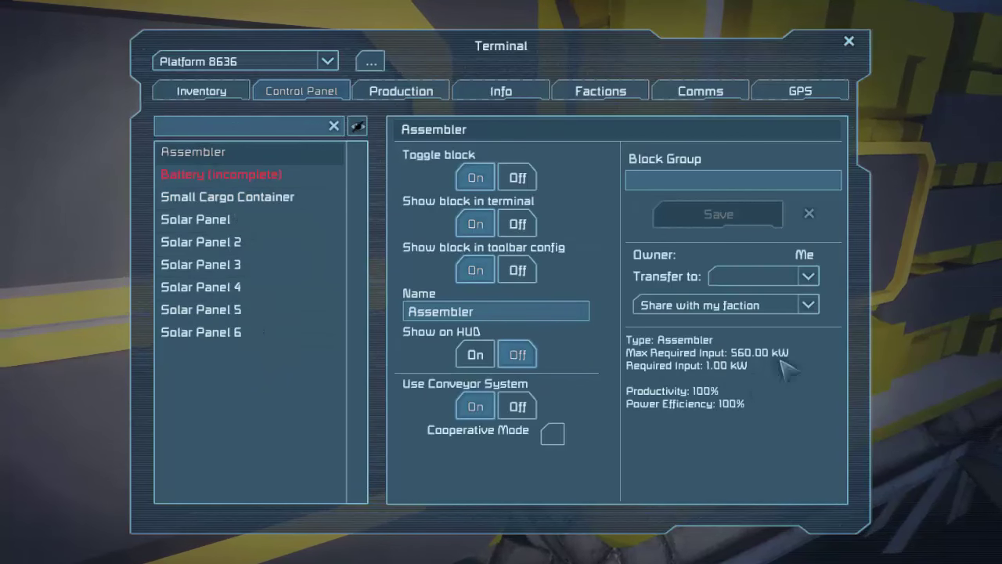
mouse_move(767, 379)
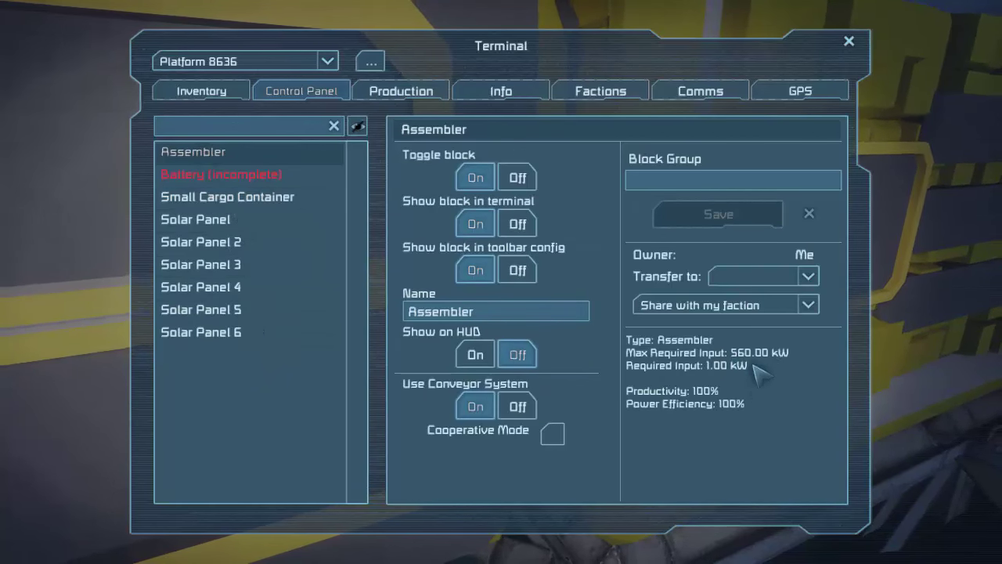
click(401, 90)
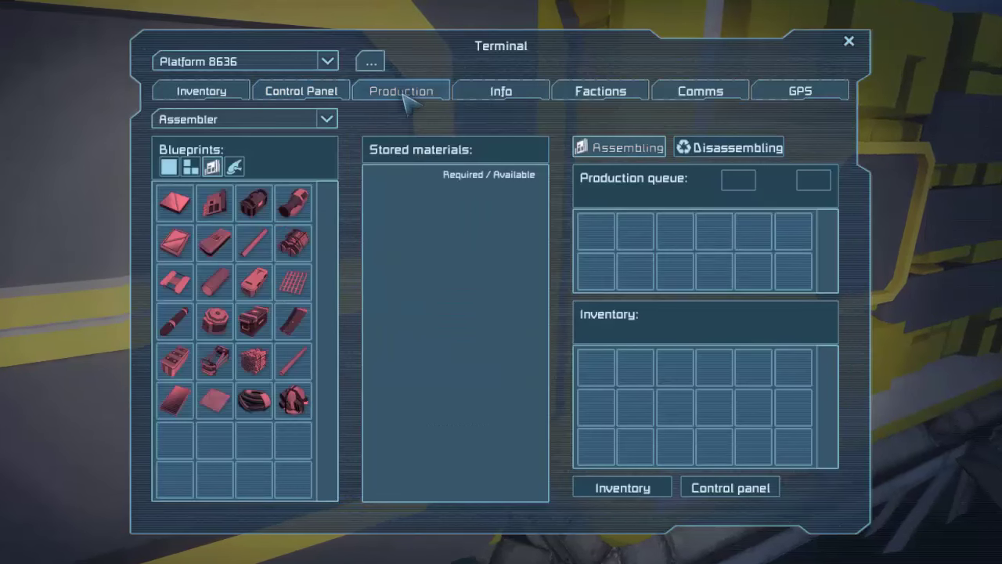
- Switch the assembler to Disassembling, queue Radio-communication Components, and view the inventories
click(727, 146)
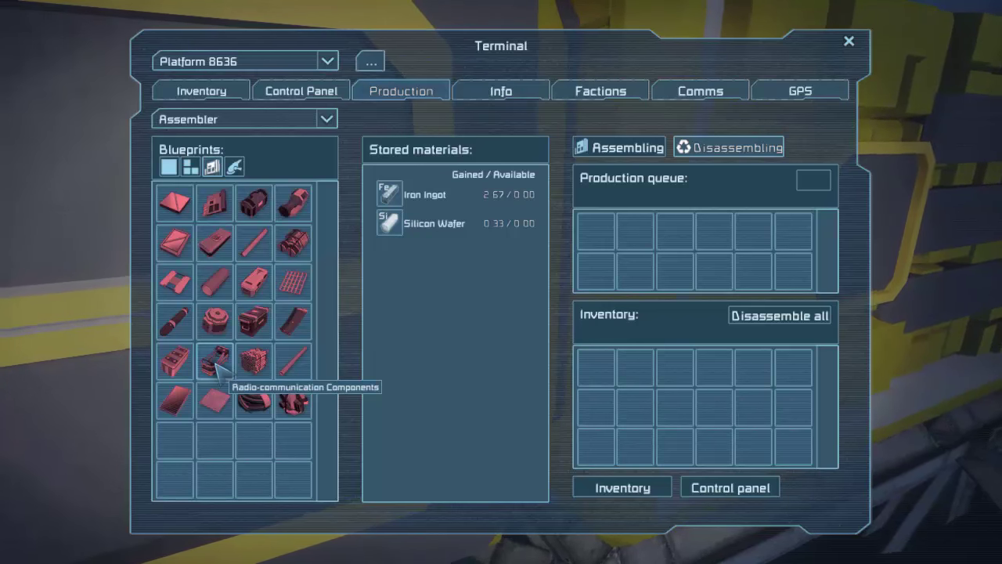
click(213, 360)
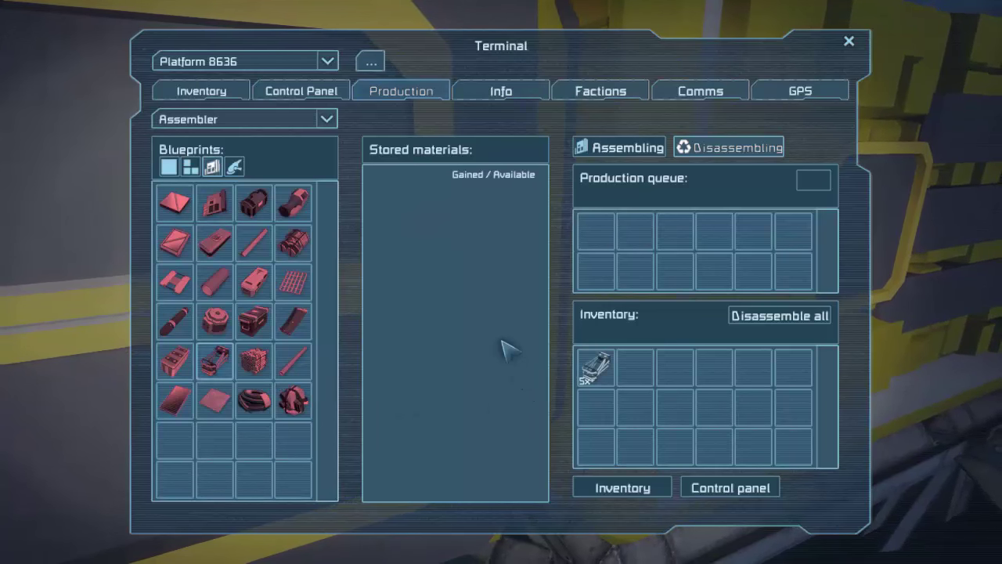
mouse_move(597, 384)
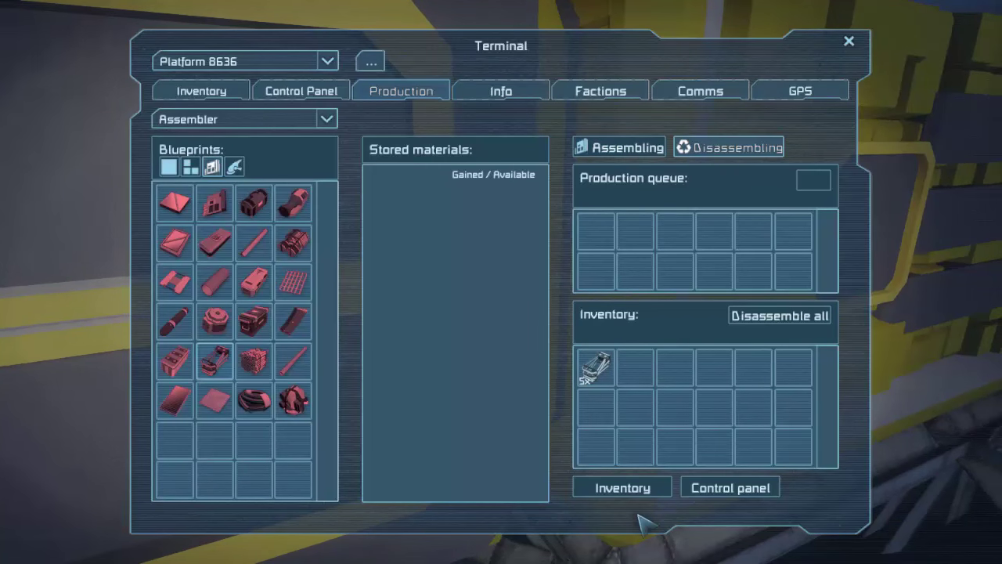
click(200, 90)
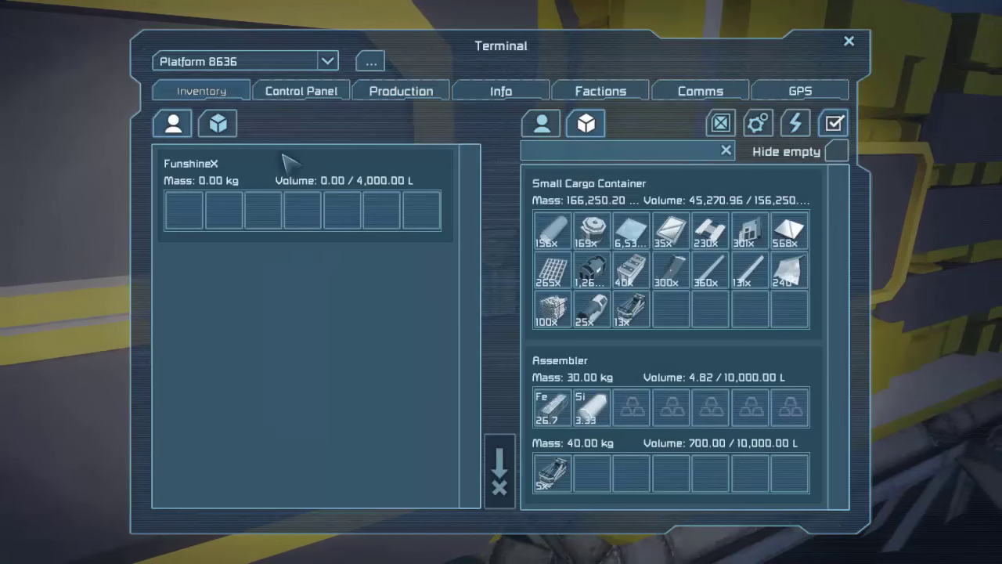
mouse_move(607, 478)
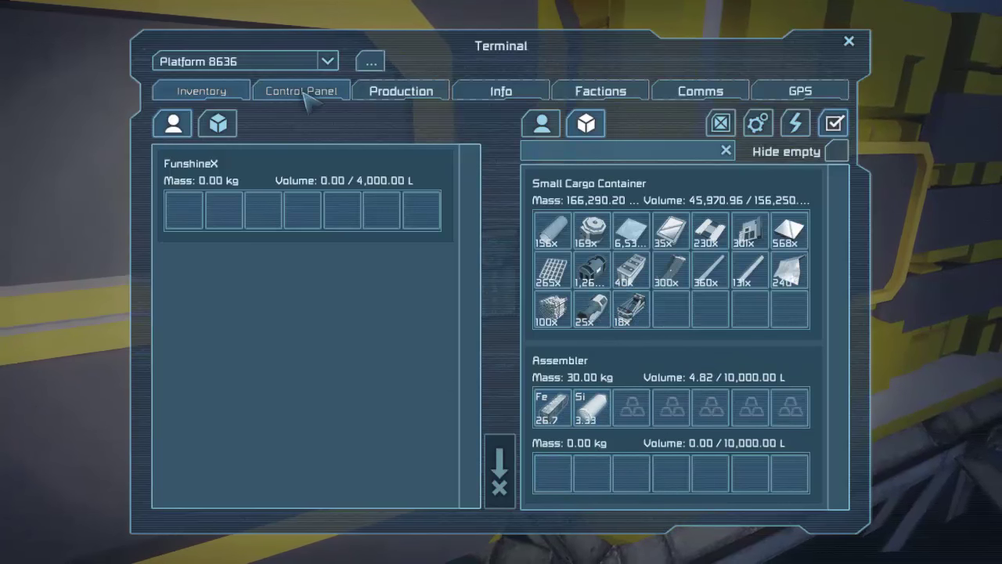
mouse_move(400, 98)
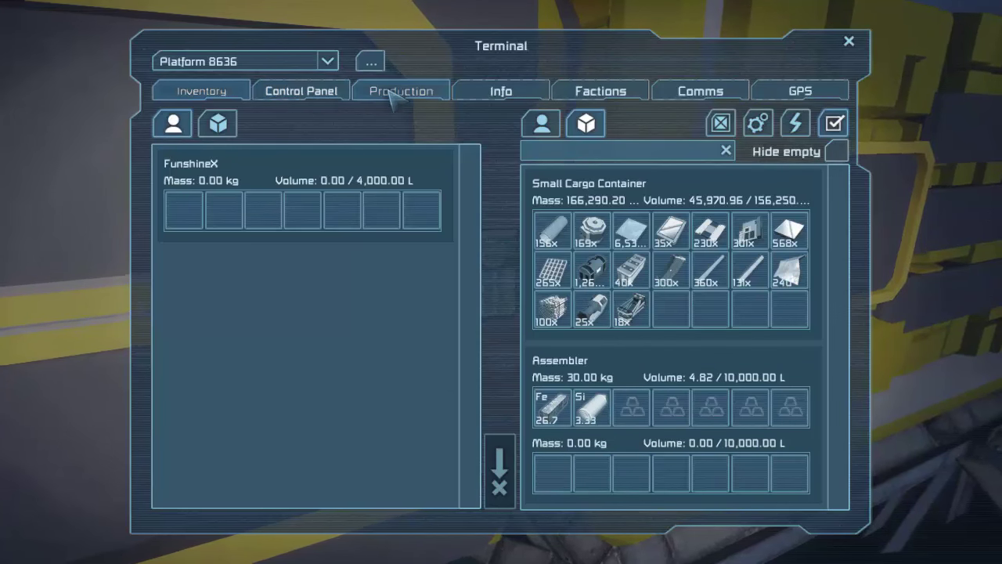
- Queue metal grids for disassembly on the assembler's production screen
click(400, 90)
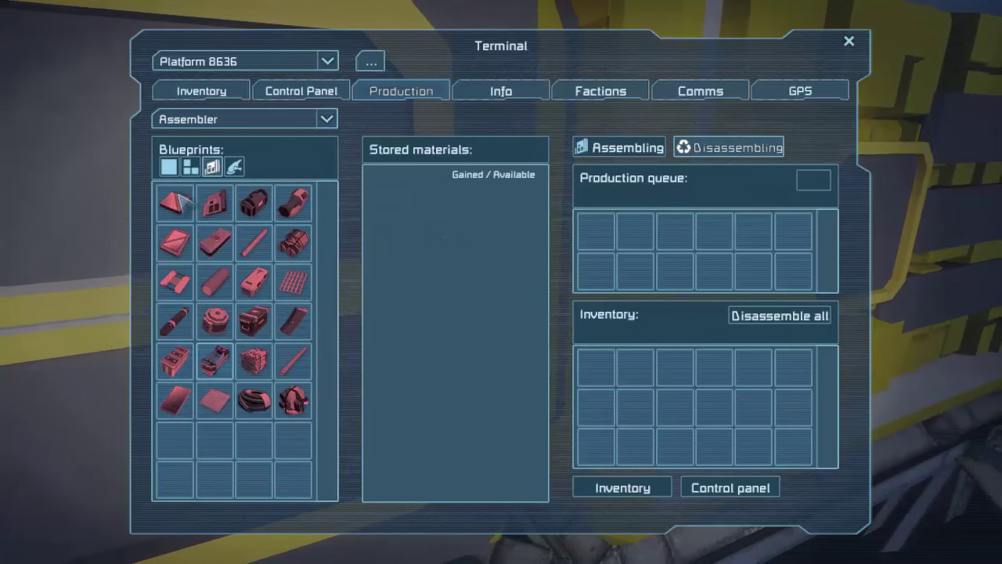
mouse_move(253, 202)
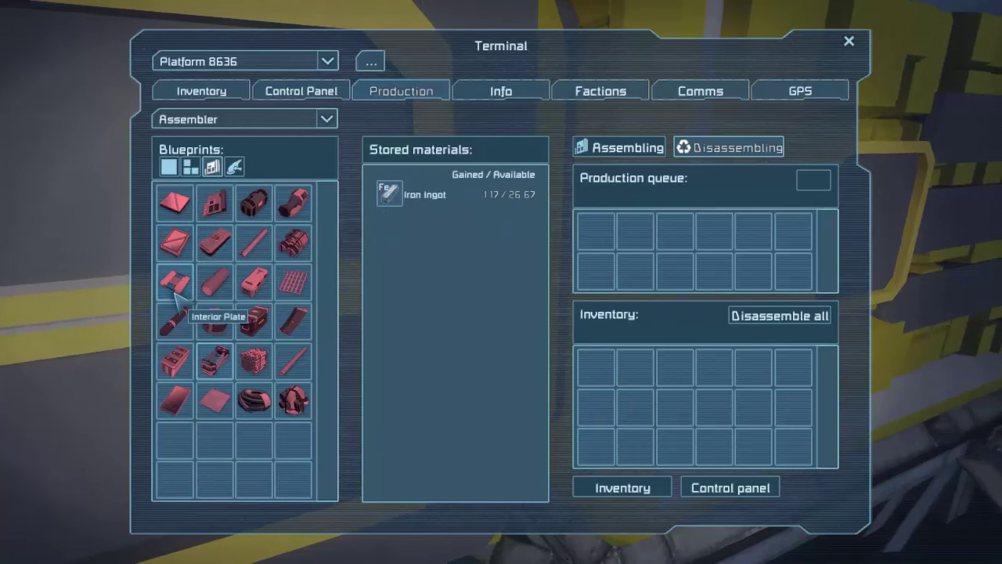
mouse_move(254, 281)
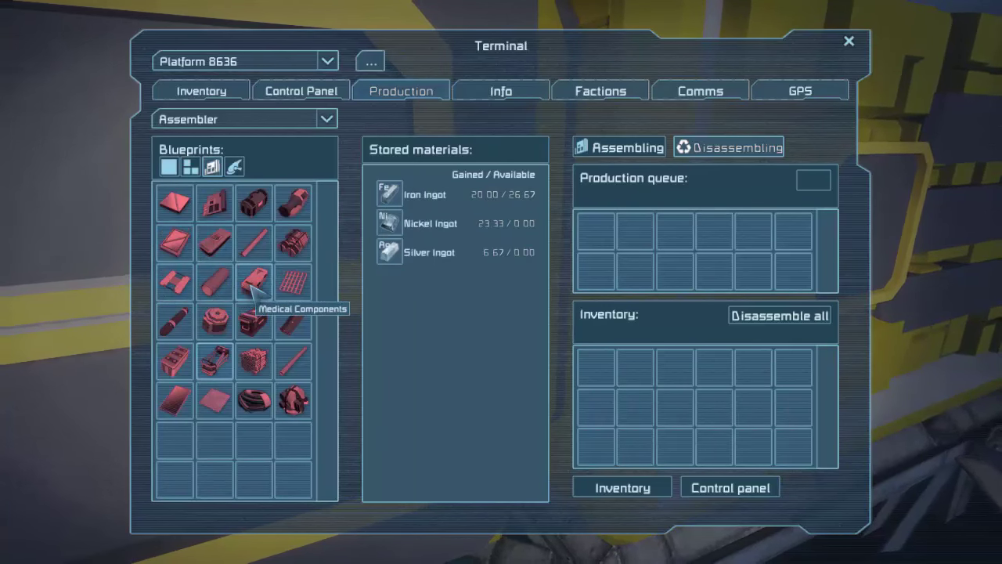
mouse_move(295, 282)
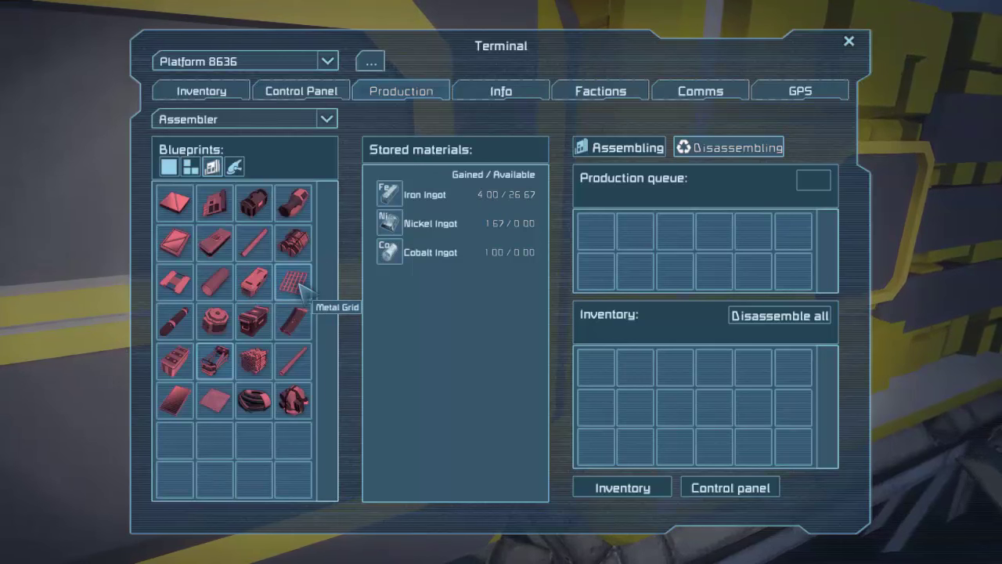
click(293, 282)
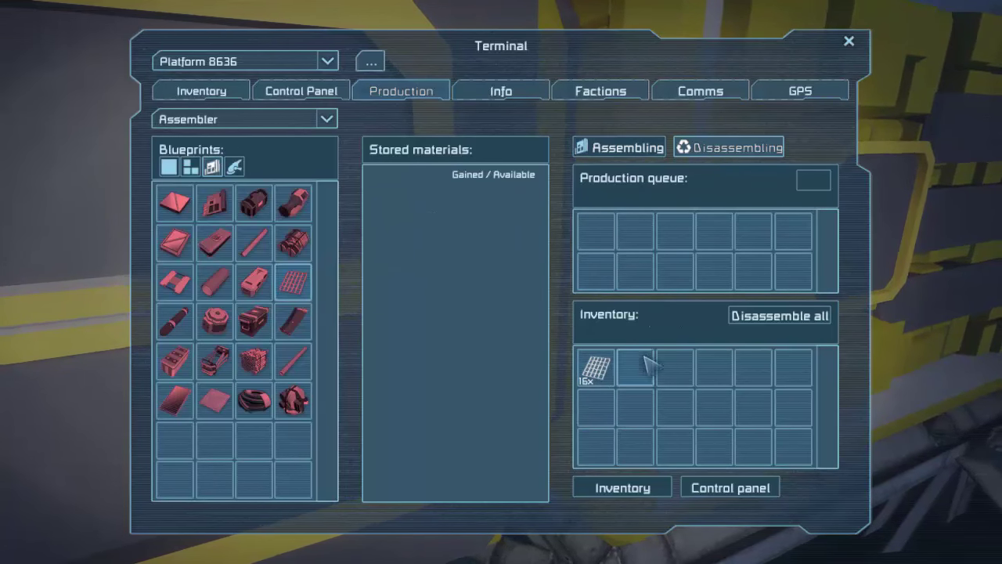
mouse_move(678, 212)
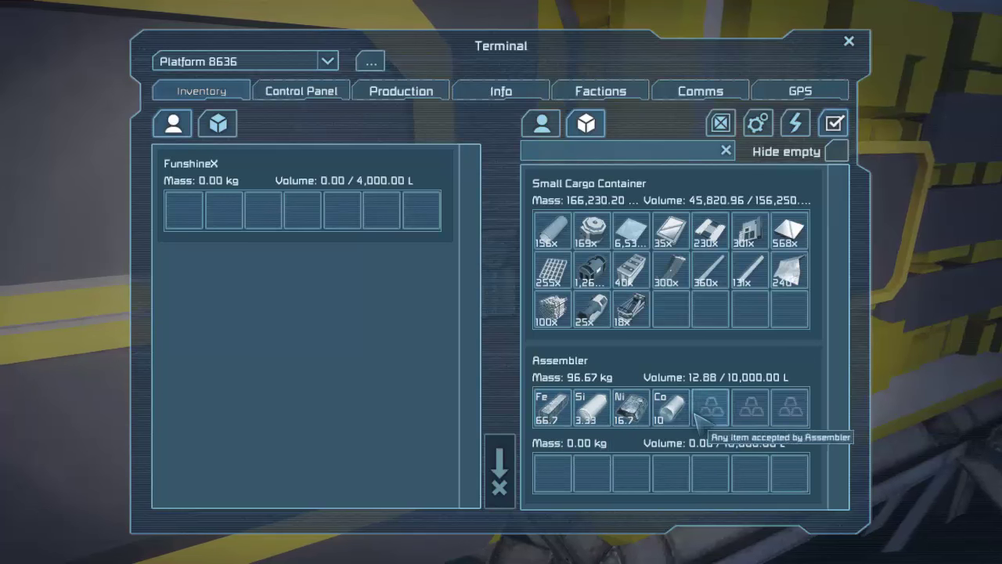
- Queue power cells for assembly and check the 50 finished cells in the assembler's inventory
click(400, 90)
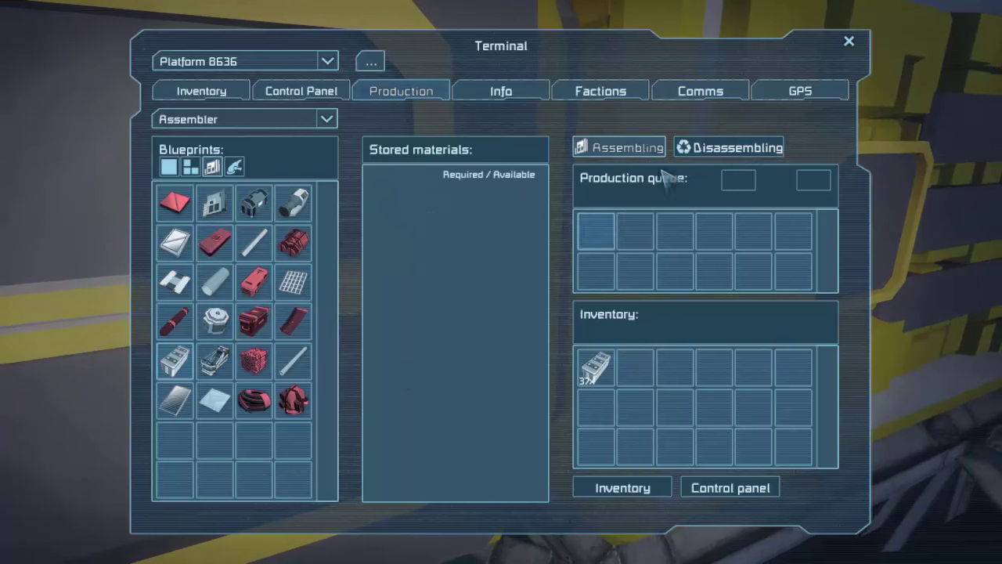
mouse_move(619, 147)
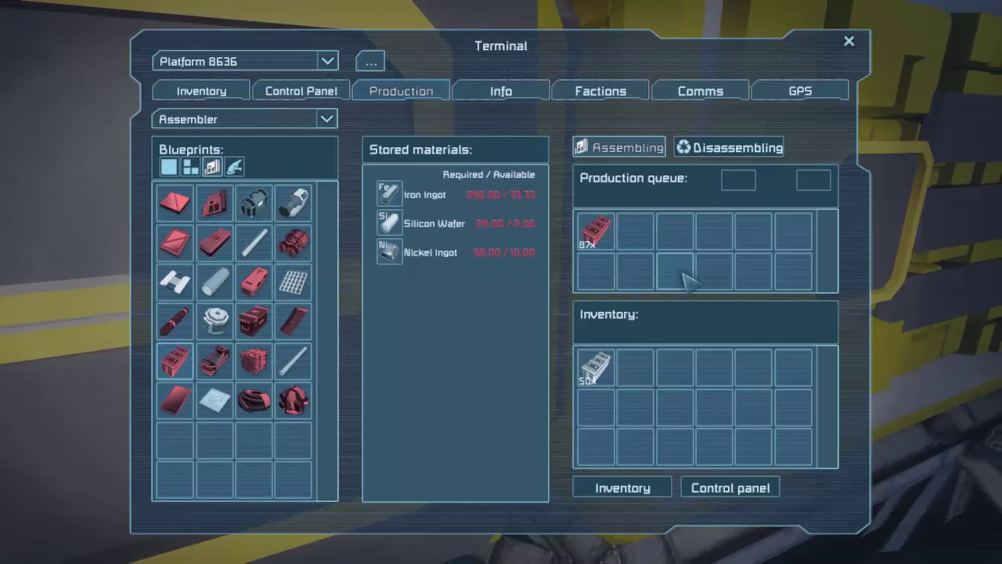
mouse_move(596, 369)
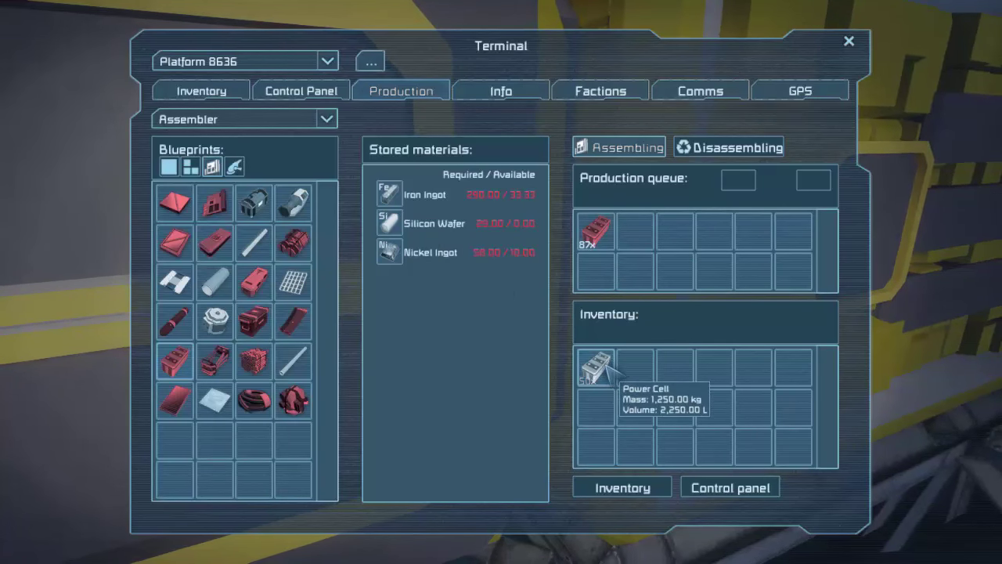
click(201, 91)
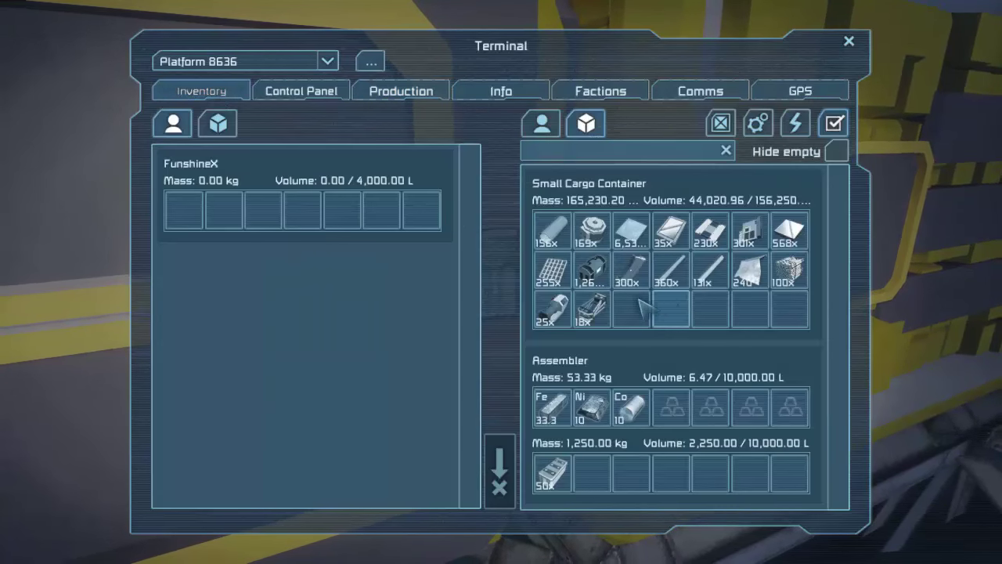
- Close the terminal and return outdoors to the truss platform above the lake
click(849, 40)
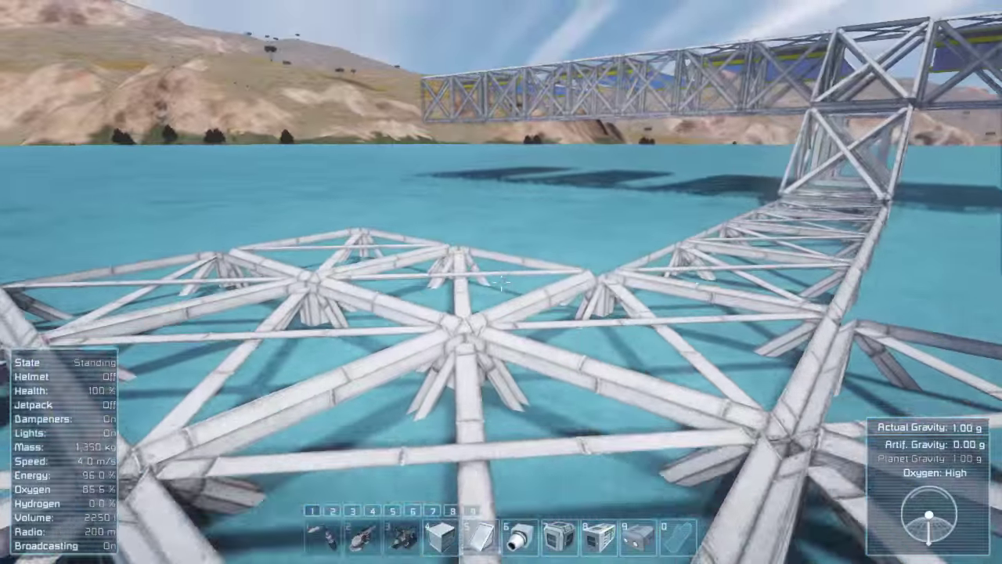
mouse_move(501, 286)
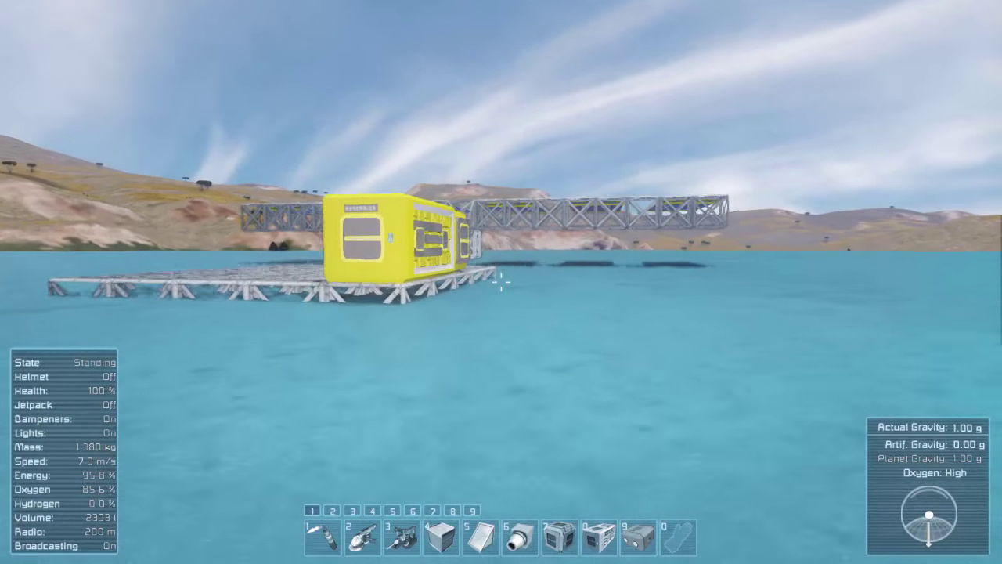
mouse_move(501, 282)
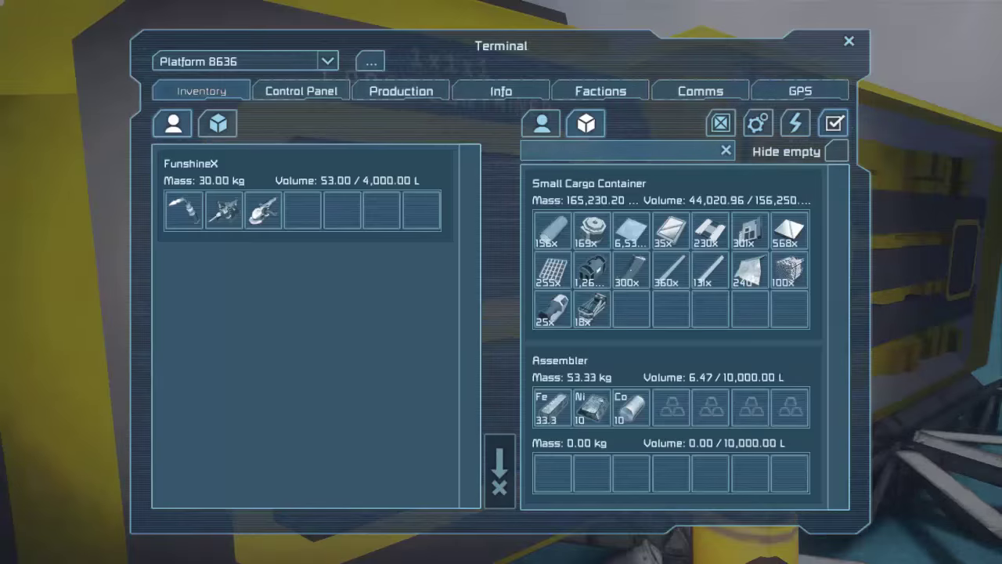
- Queue additional power cells in the assembler's production screen
click(400, 91)
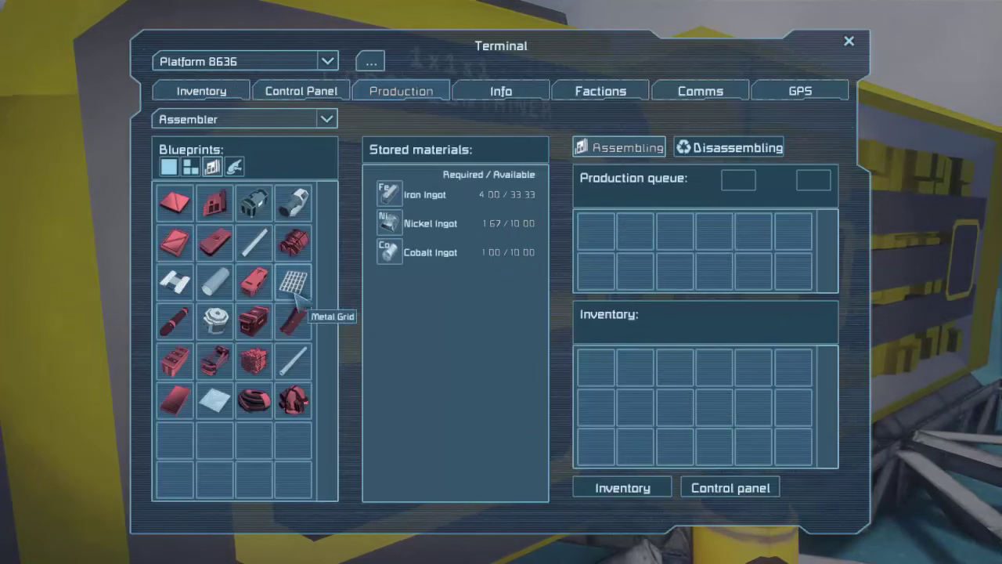
click(174, 361)
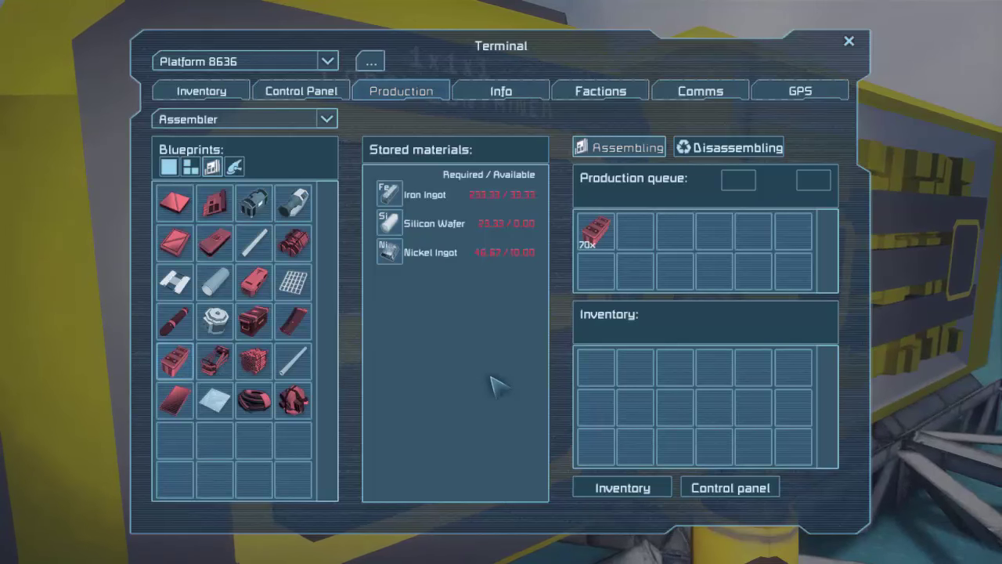
mouse_move(509, 208)
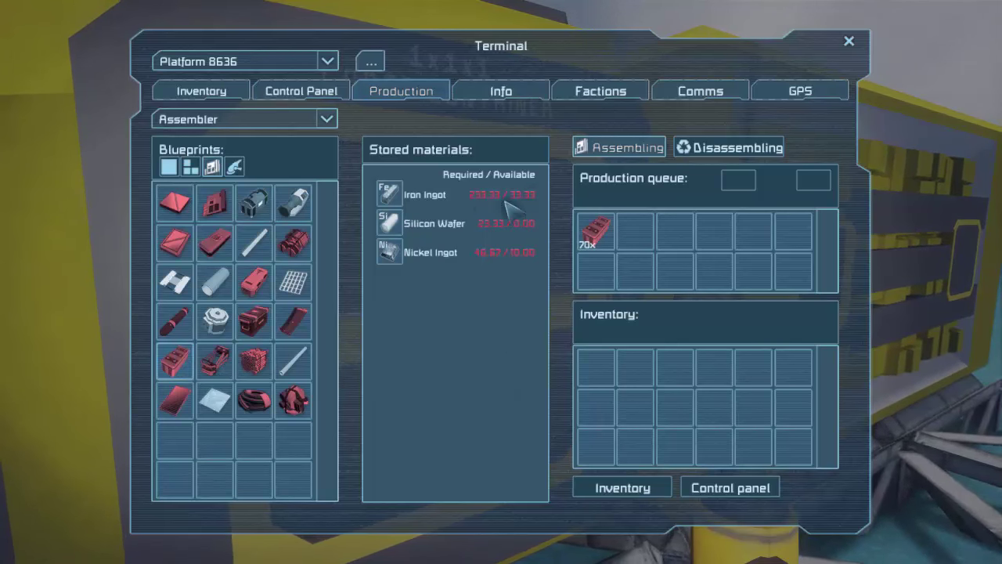
mouse_move(513, 274)
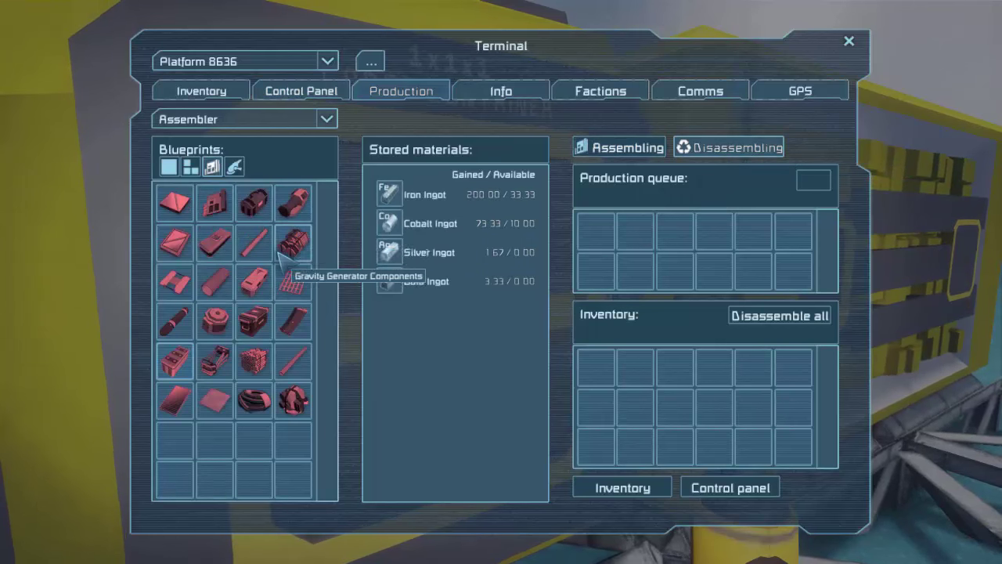
mouse_move(213, 362)
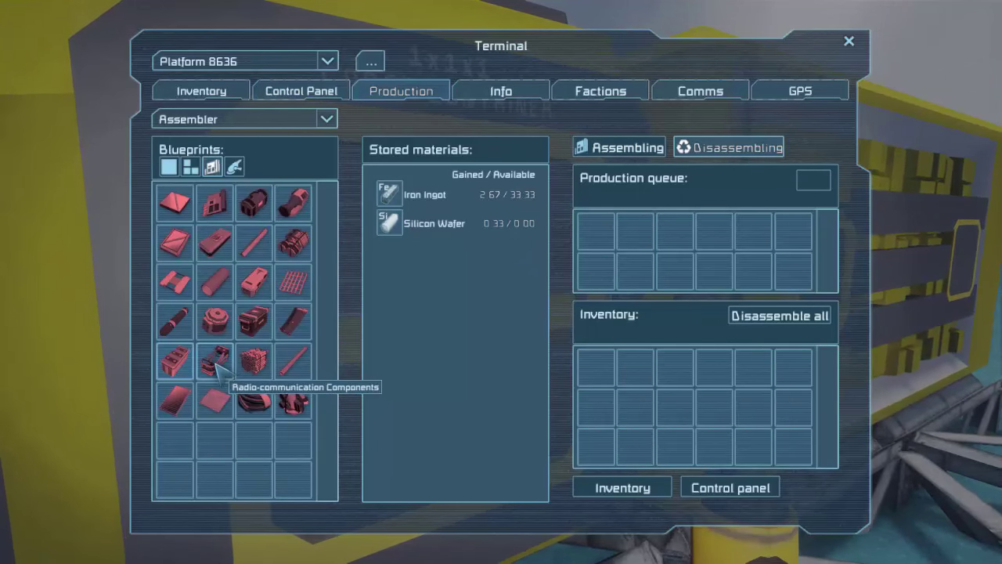
click(214, 362)
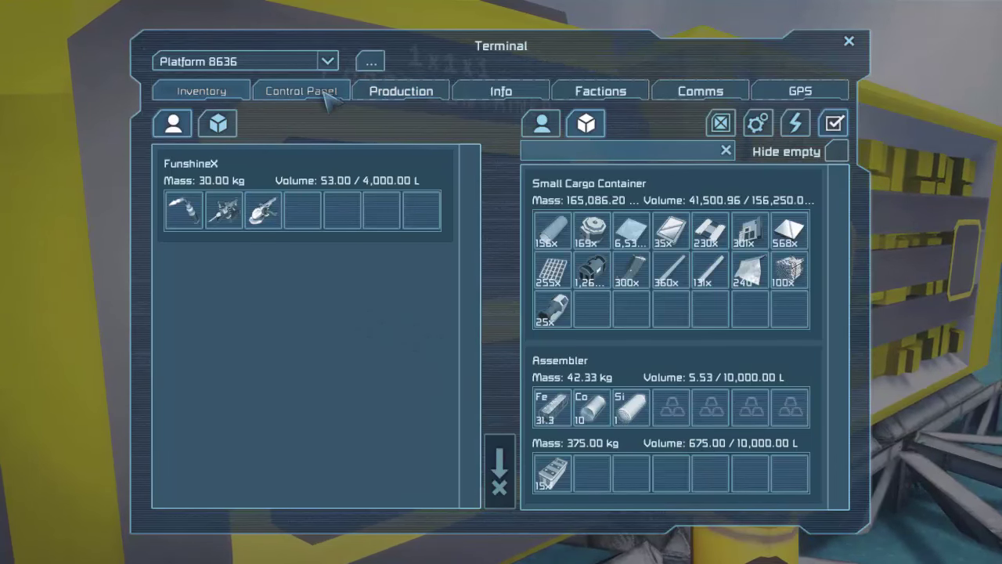
- Switch the assembler to Disassembling mode and queue bulletproof glass for breakdown
click(399, 90)
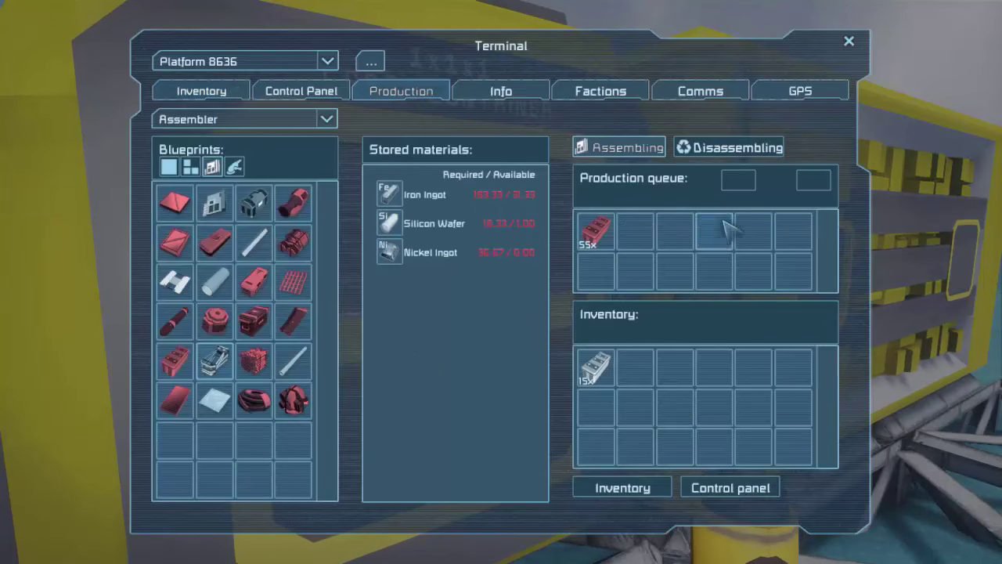
click(728, 146)
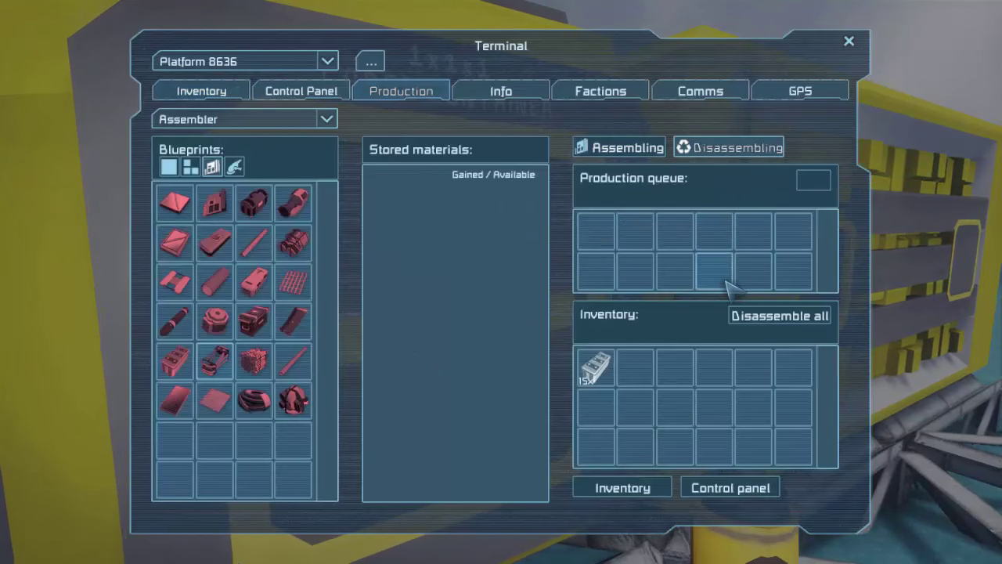
mouse_move(215, 202)
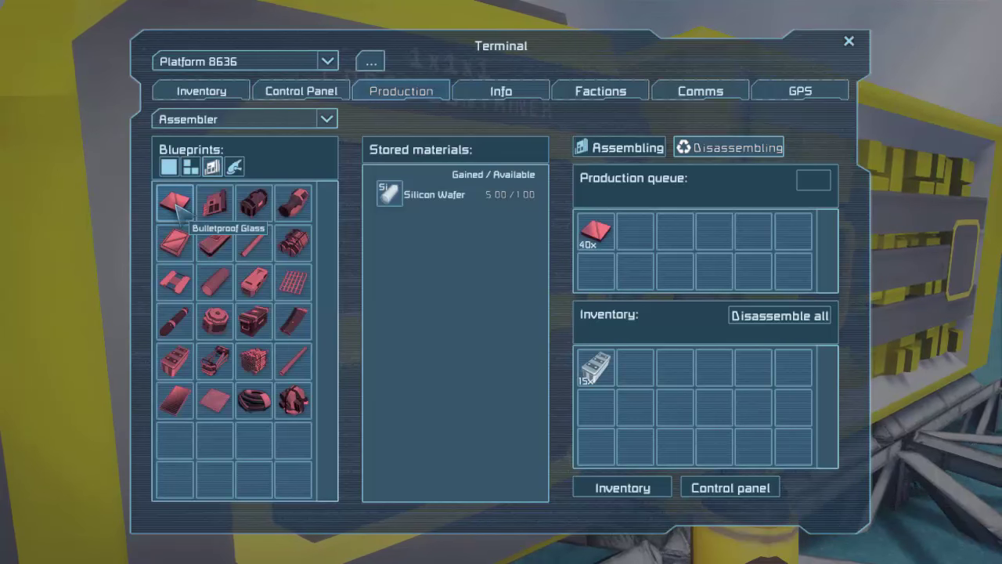
click(200, 91)
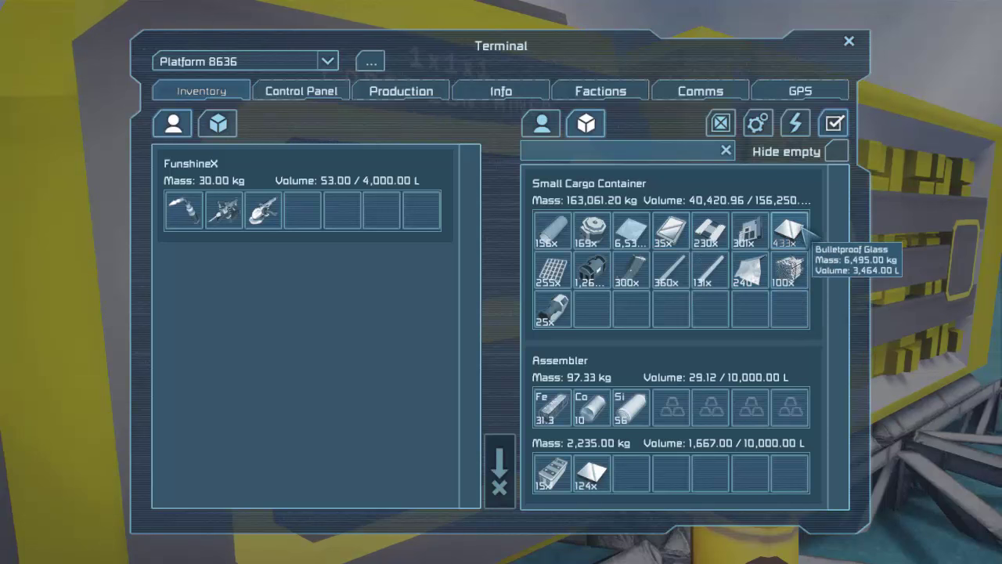
- Move the 226 leftover bulletproof glass back into the Small Cargo Container
click(401, 90)
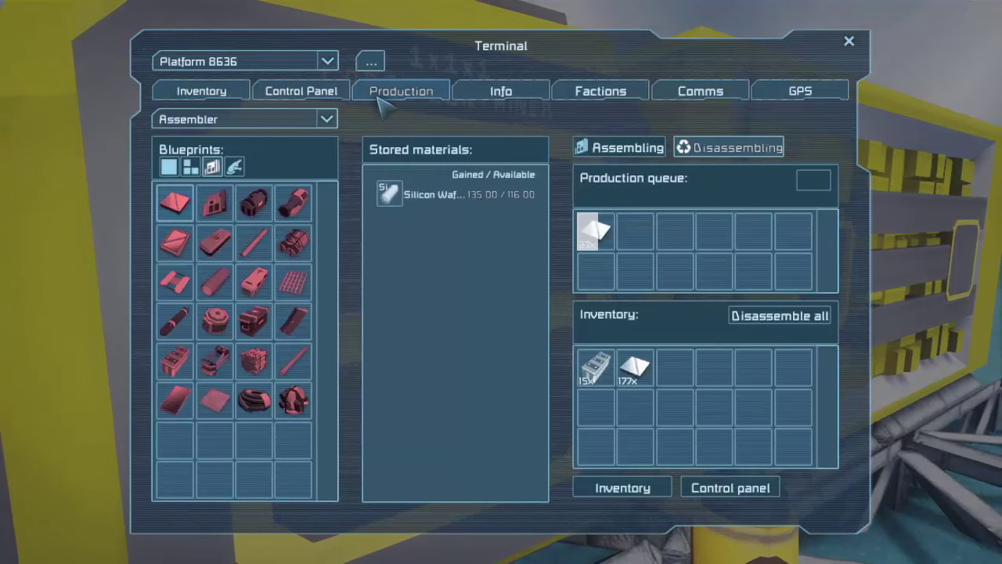
click(619, 148)
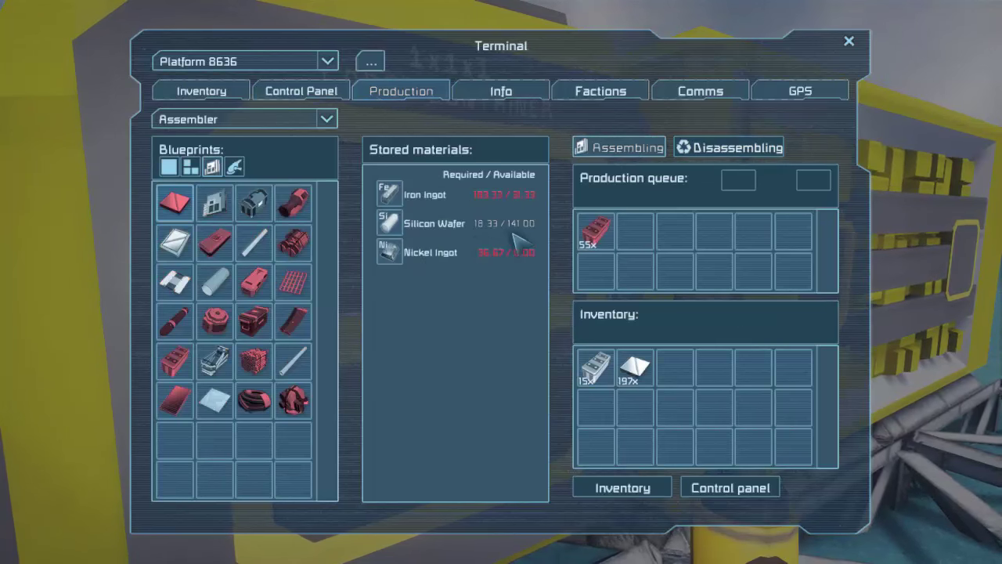
mouse_move(552, 205)
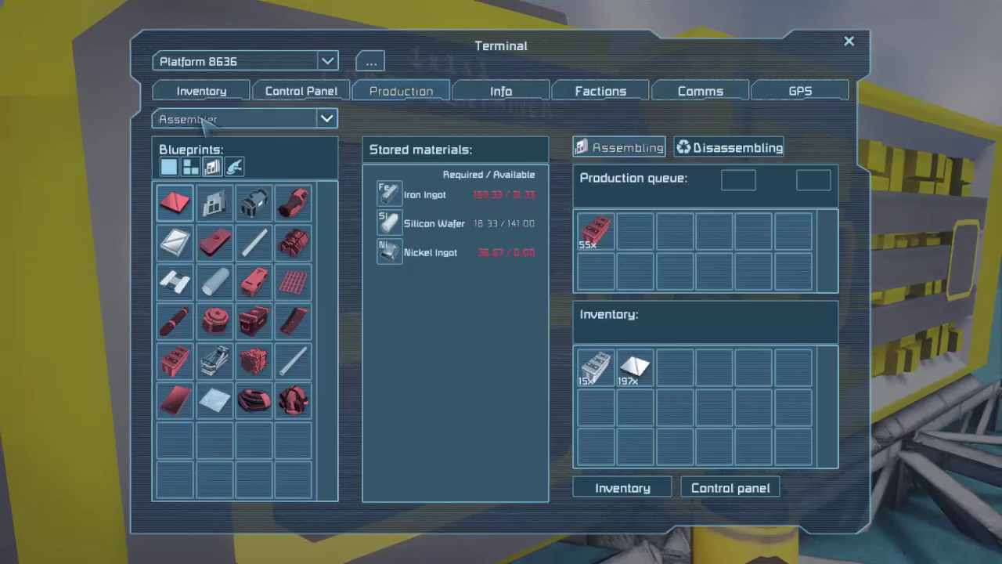
mouse_move(735, 152)
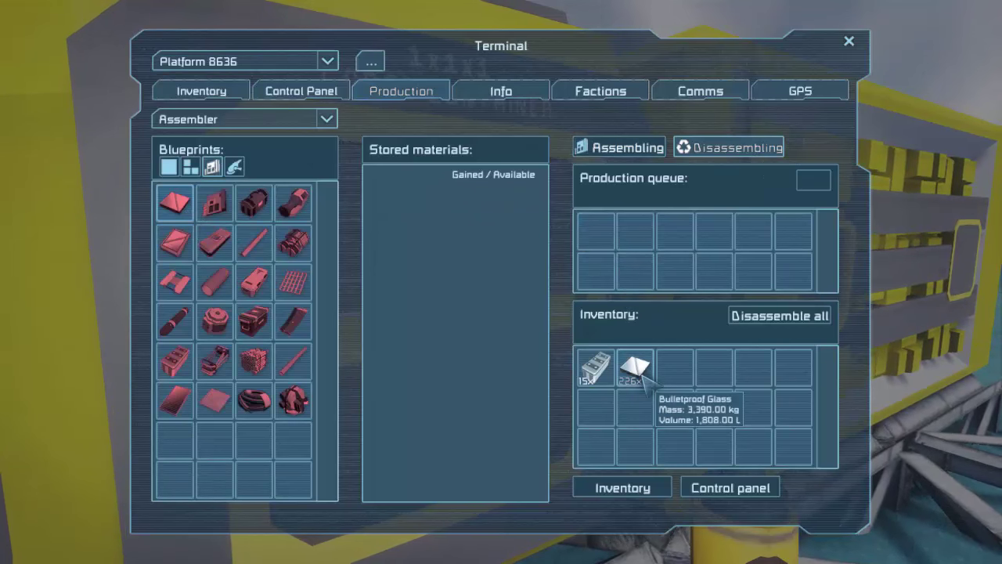
click(200, 90)
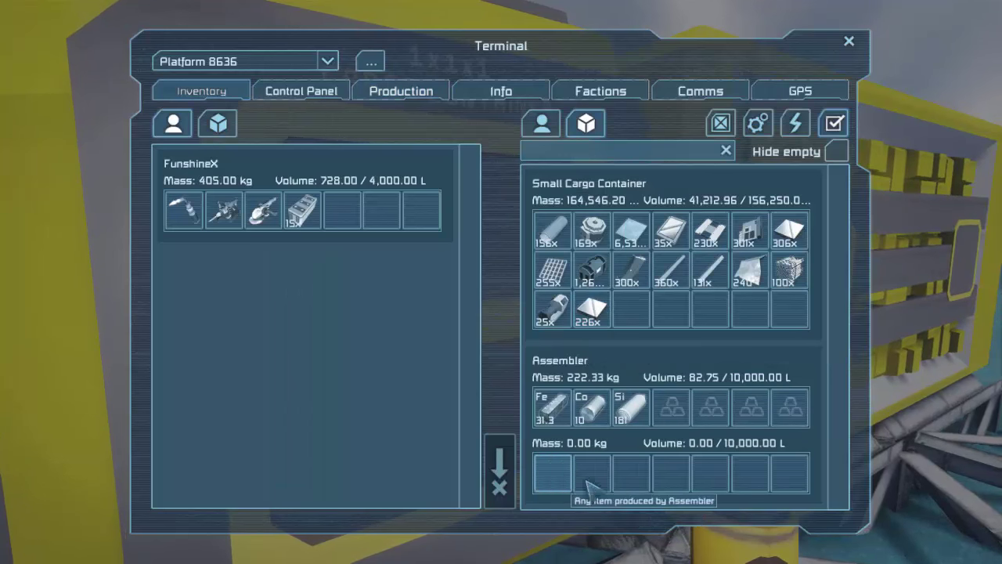
- Queue Large Steel Tubes for disassembly, raising the assembler's iron to 281 ingots
click(300, 90)
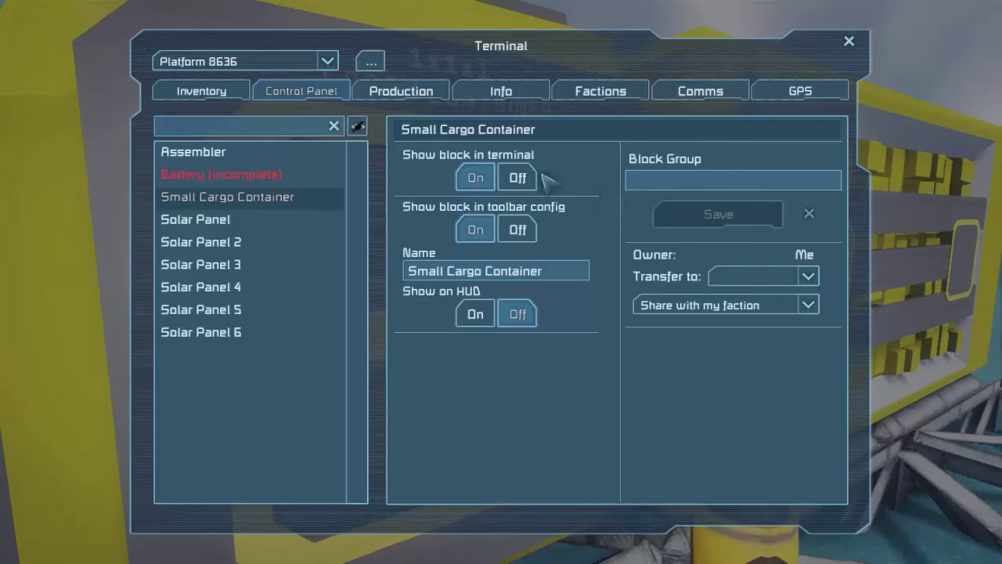
click(400, 90)
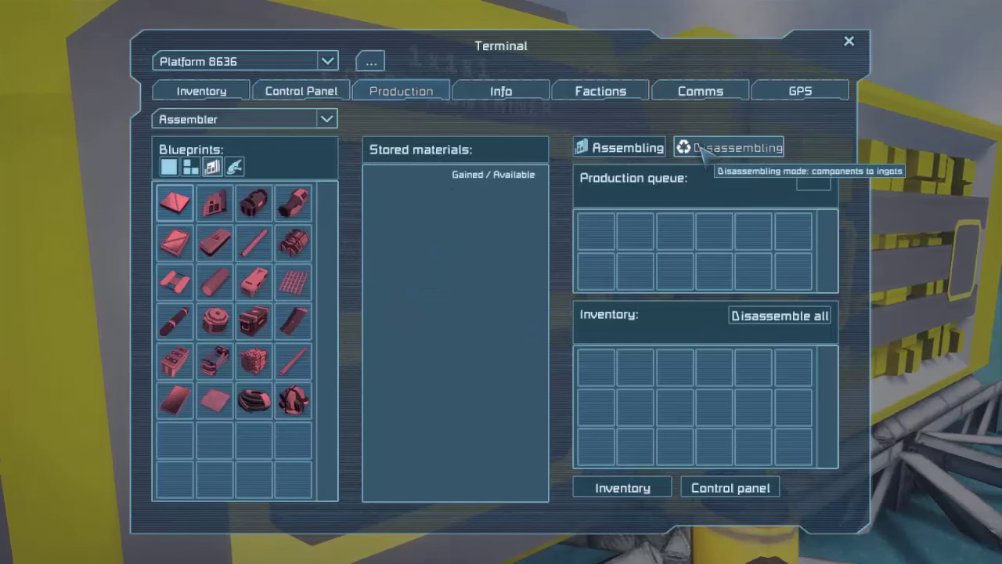
mouse_move(412, 279)
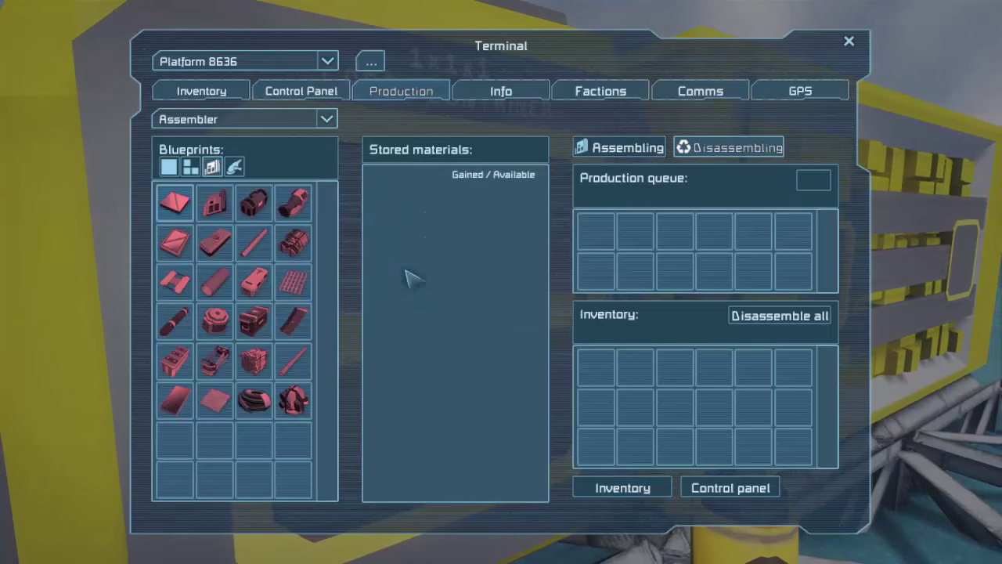
click(175, 202)
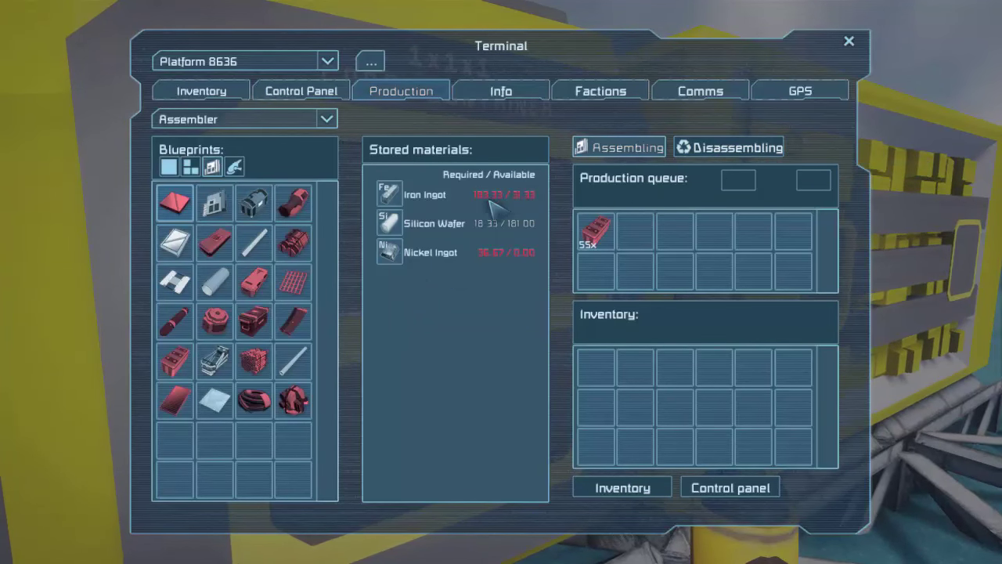
click(728, 147)
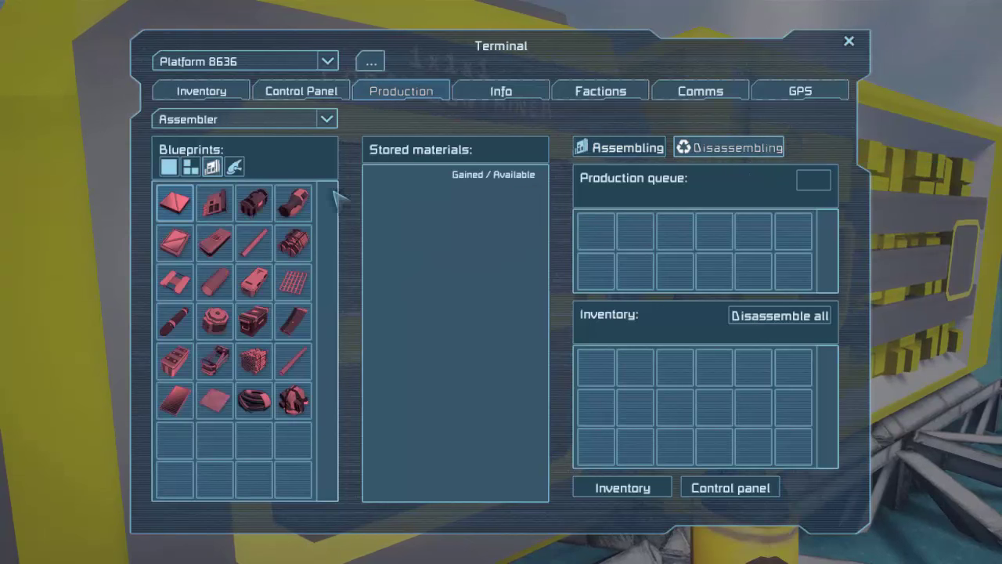
mouse_move(176, 243)
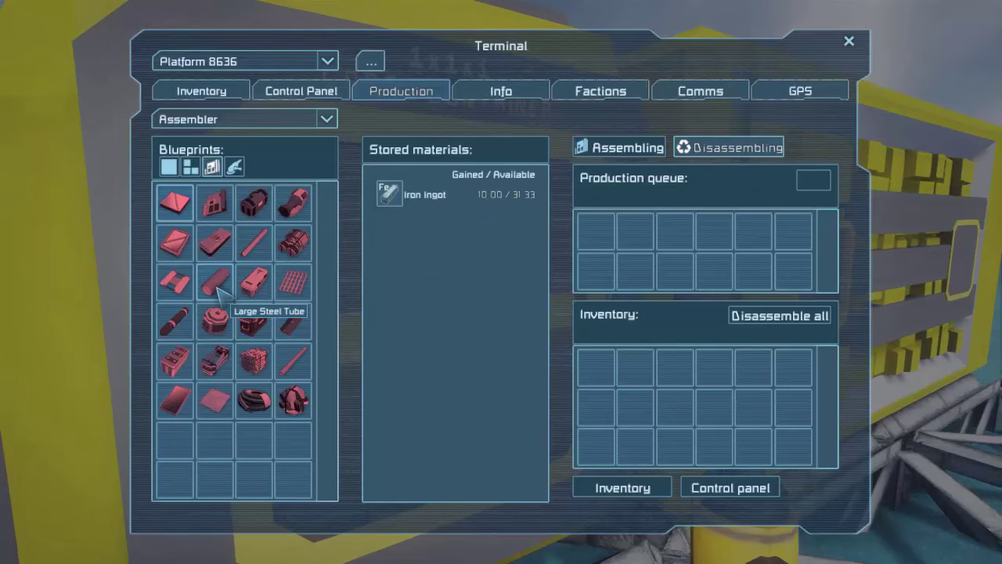
click(214, 282)
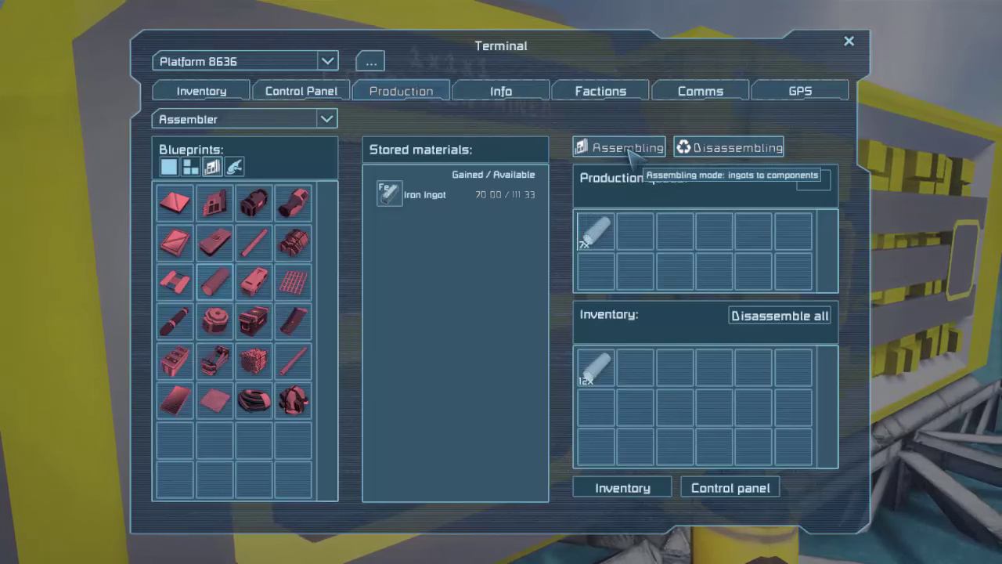
click(736, 146)
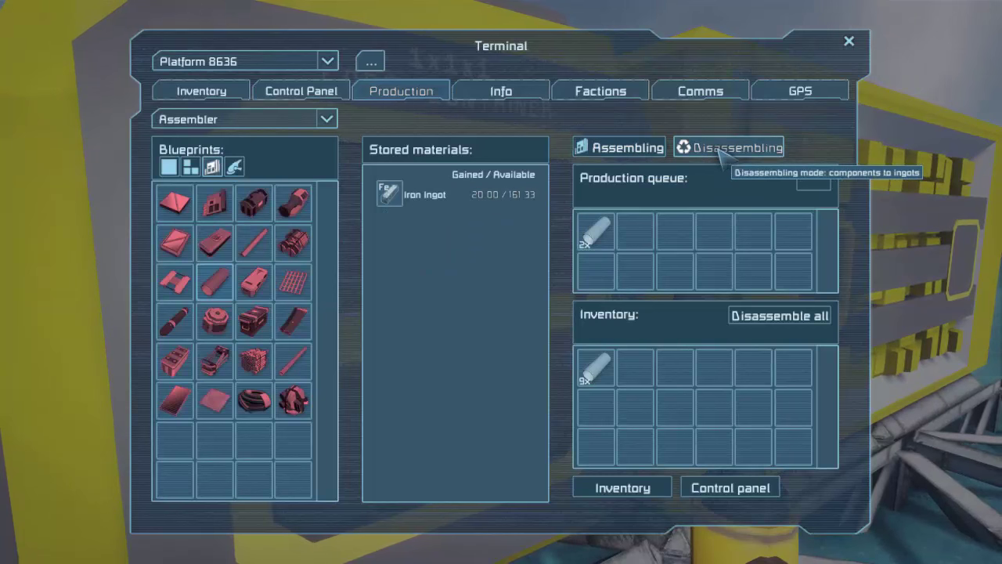
click(619, 147)
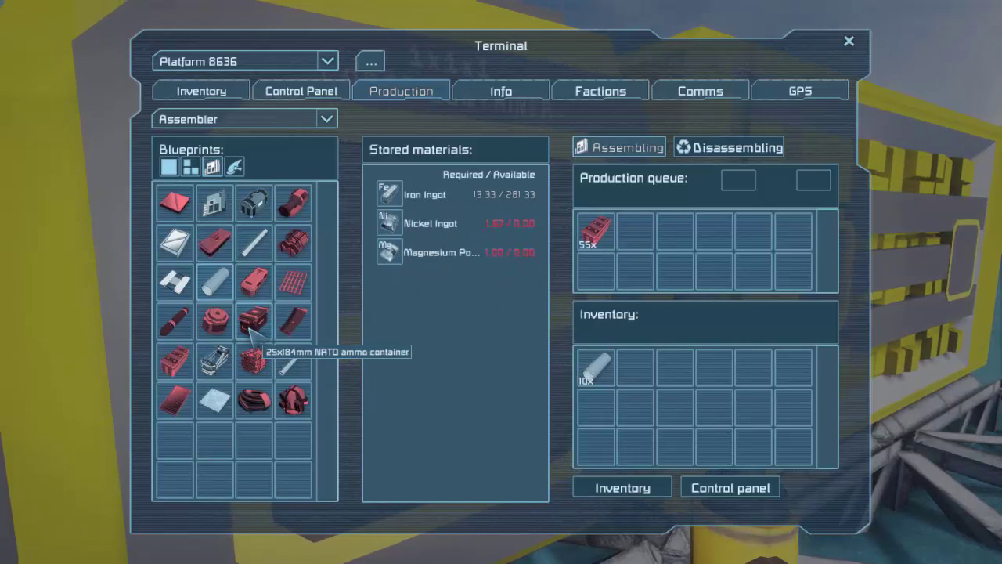
mouse_move(294, 321)
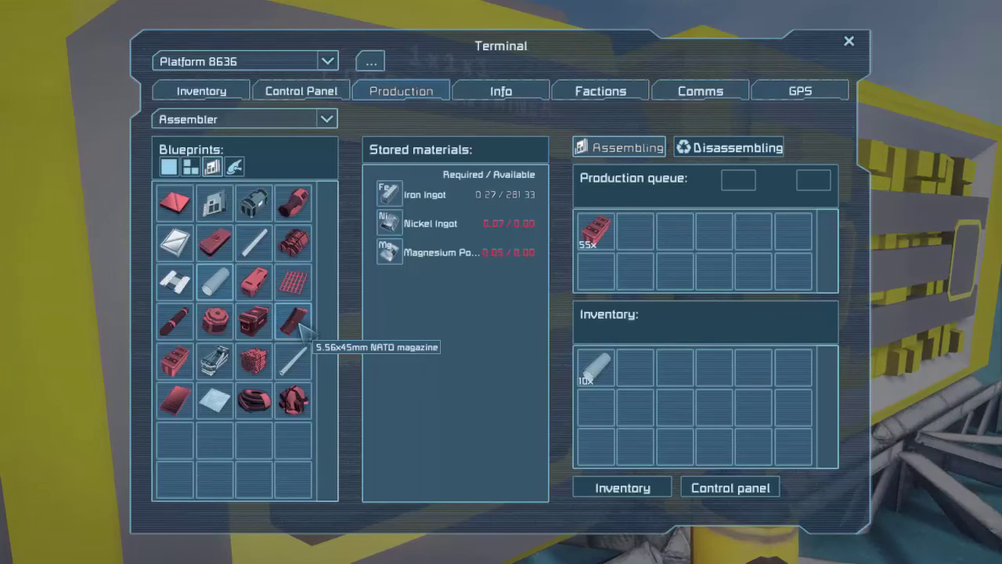
- Disassemble 5.56x45mm NATO magazines for nickel and magnesium, then leave the terminal
click(727, 147)
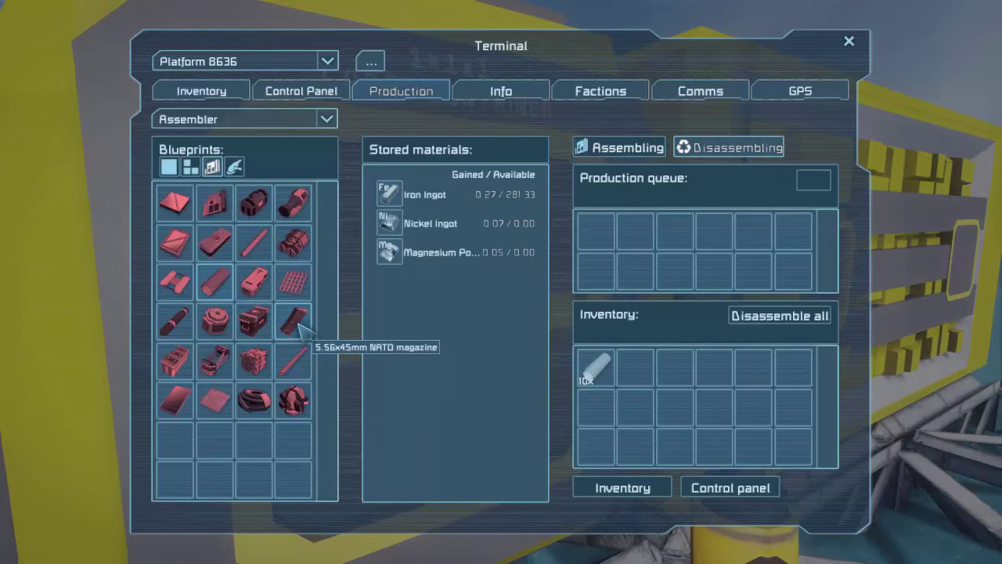
click(293, 320)
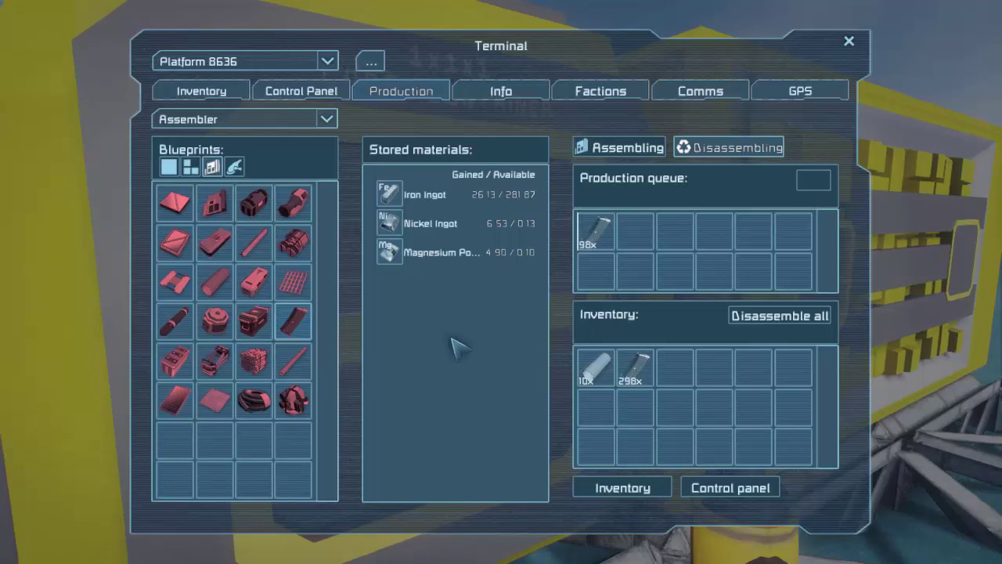
click(849, 39)
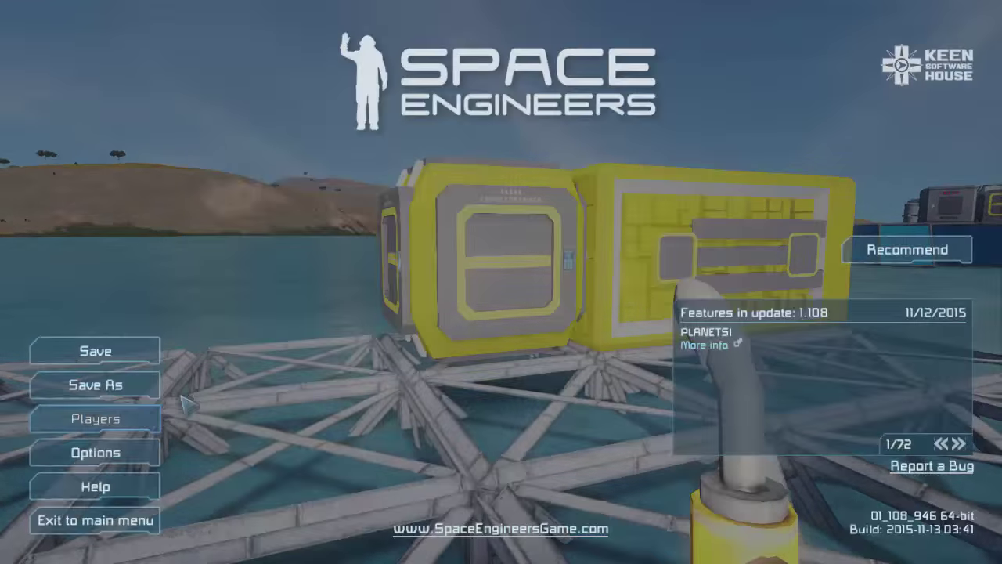
- View the Audio options without changing anything and close the Options menu
click(94, 452)
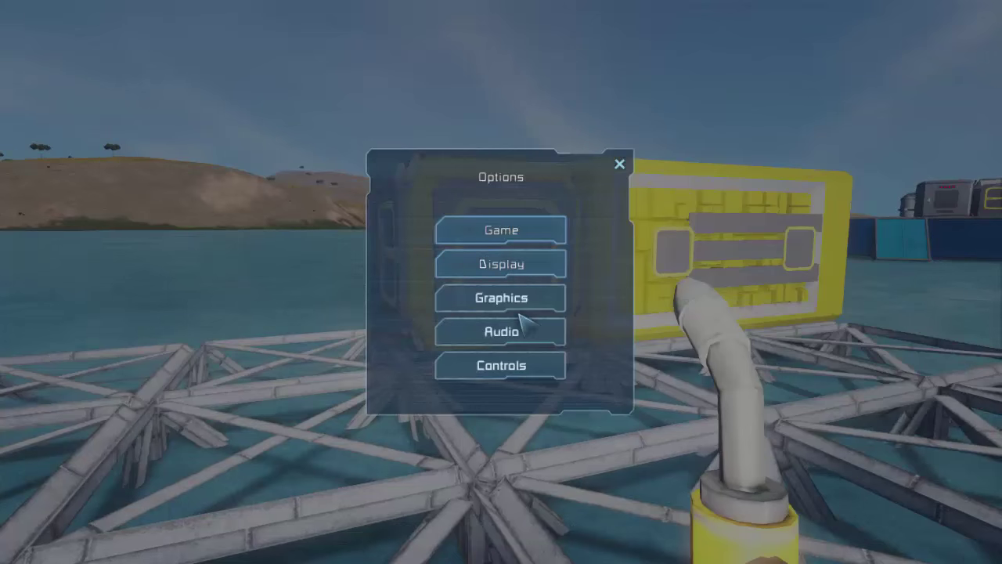
click(501, 331)
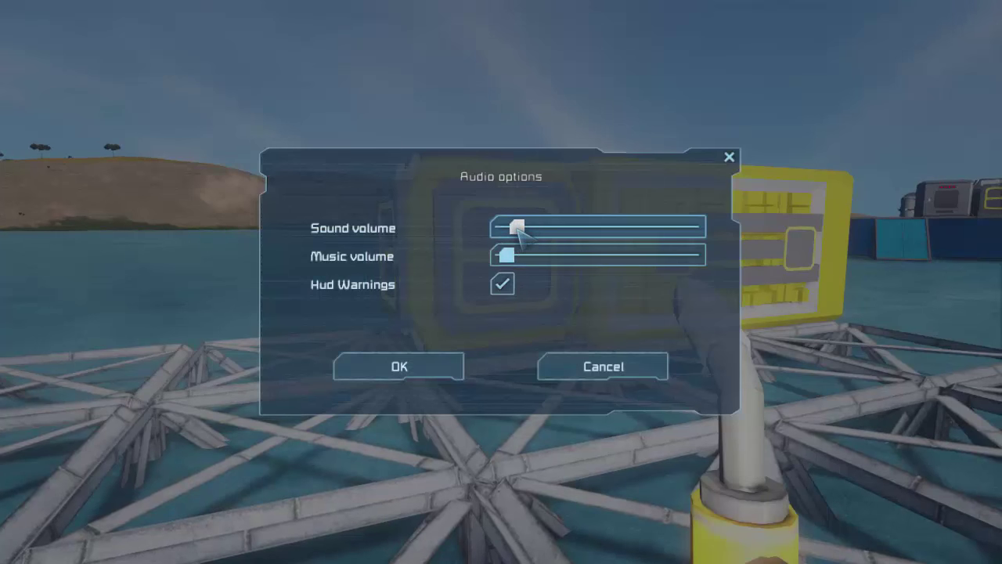
click(397, 366)
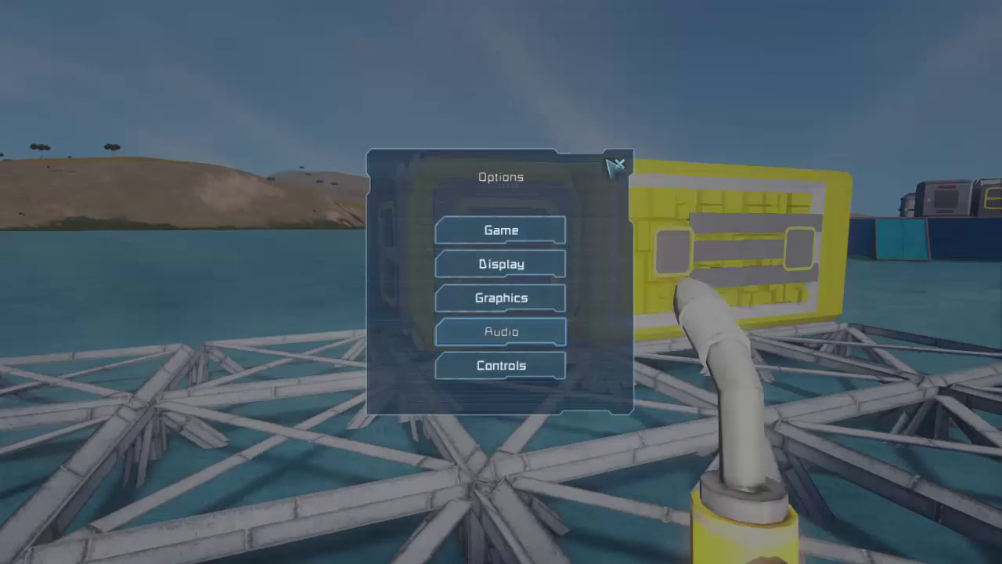
click(620, 162)
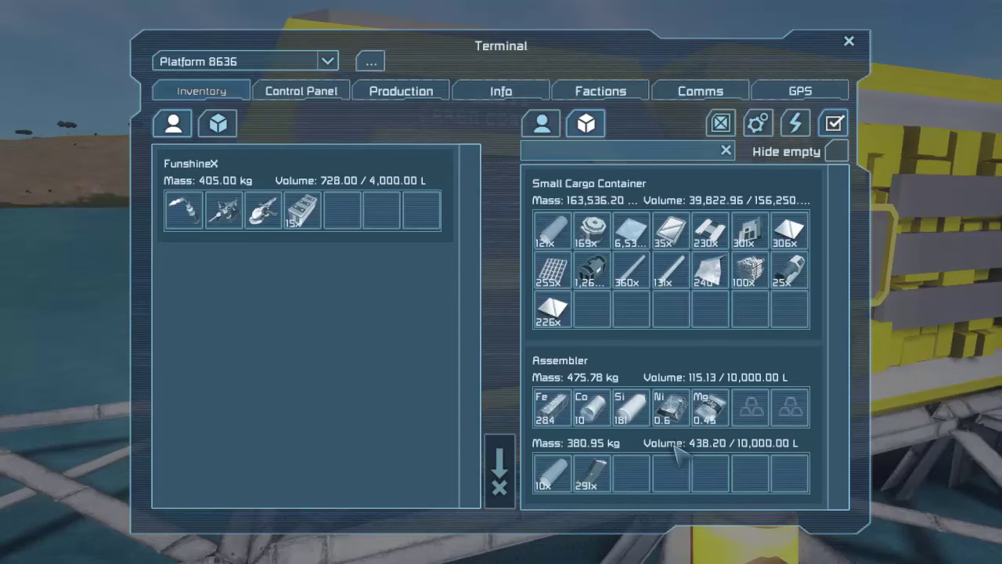
- Queue motors for disassembly, bringing the assembler to 684 iron and 101 nickel ingots
click(400, 90)
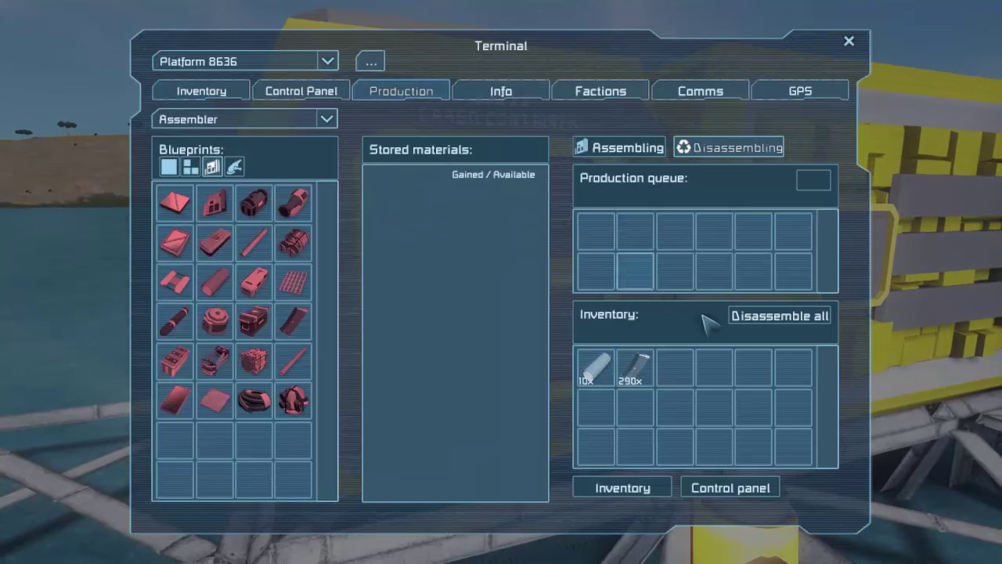
mouse_move(705, 161)
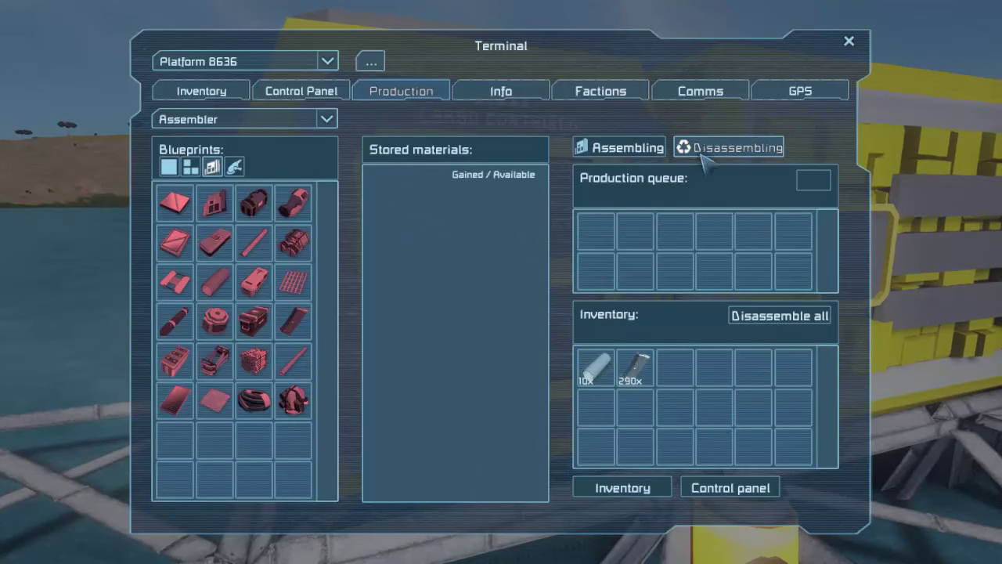
click(621, 147)
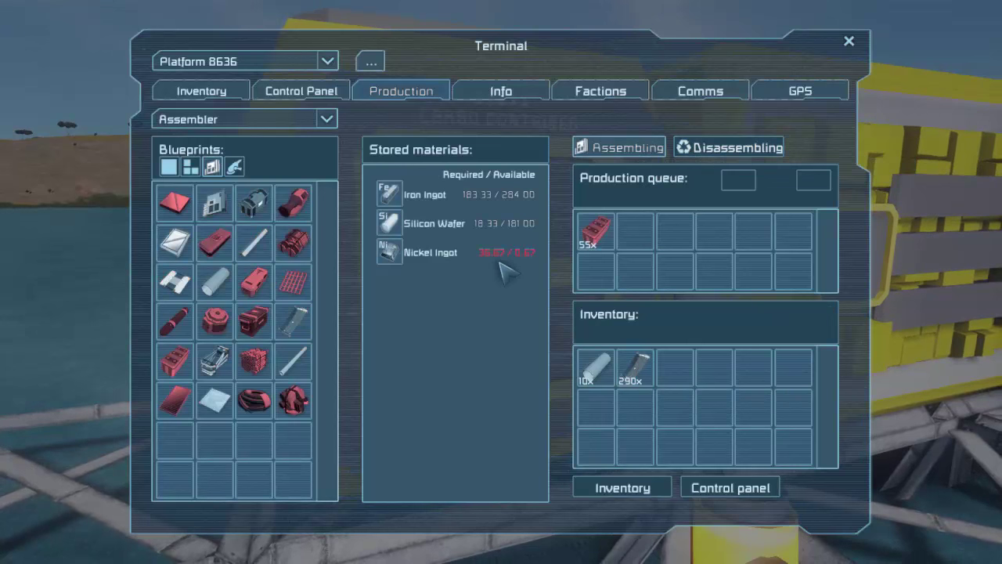
click(728, 146)
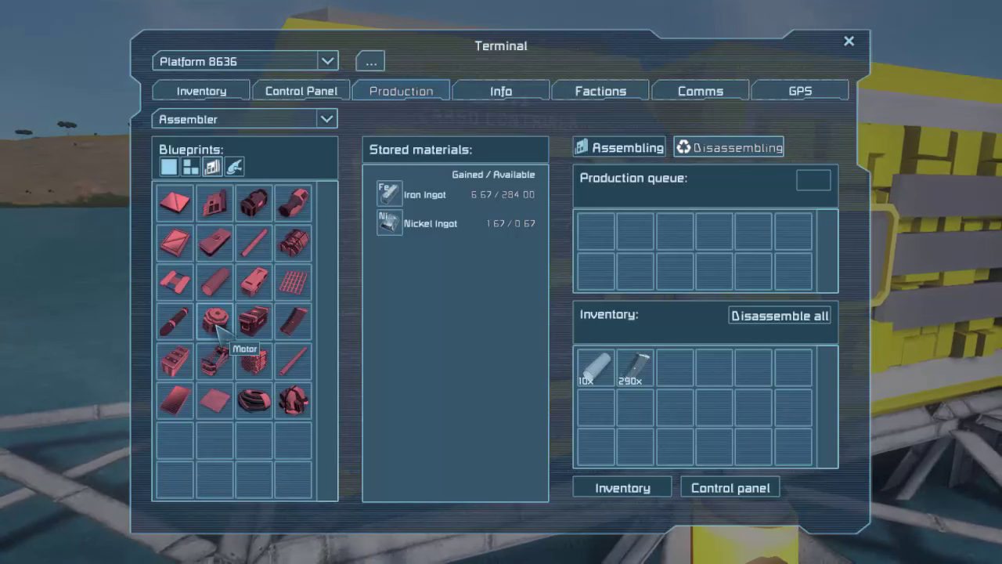
click(214, 319)
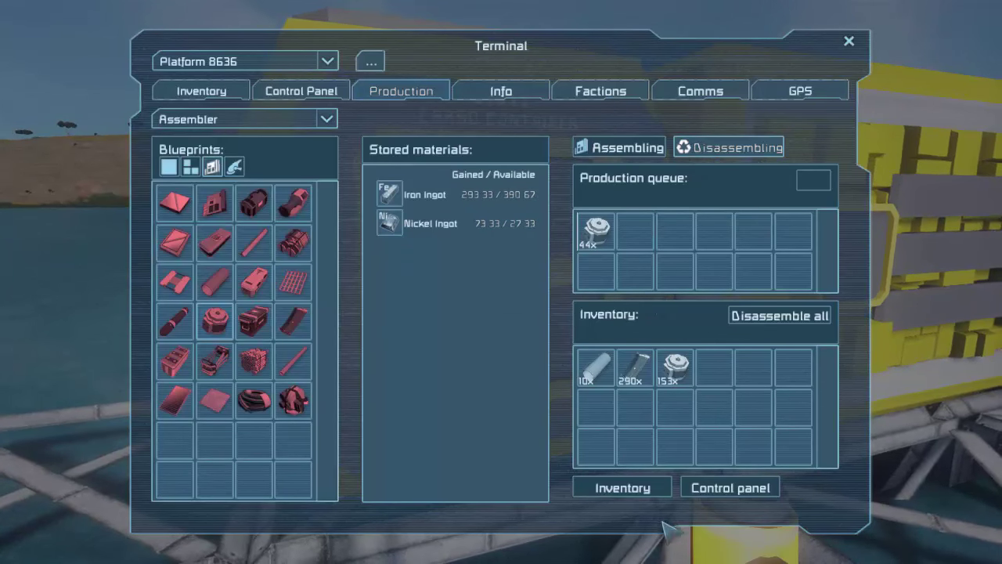
click(200, 91)
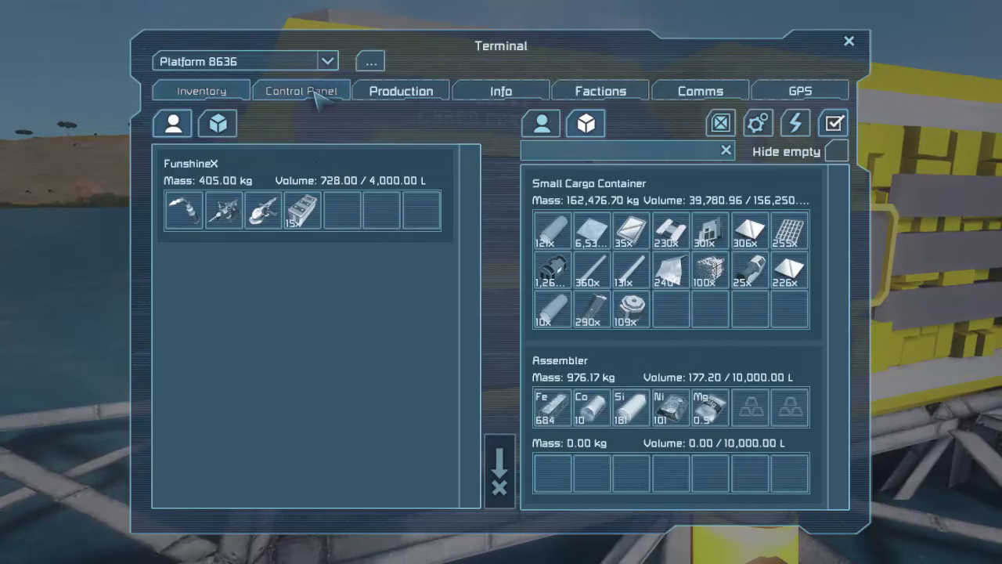
- Monitor the power cell queue and the seven finished cells in the assembler's inventory
click(400, 90)
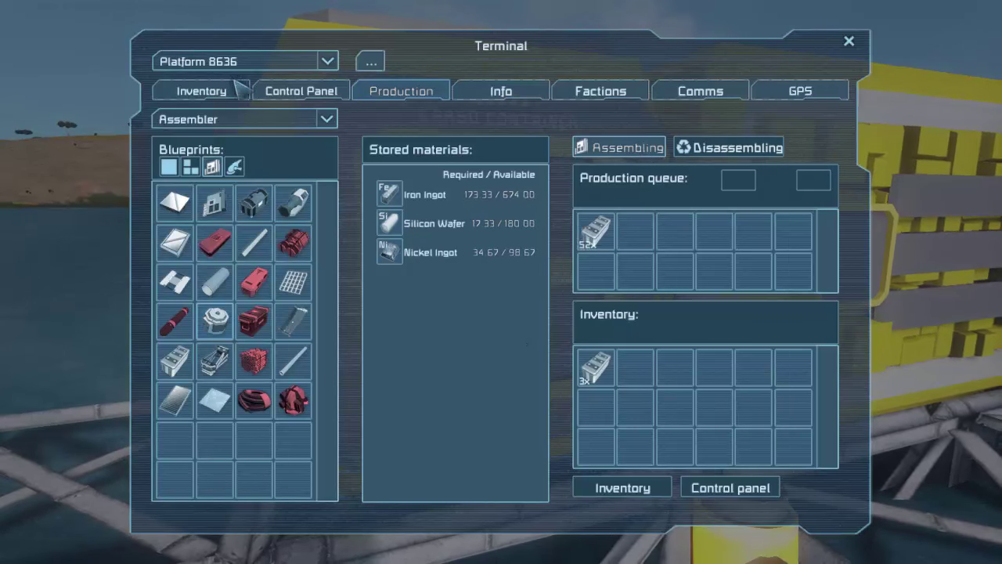
click(200, 90)
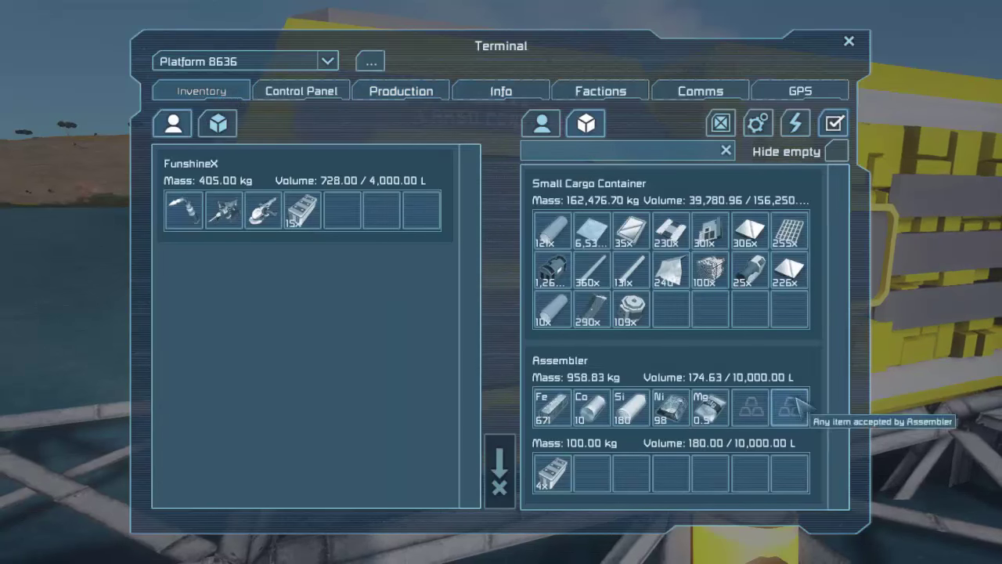
click(400, 90)
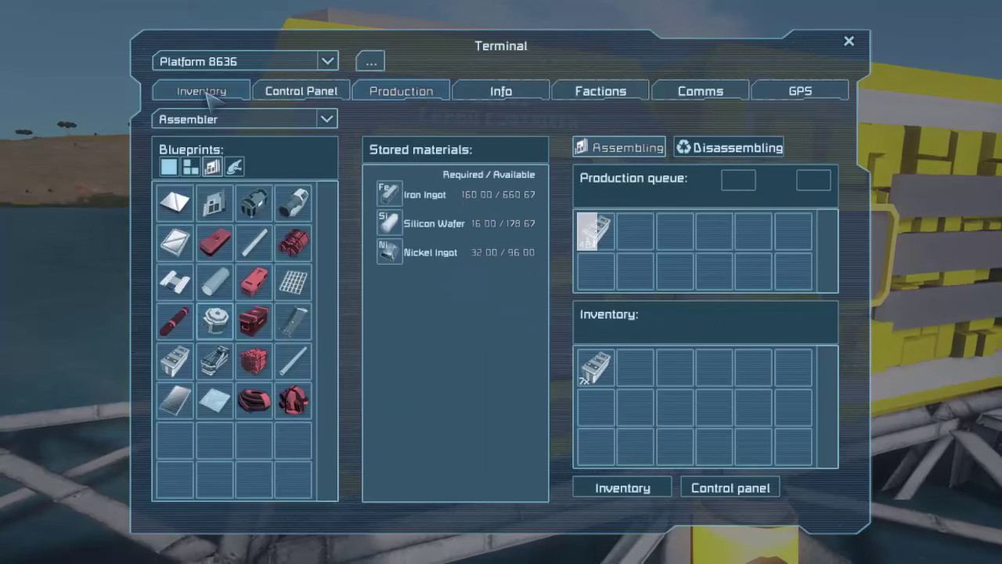
click(300, 91)
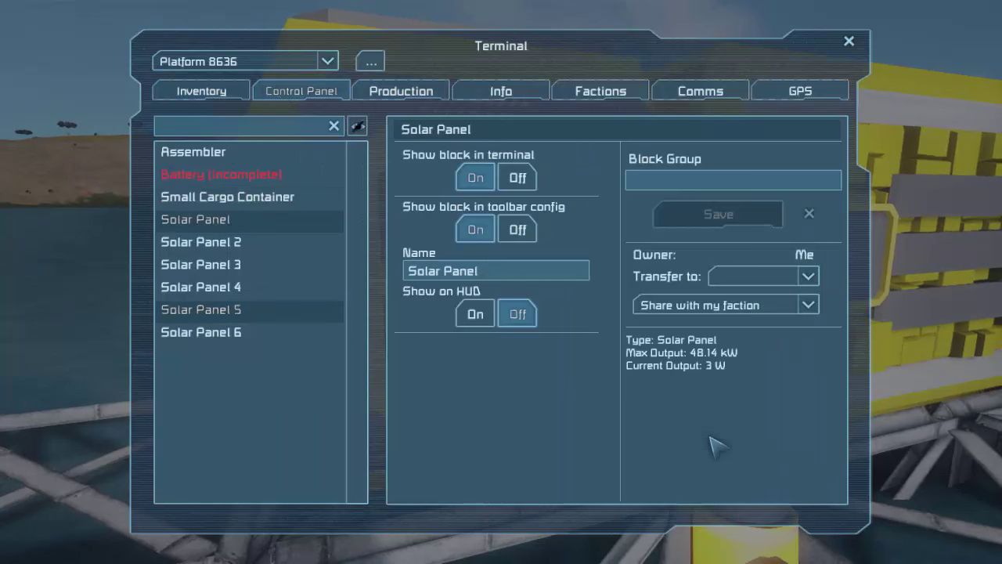
- Check the assembler's power requirement and the solar panels' outputs in the Control Panel
click(193, 151)
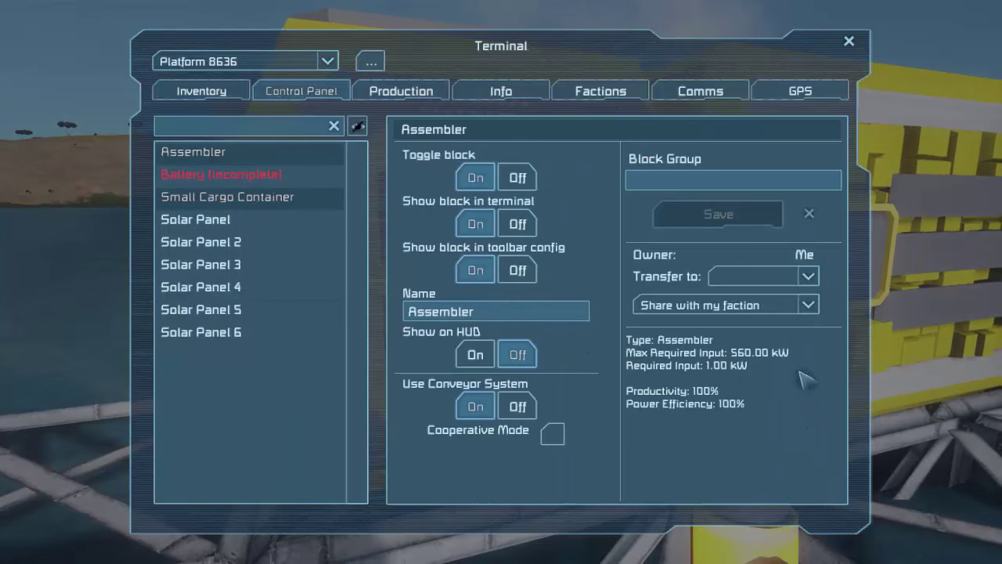
click(200, 241)
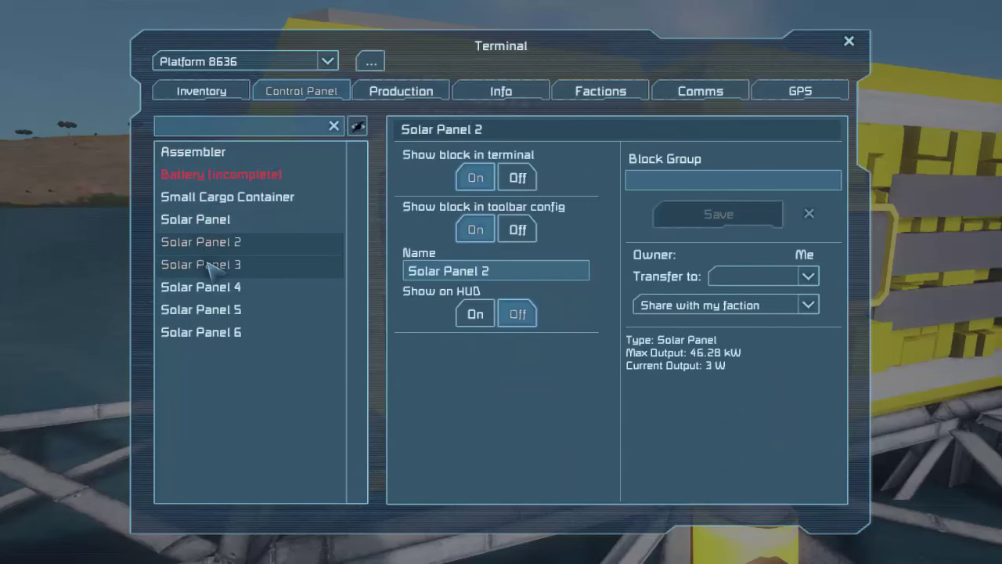
click(201, 287)
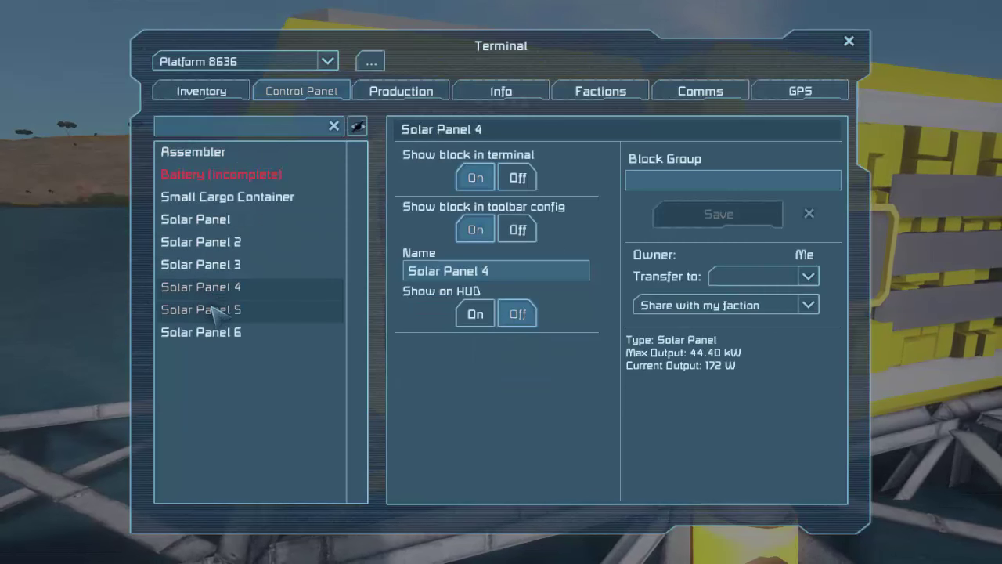
click(848, 40)
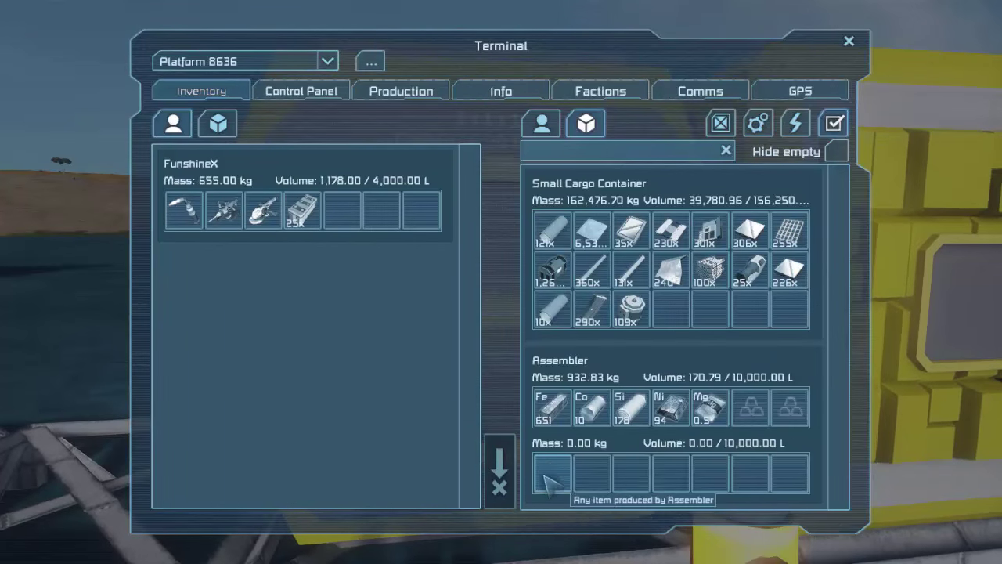
- Check the stalled 45-power-cell queue in Production, then close the terminal
click(301, 91)
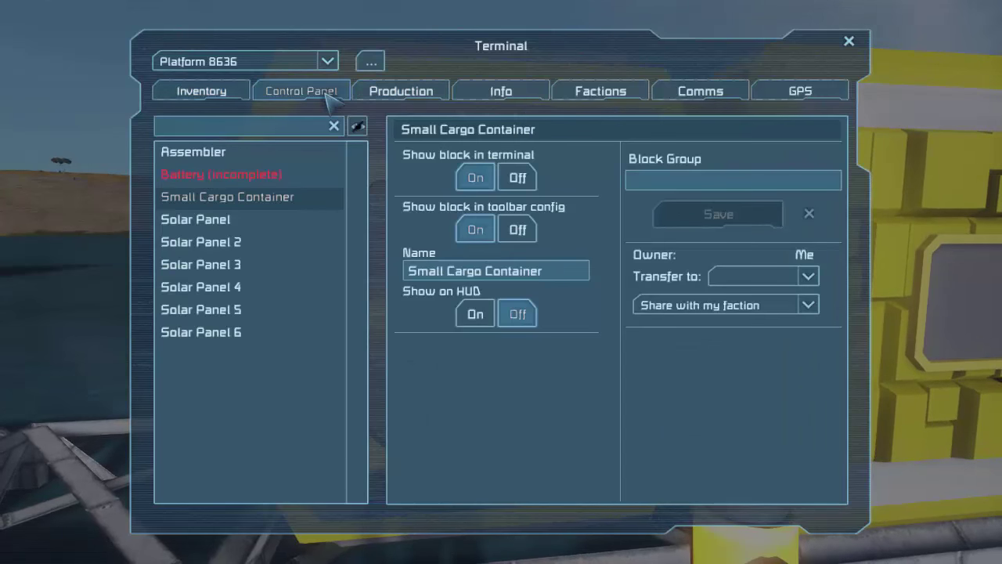
click(400, 91)
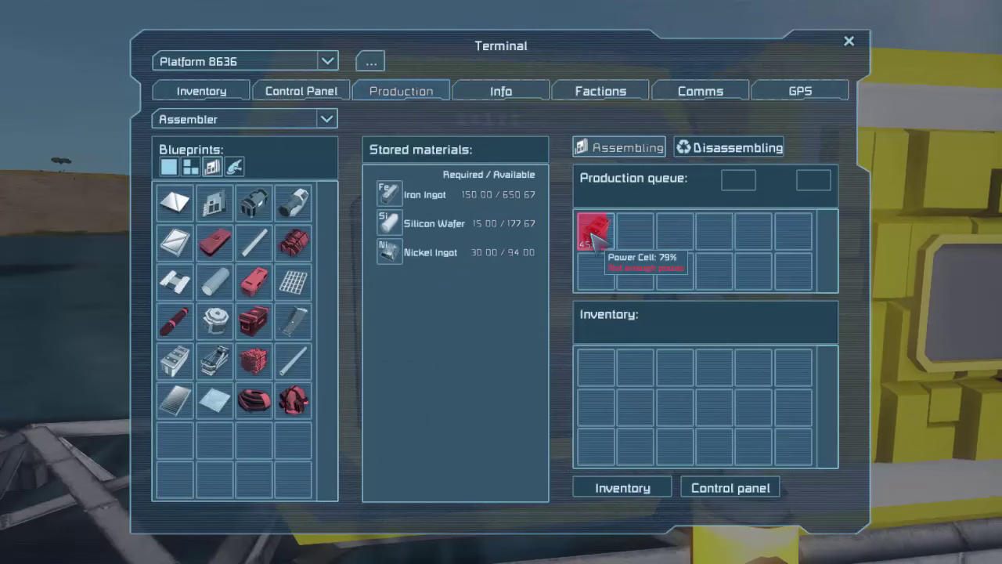
mouse_move(699, 353)
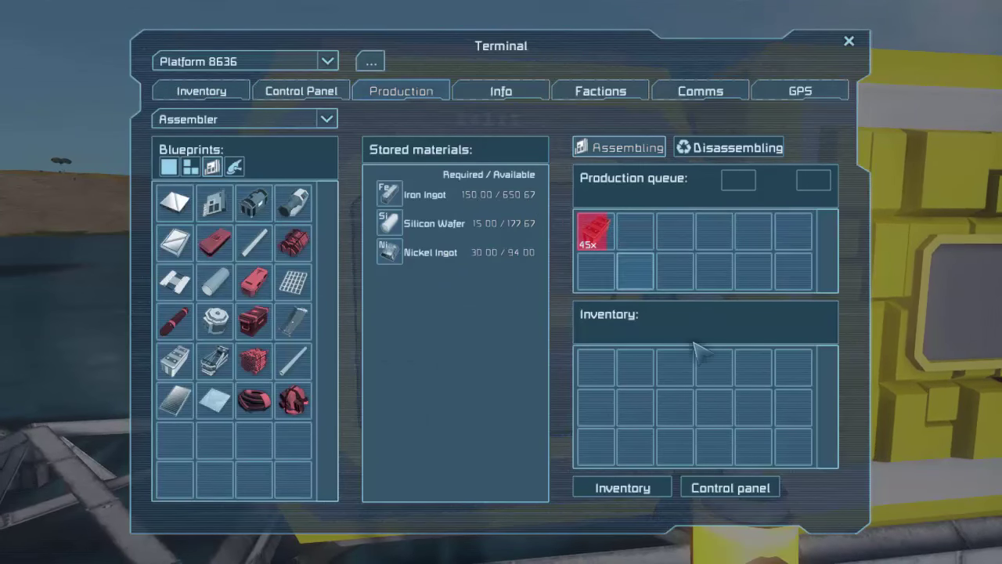
click(847, 40)
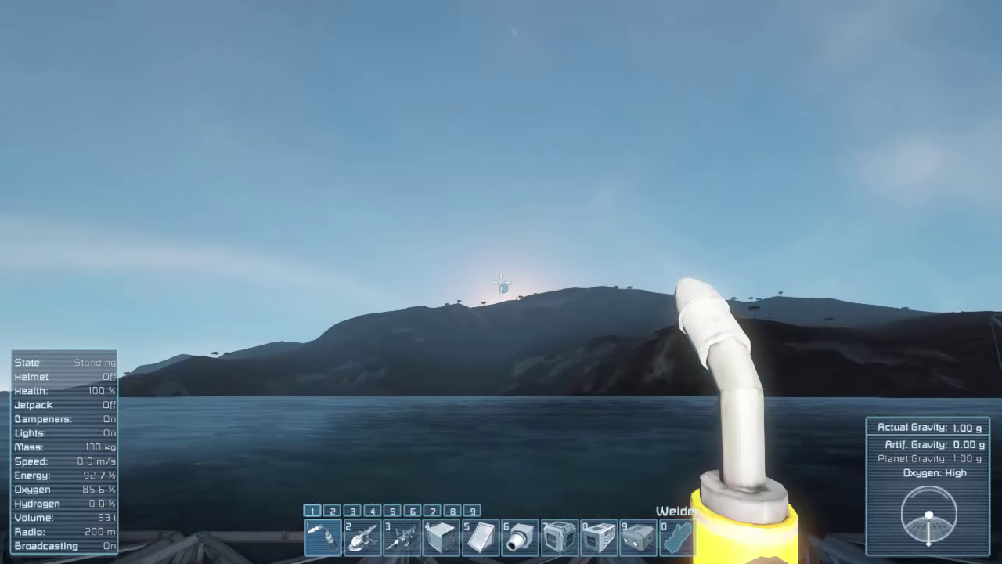
mouse_move(501, 282)
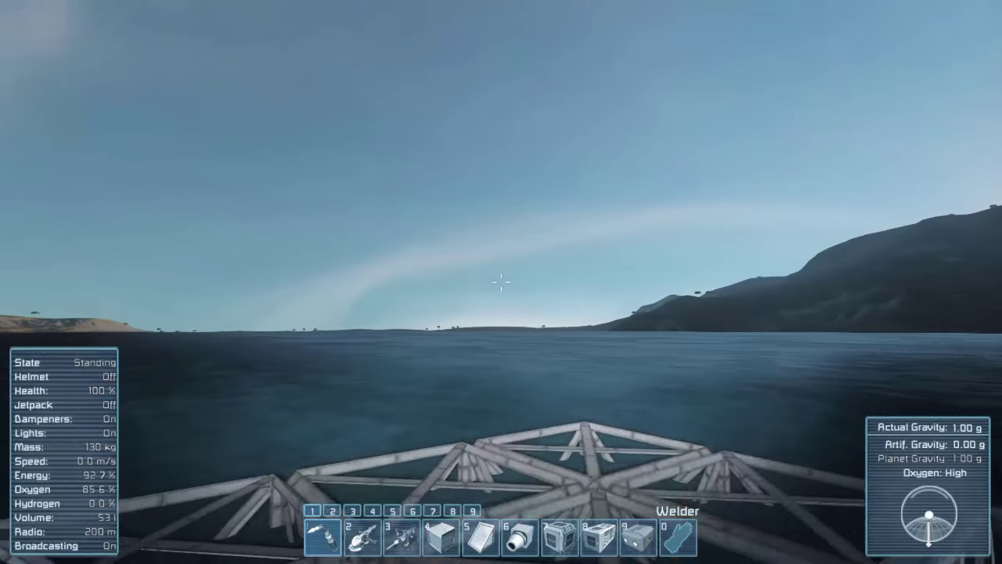